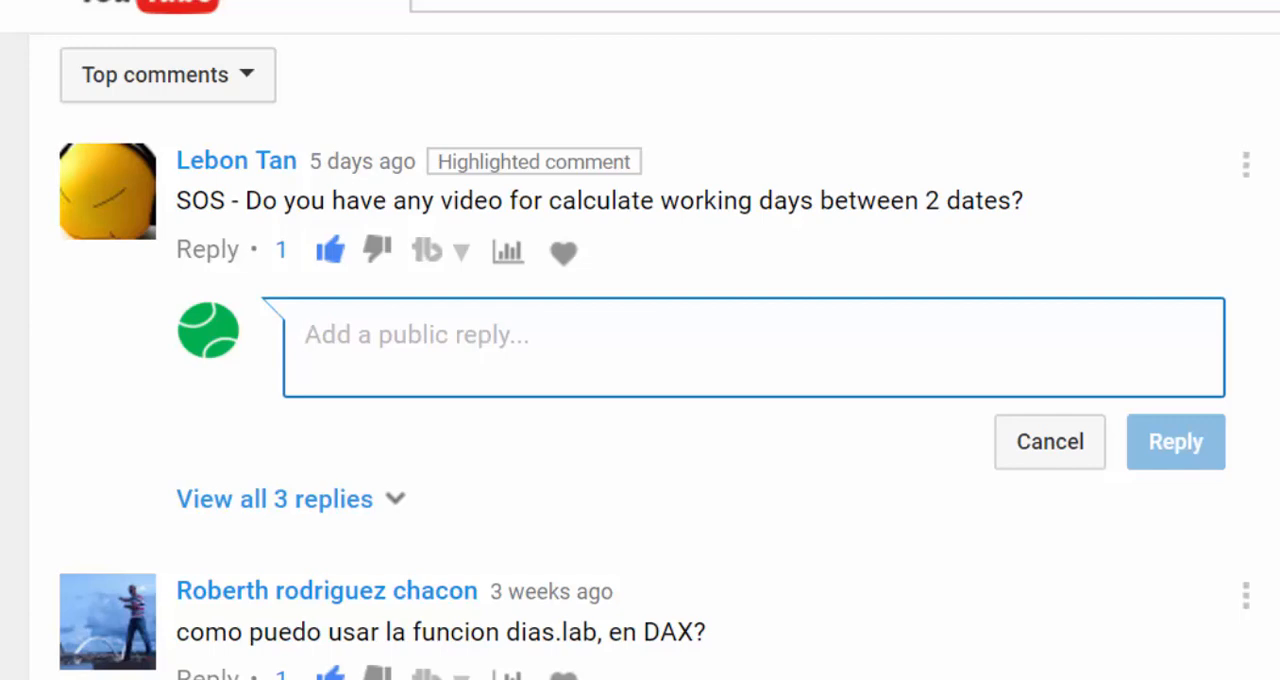
- Select the Ledighet table and browse its 13 holiday rows for 2017 in Data view
left_click(416, 336)
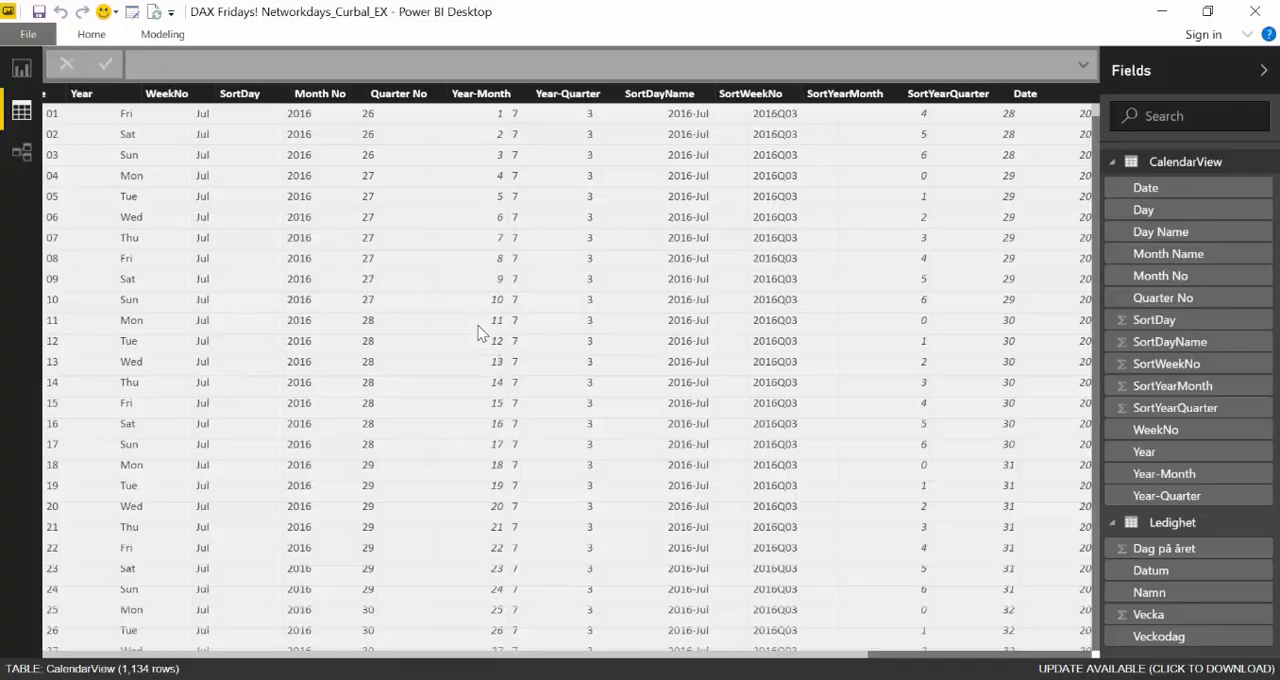
mouse_move(570, 52)
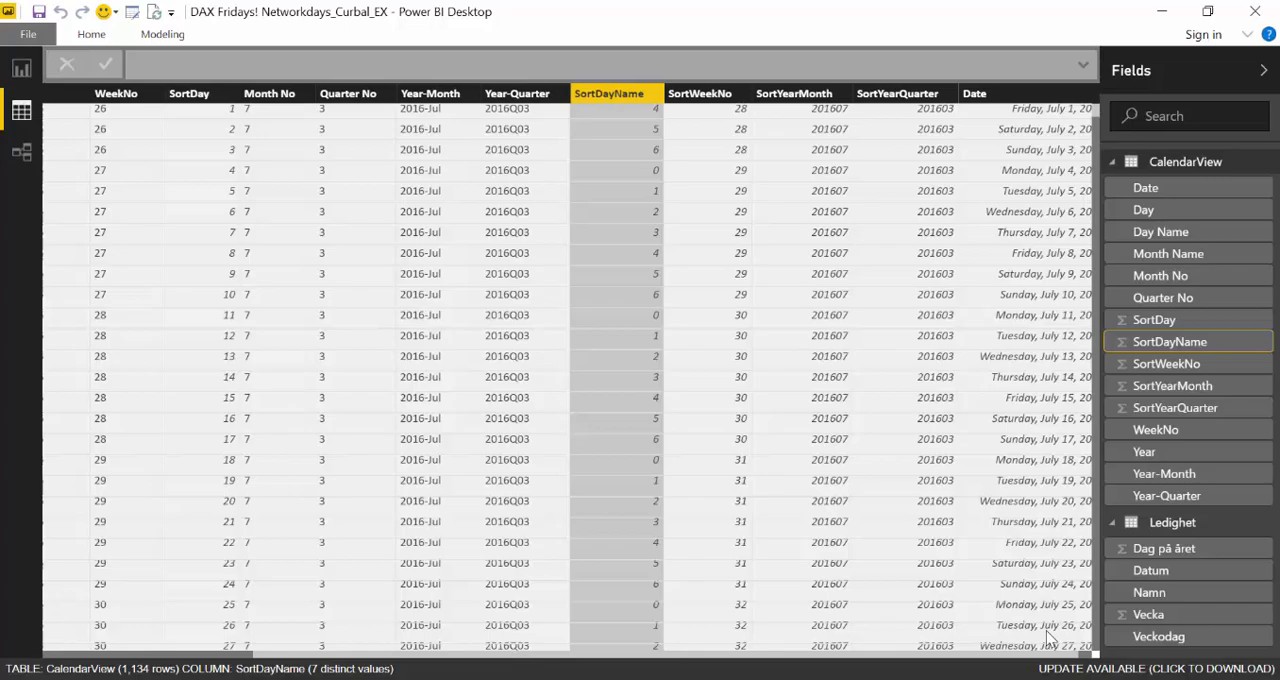
scroll("down", 3)
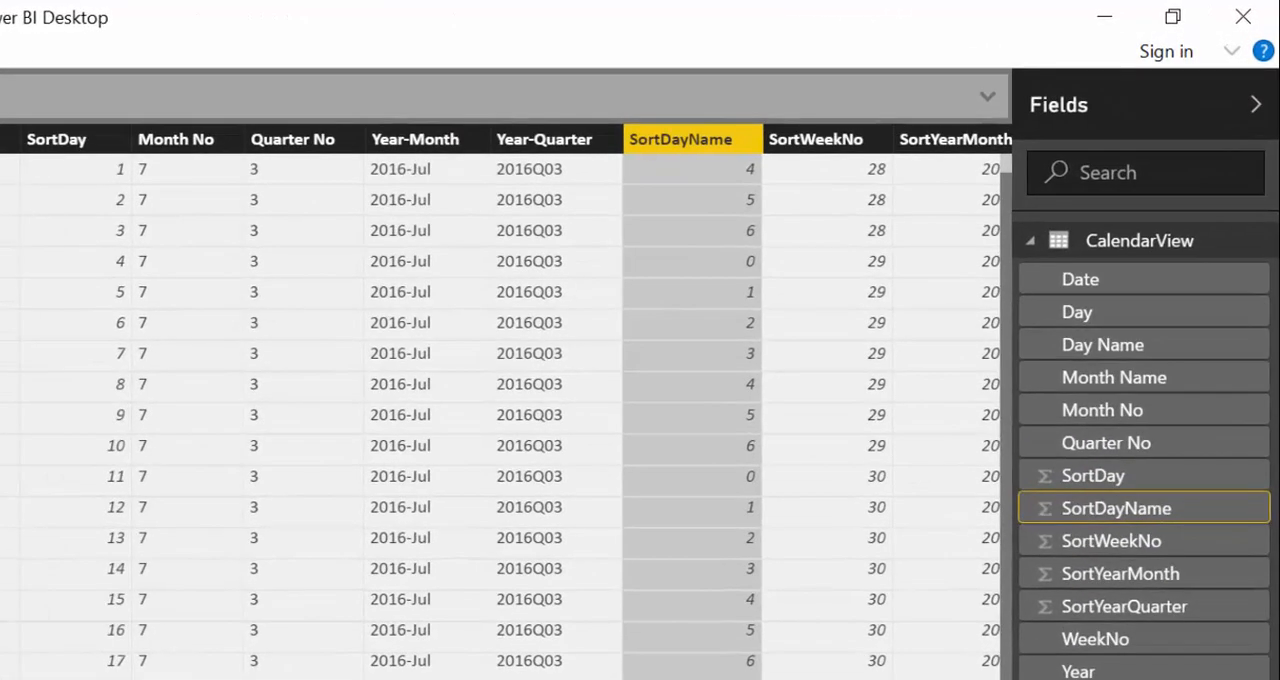
scroll("left", 3)
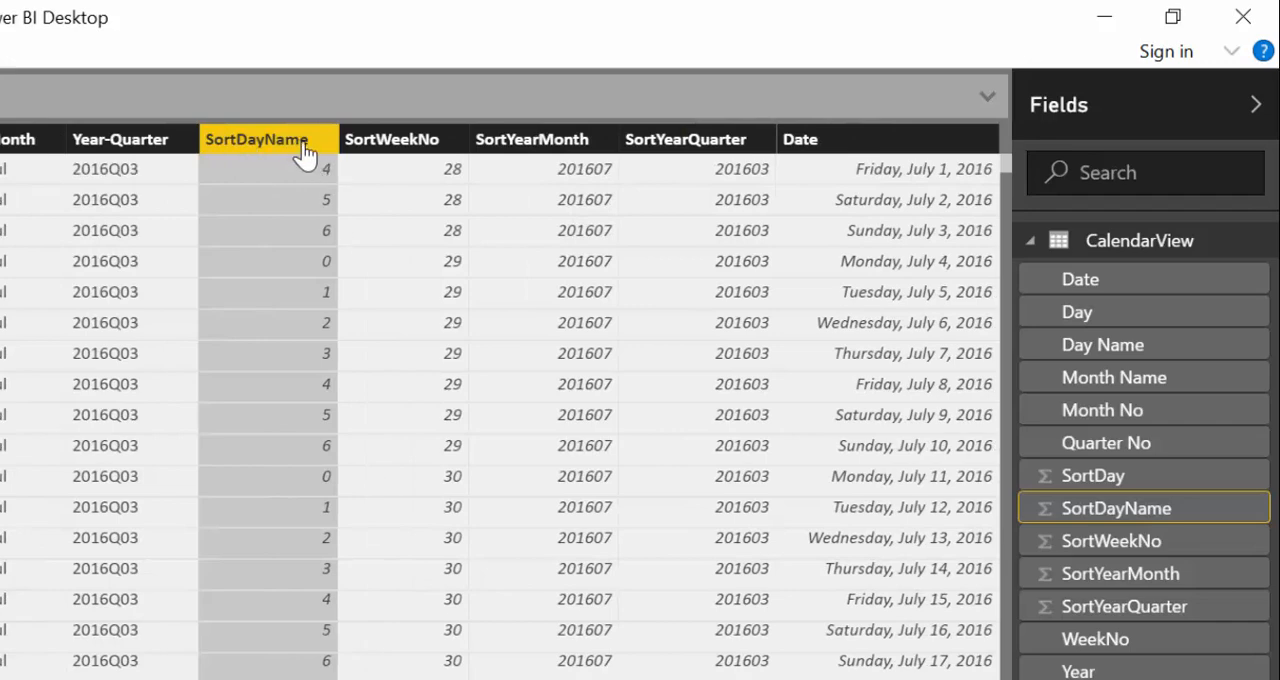
mouse_move(676, 624)
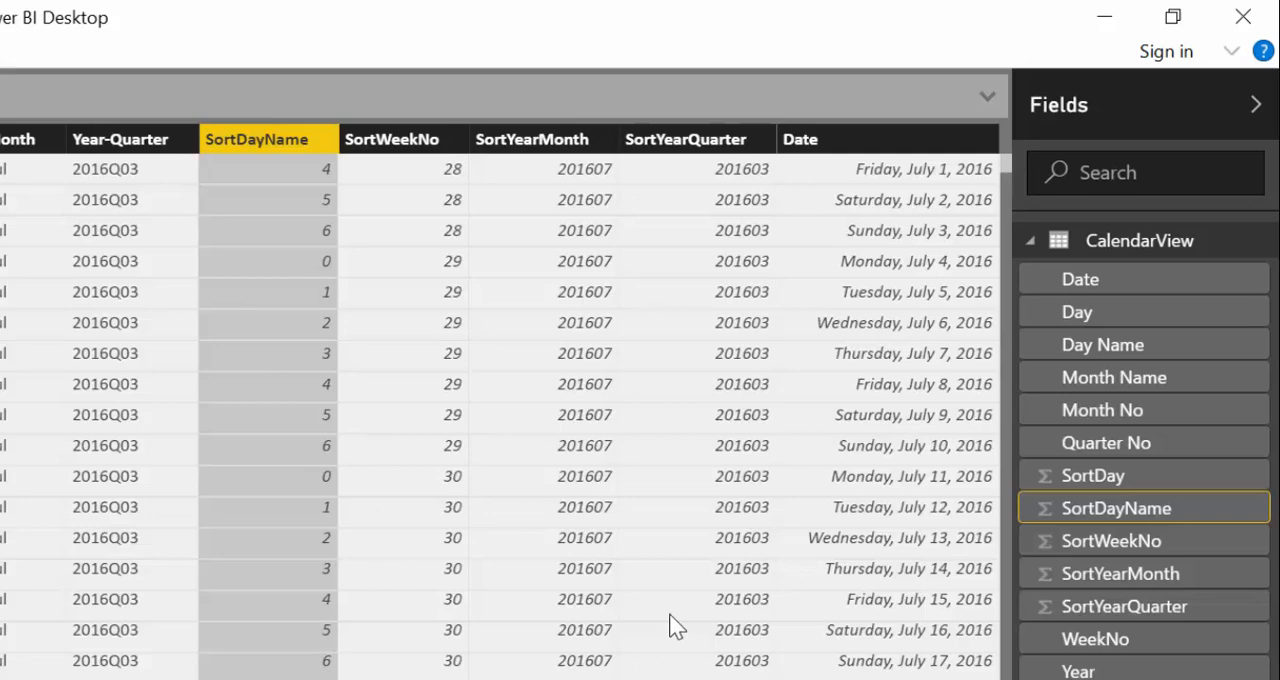
mouse_move(600, 270)
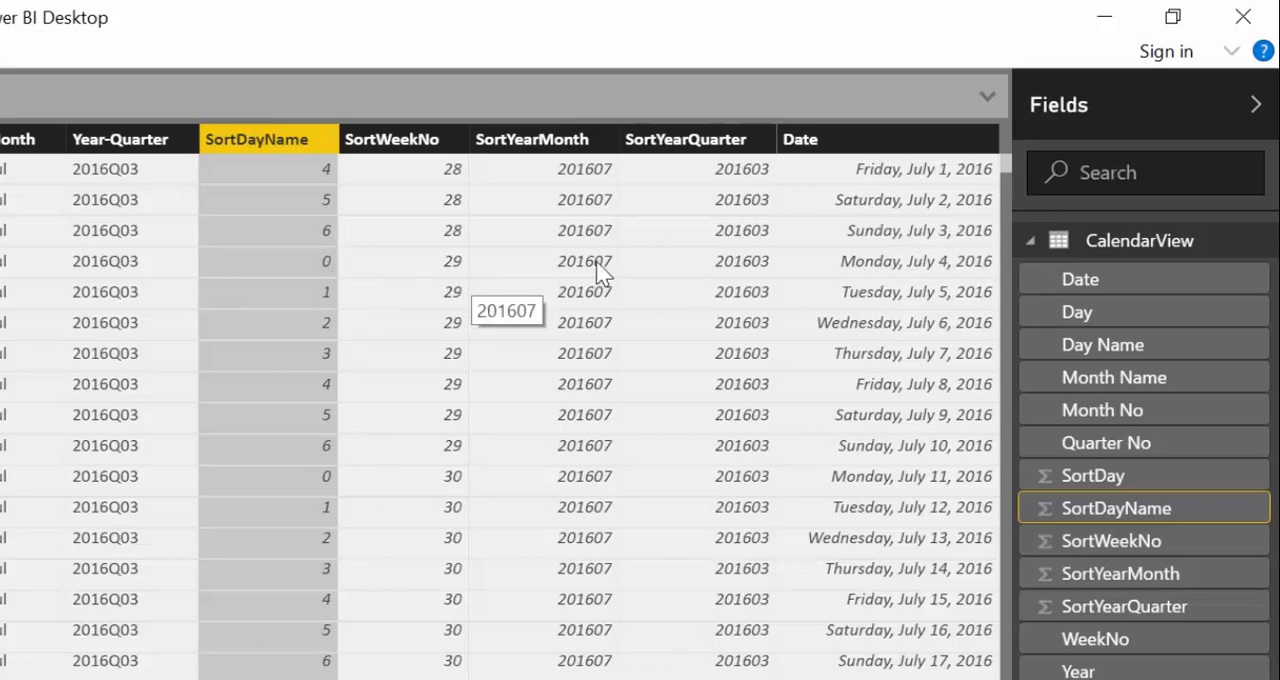
mouse_move(904, 240)
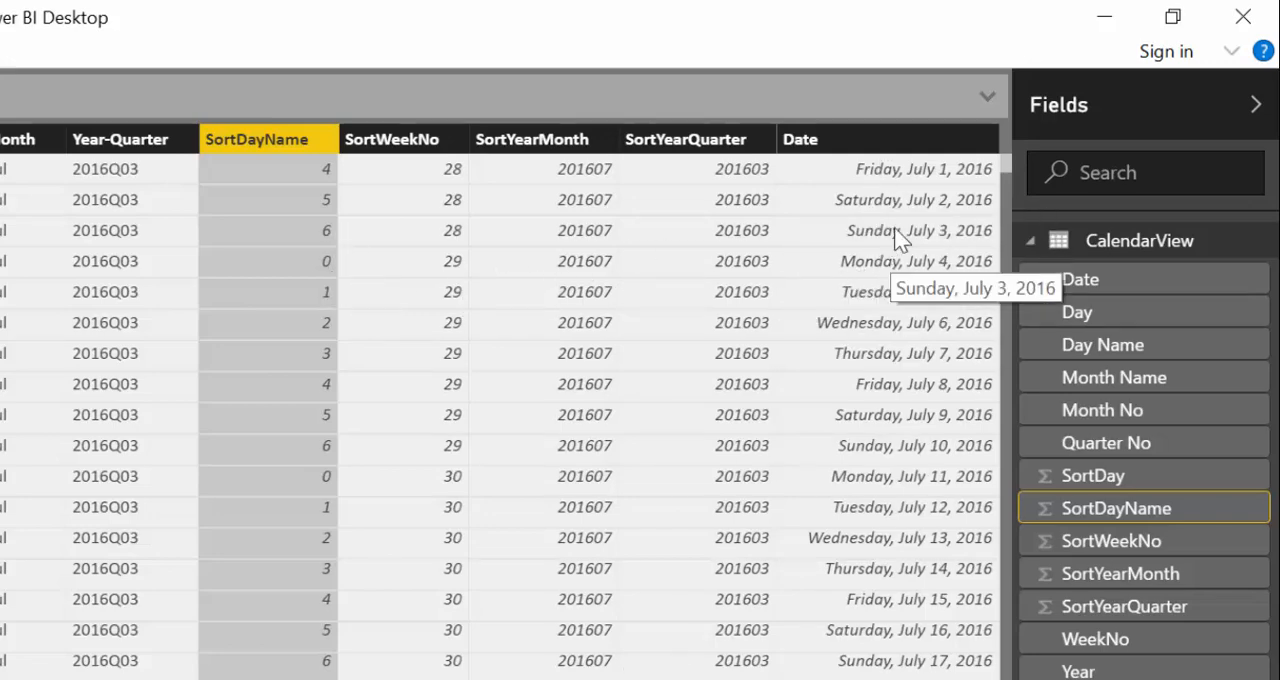
mouse_move(520, 320)
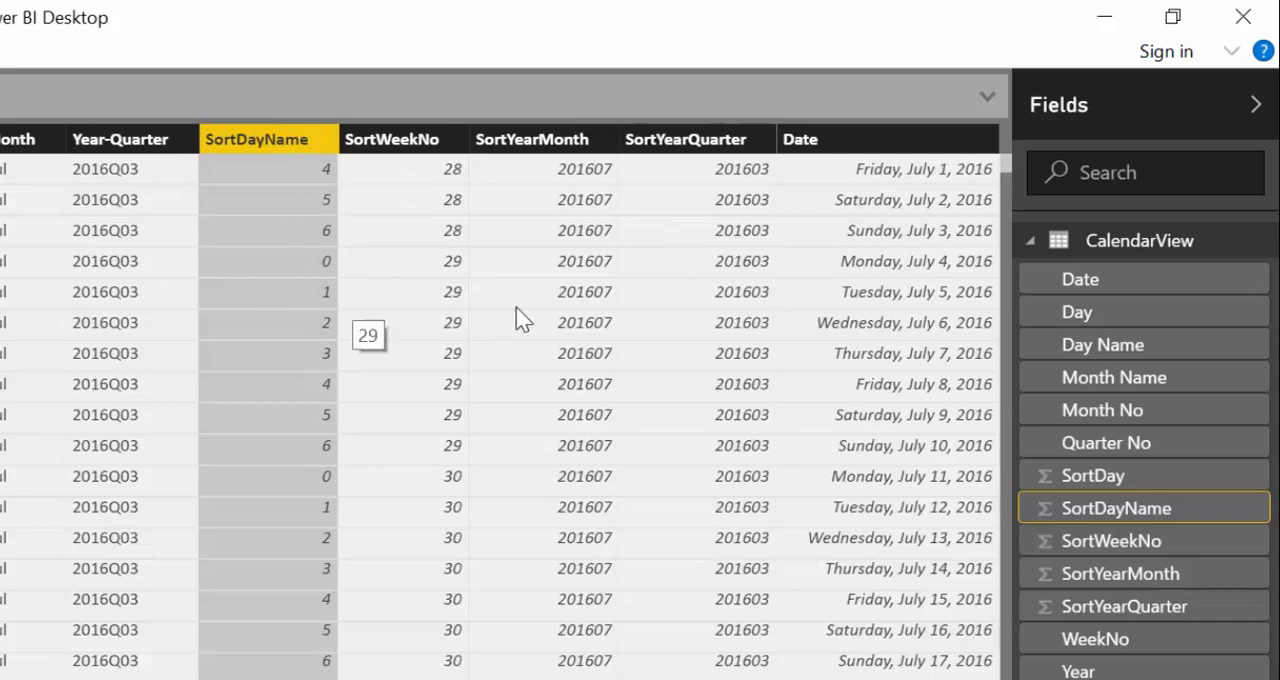
mouse_move(296, 224)
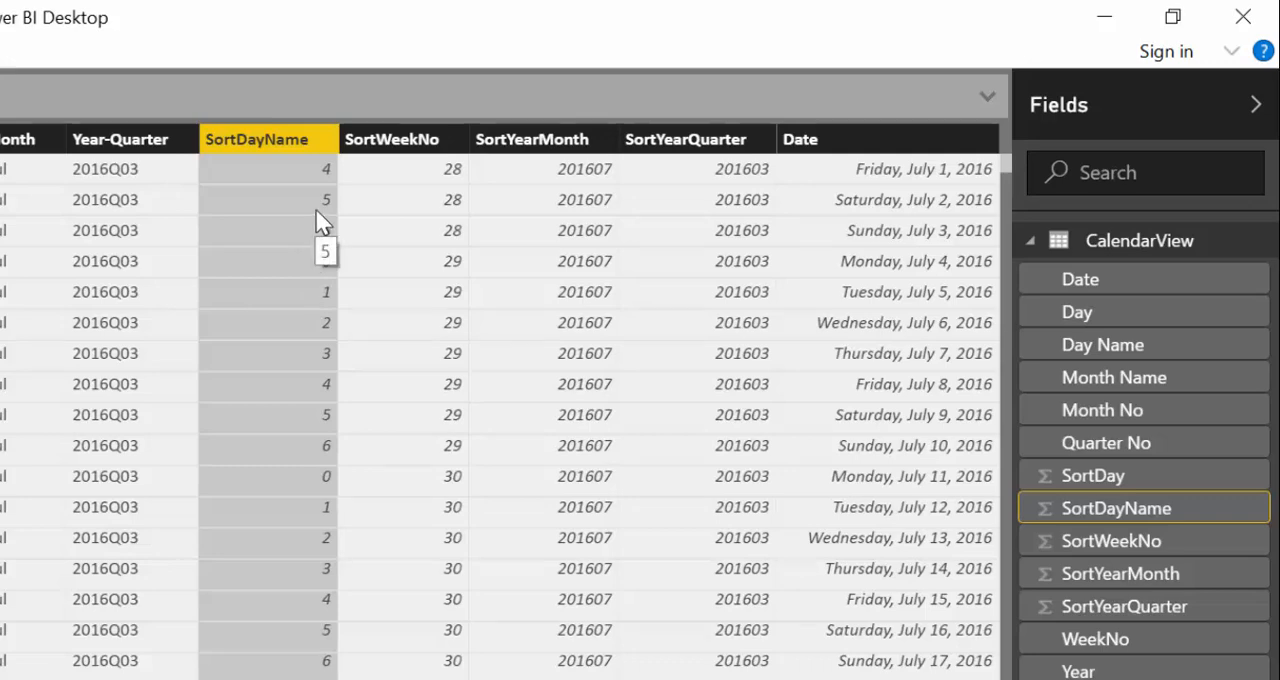
mouse_move(312, 220)
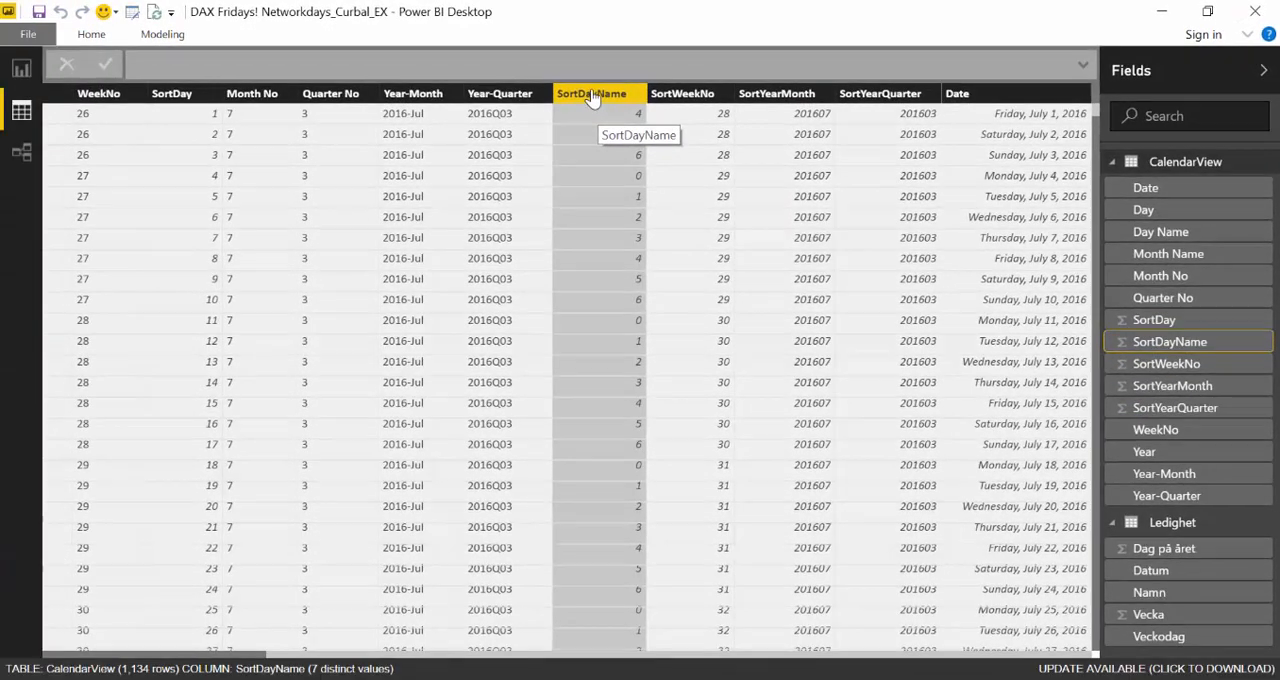
left_click(1172, 522)
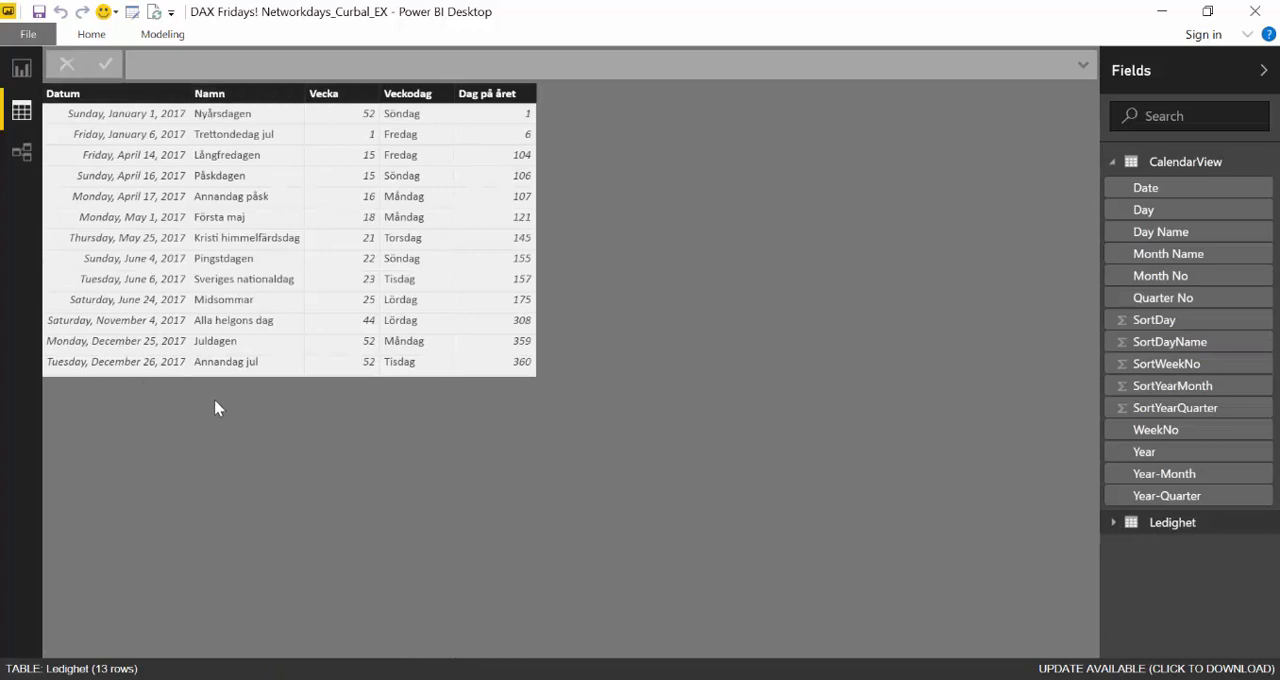
mouse_move(110, 156)
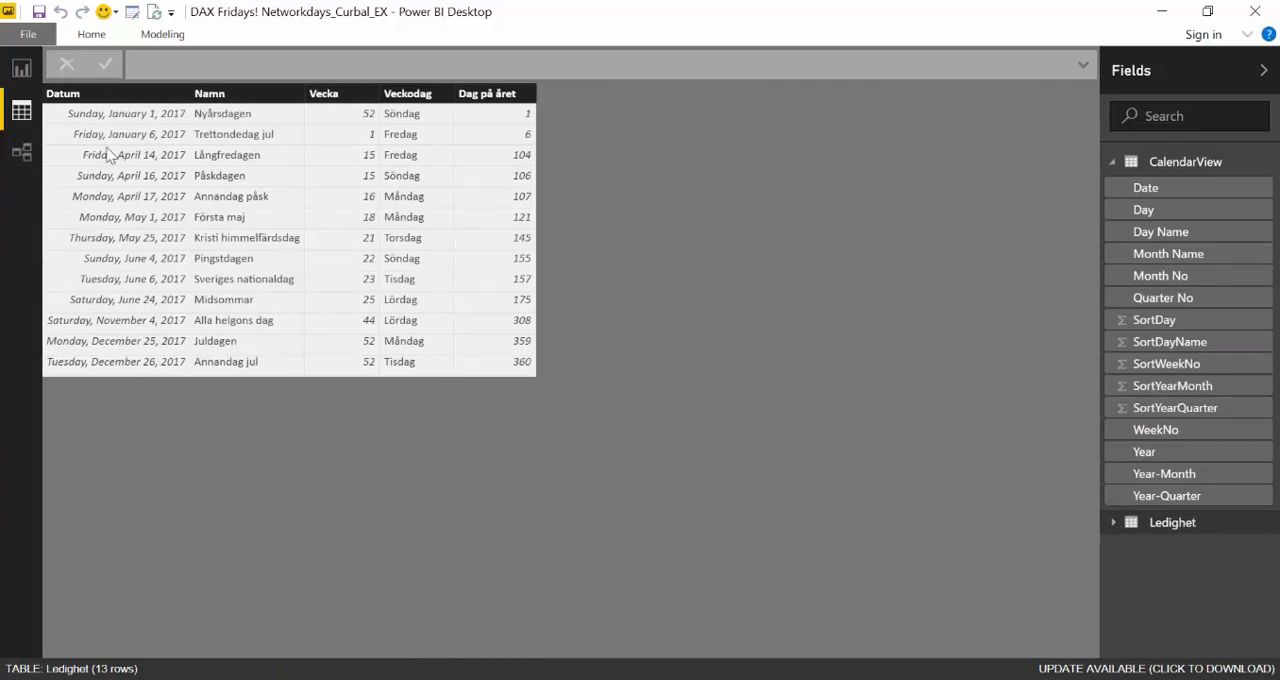
mouse_move(170, 140)
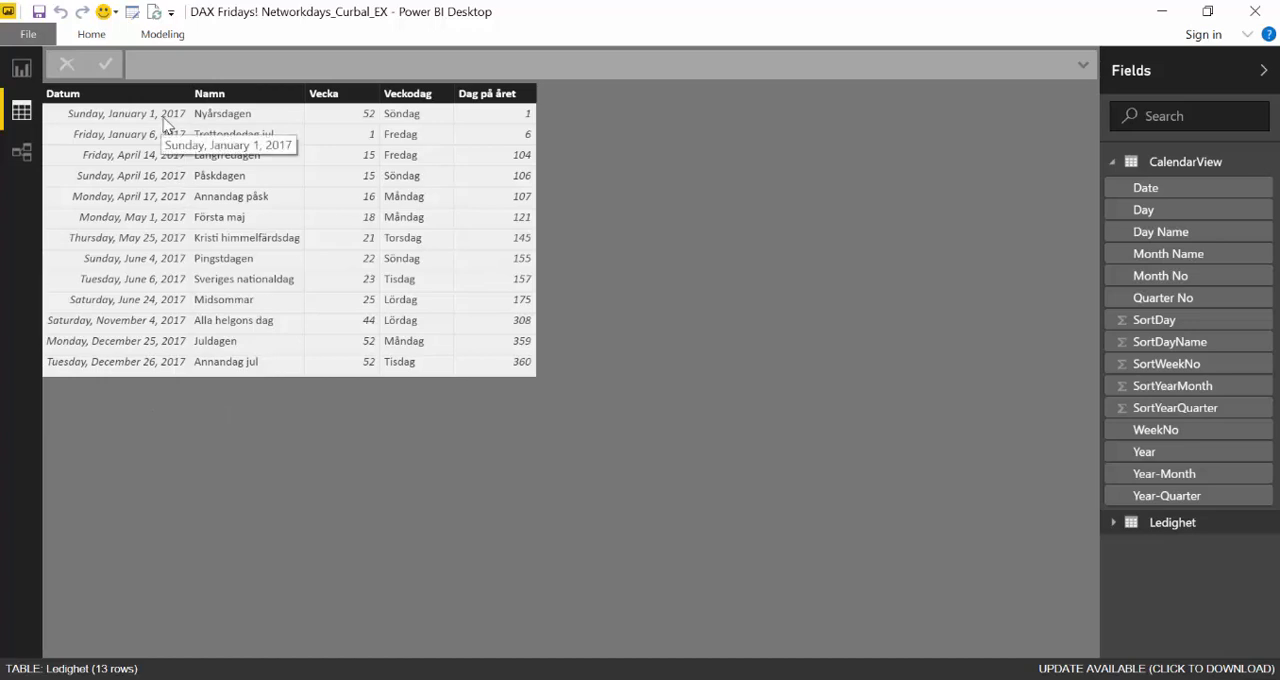
mouse_move(212, 140)
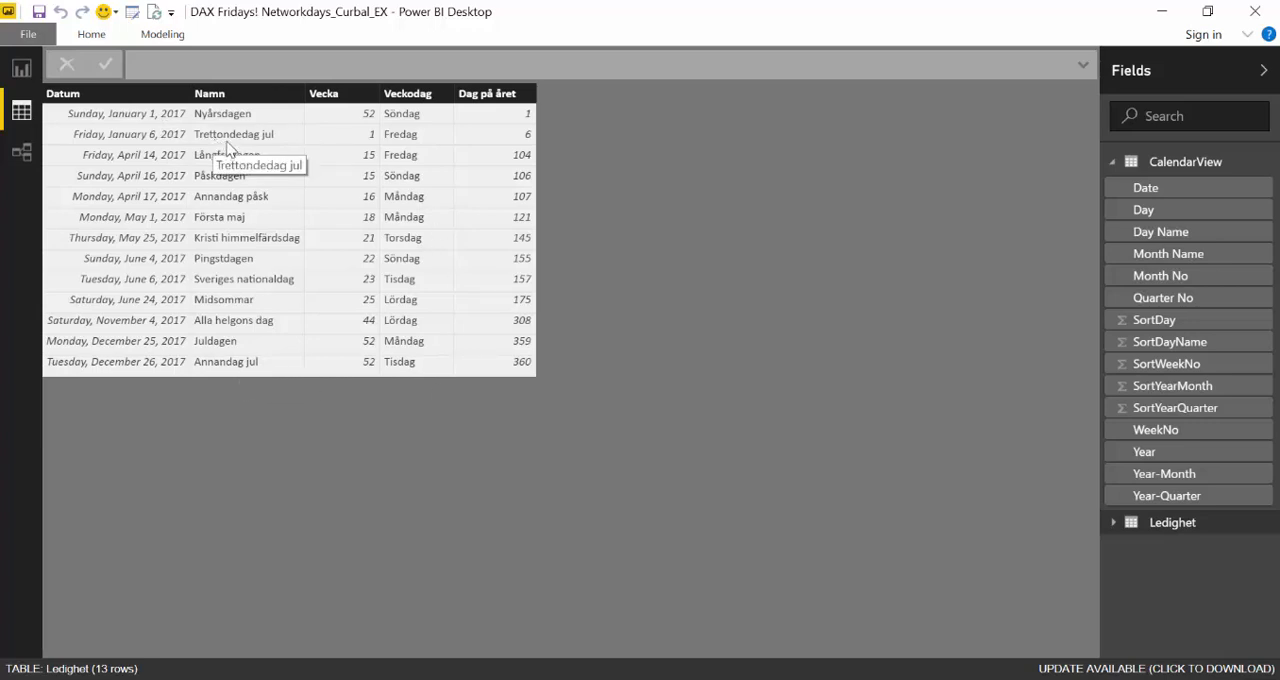
mouse_move(340, 172)
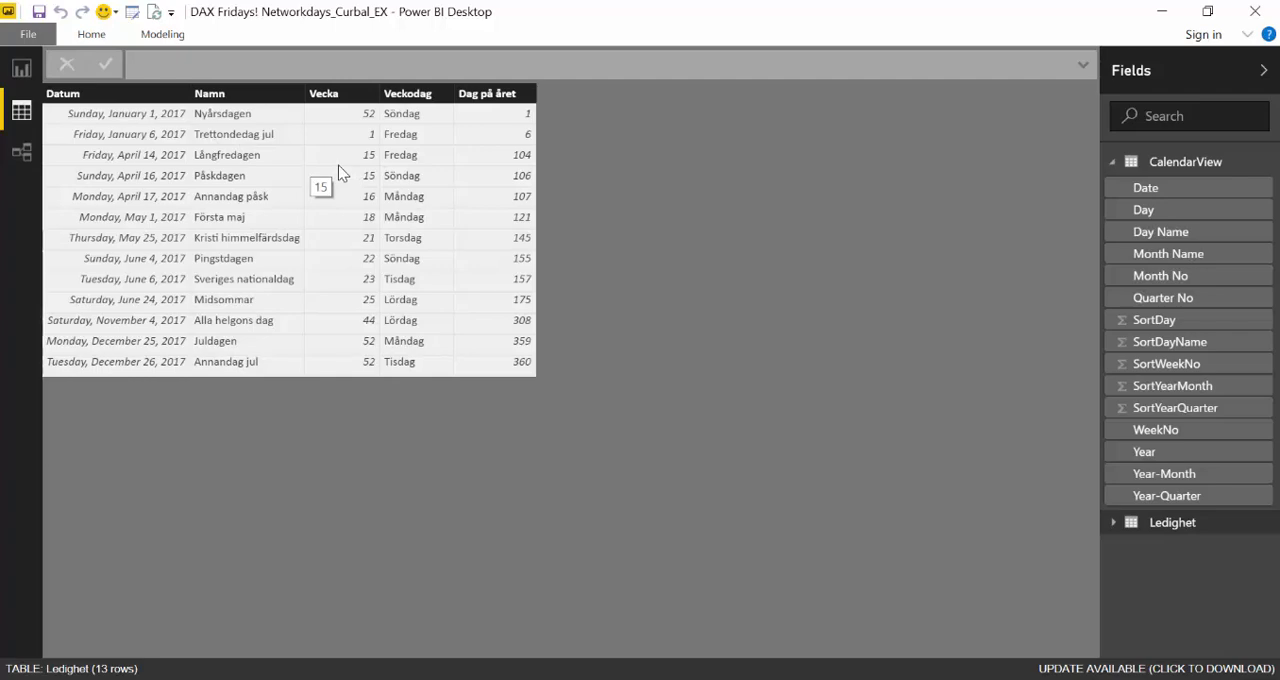
mouse_move(516, 260)
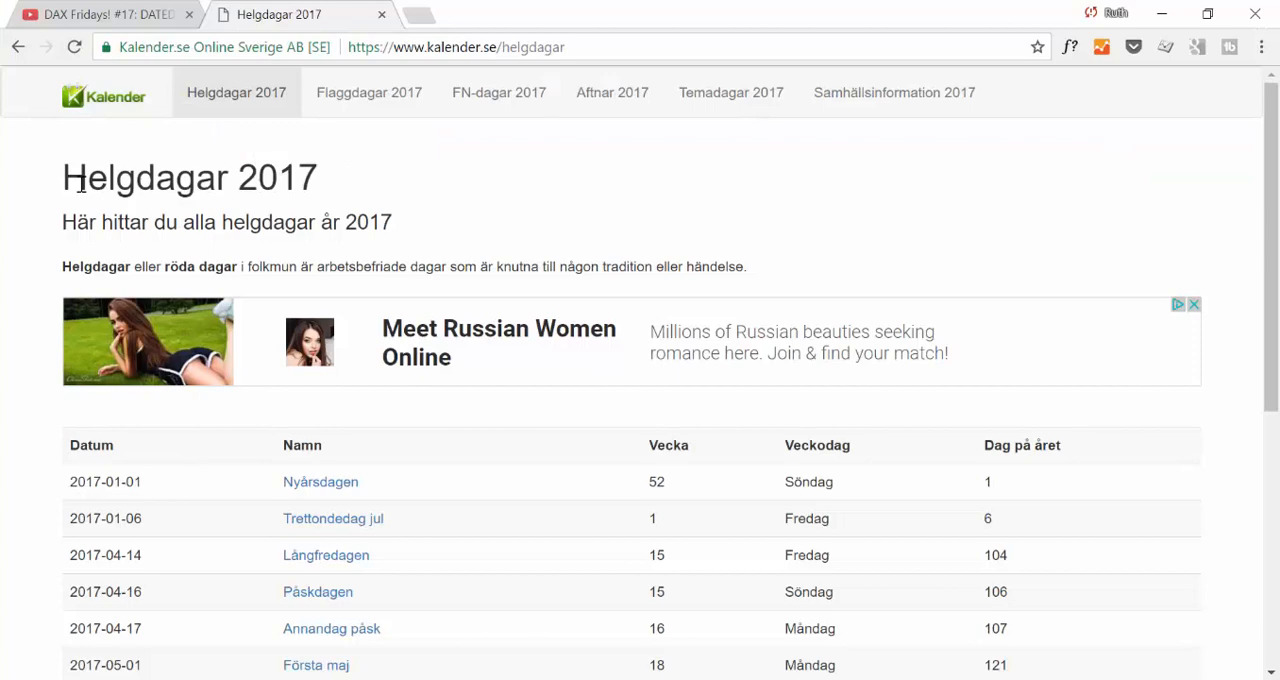
triple_click(188, 176)
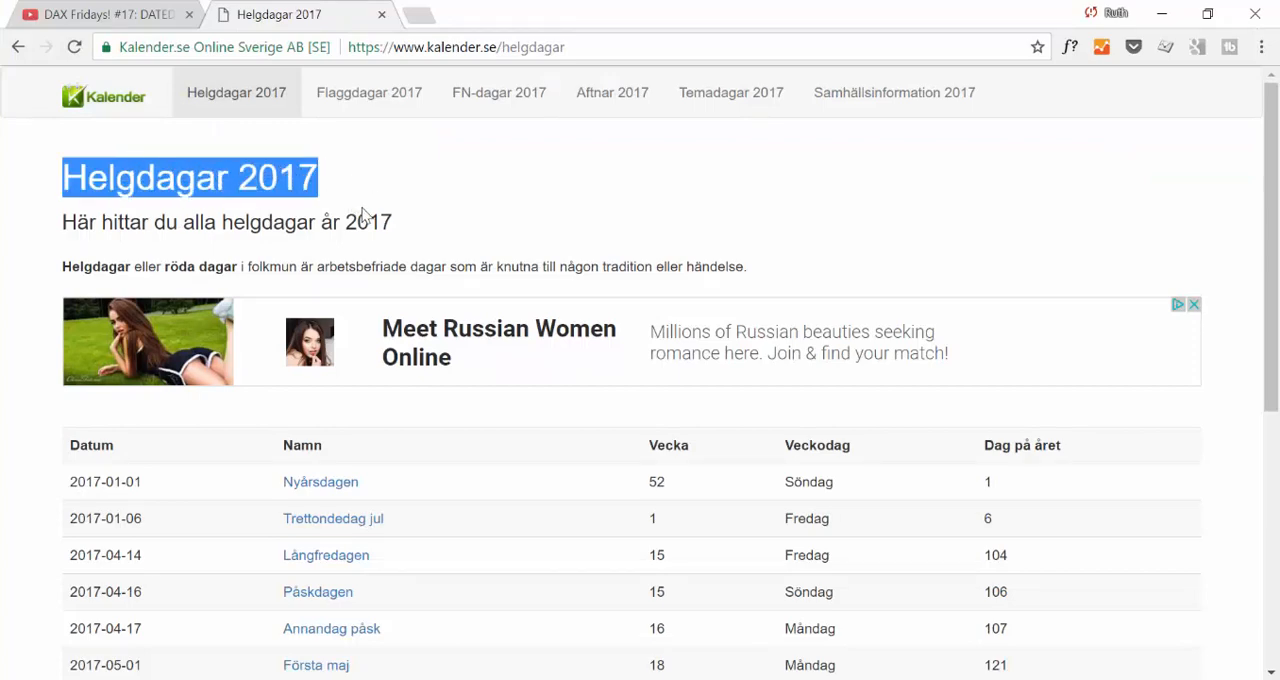
scroll("down", 3)
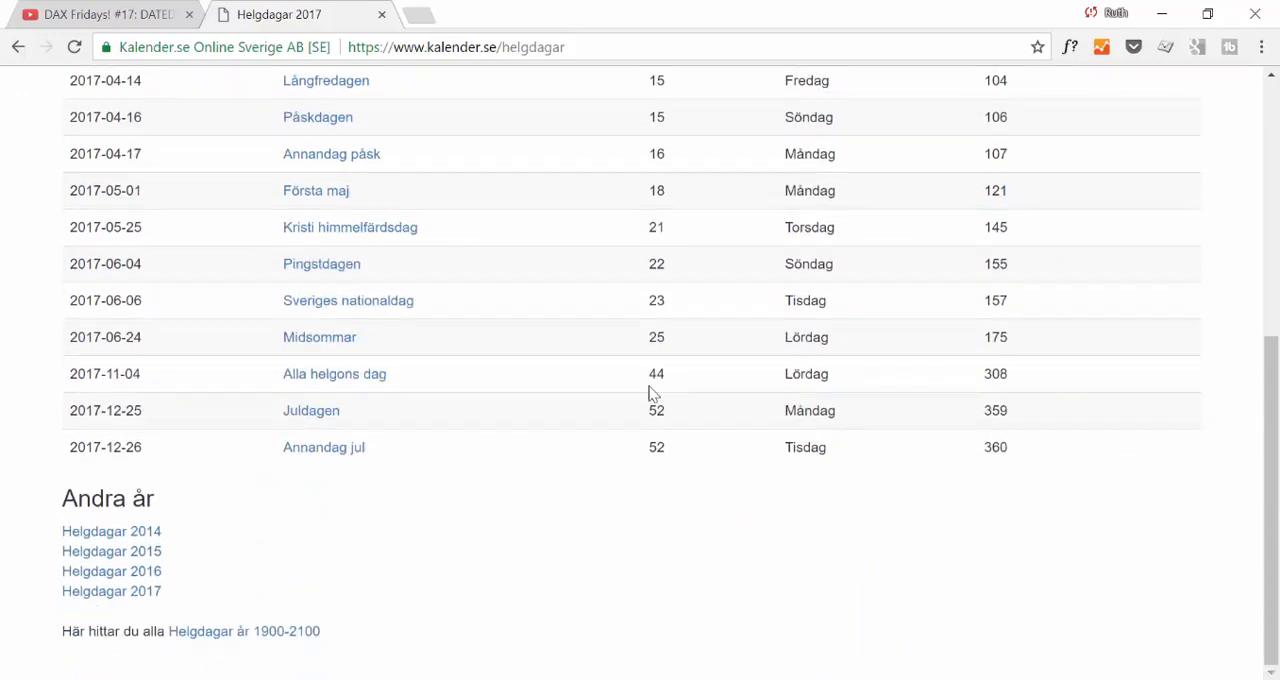
mouse_move(638, 296)
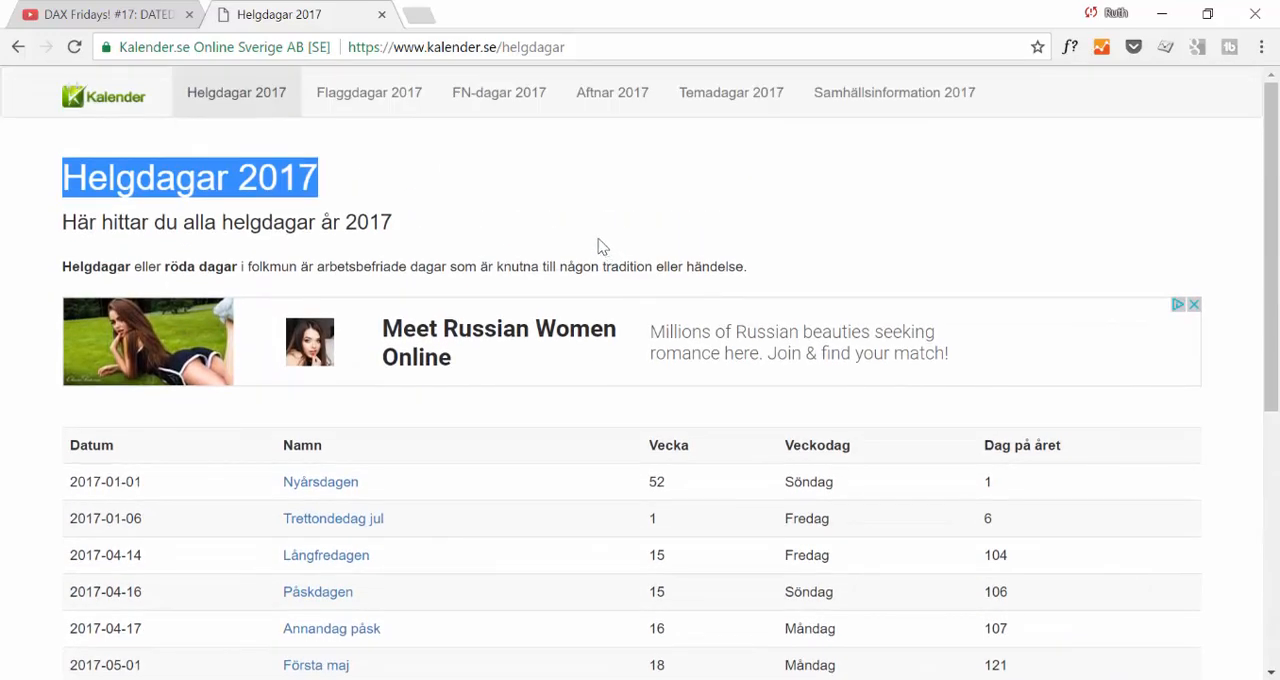
mouse_move(588, 250)
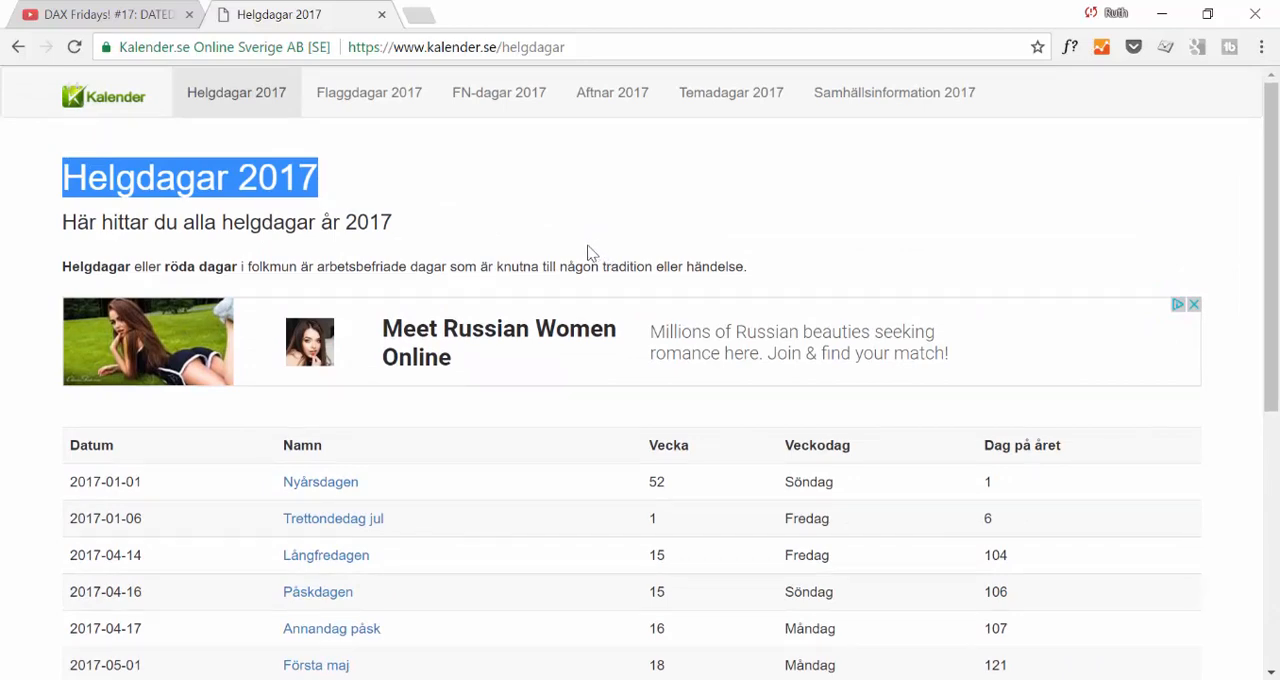
mouse_move(602, 266)
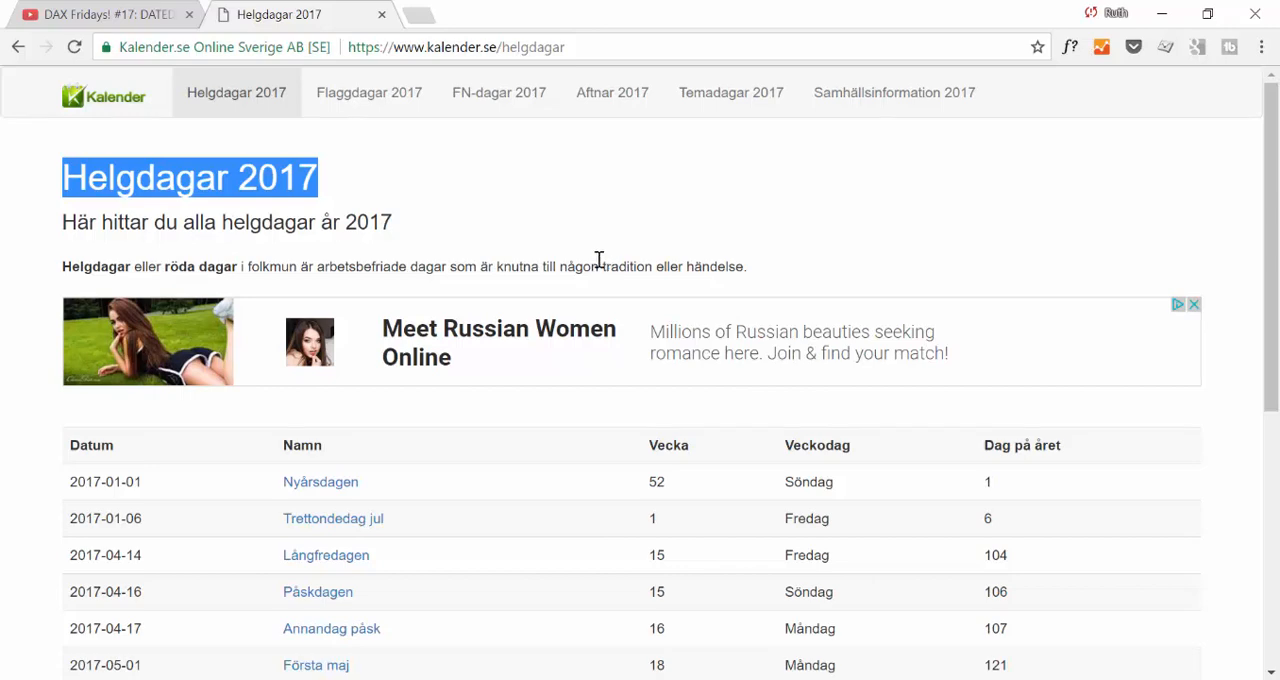
mouse_move(580, 248)
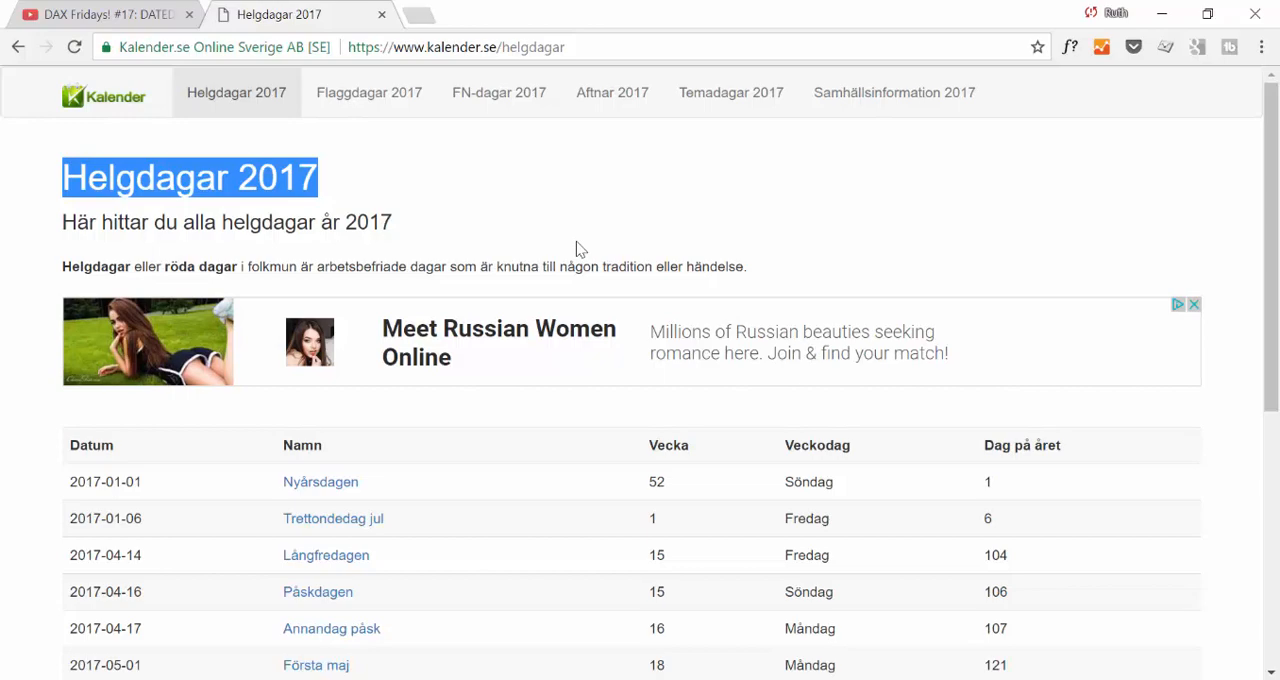
scroll("down", 3)
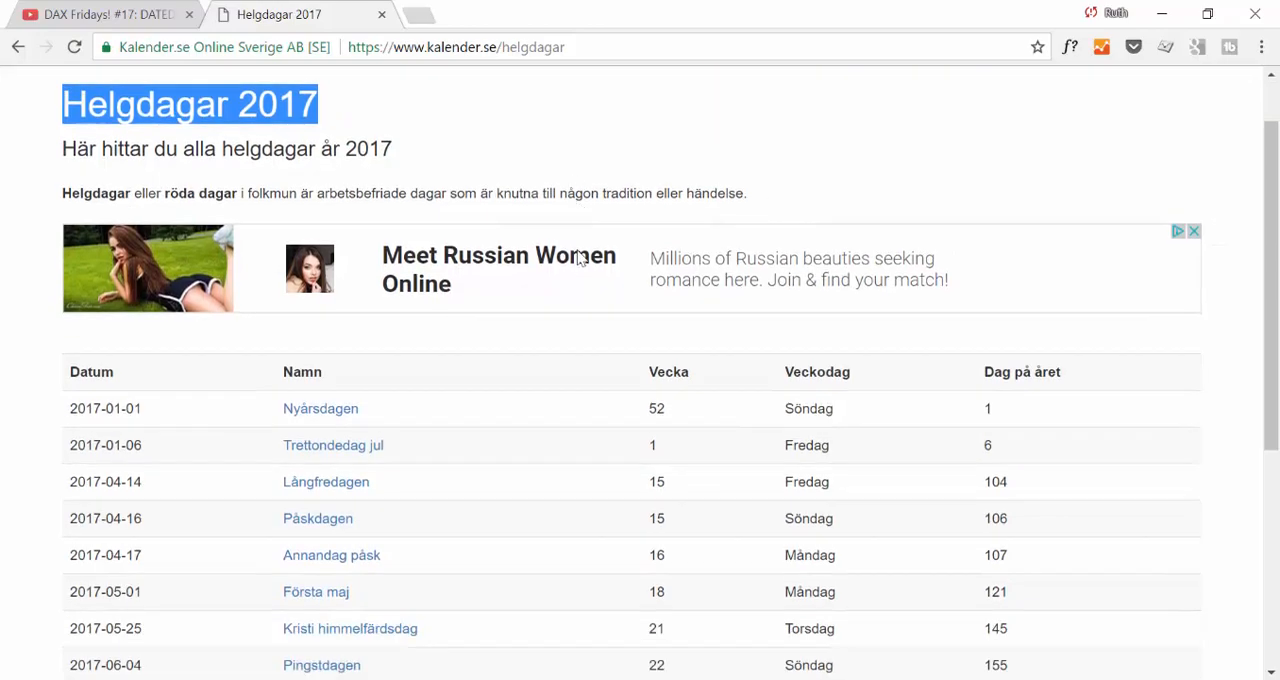
scroll("down", 3)
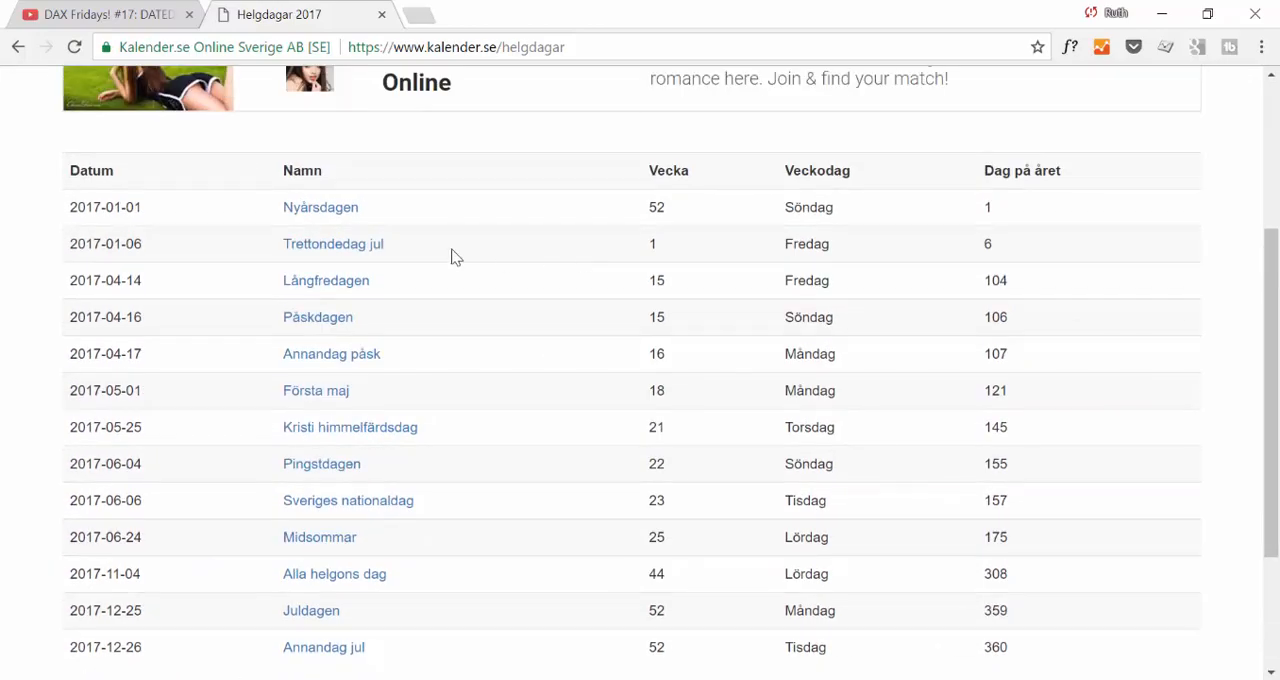
mouse_move(436, 320)
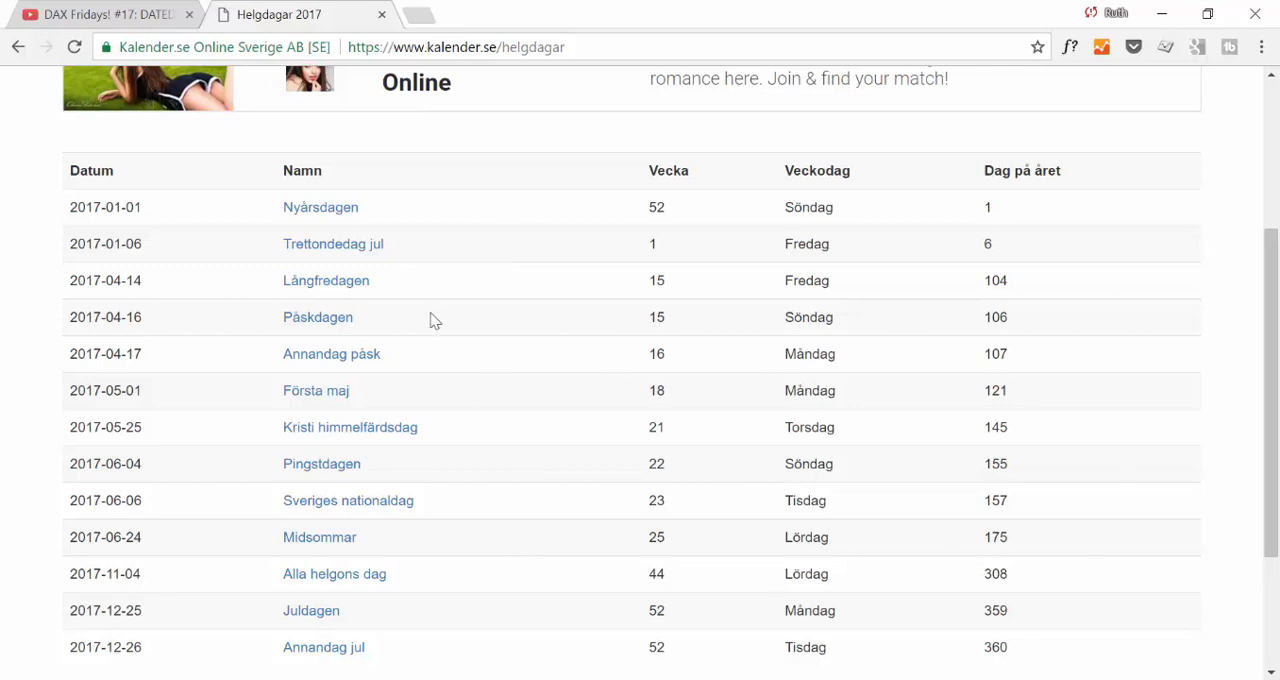
mouse_move(424, 292)
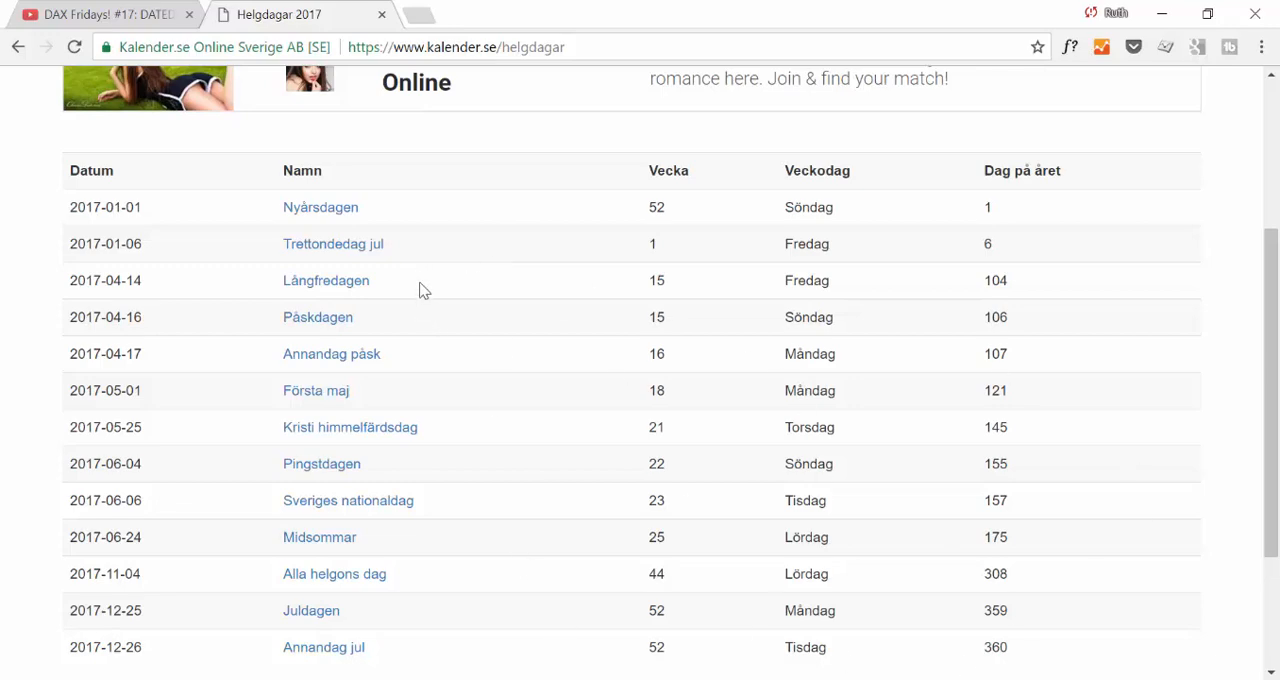
mouse_move(434, 288)
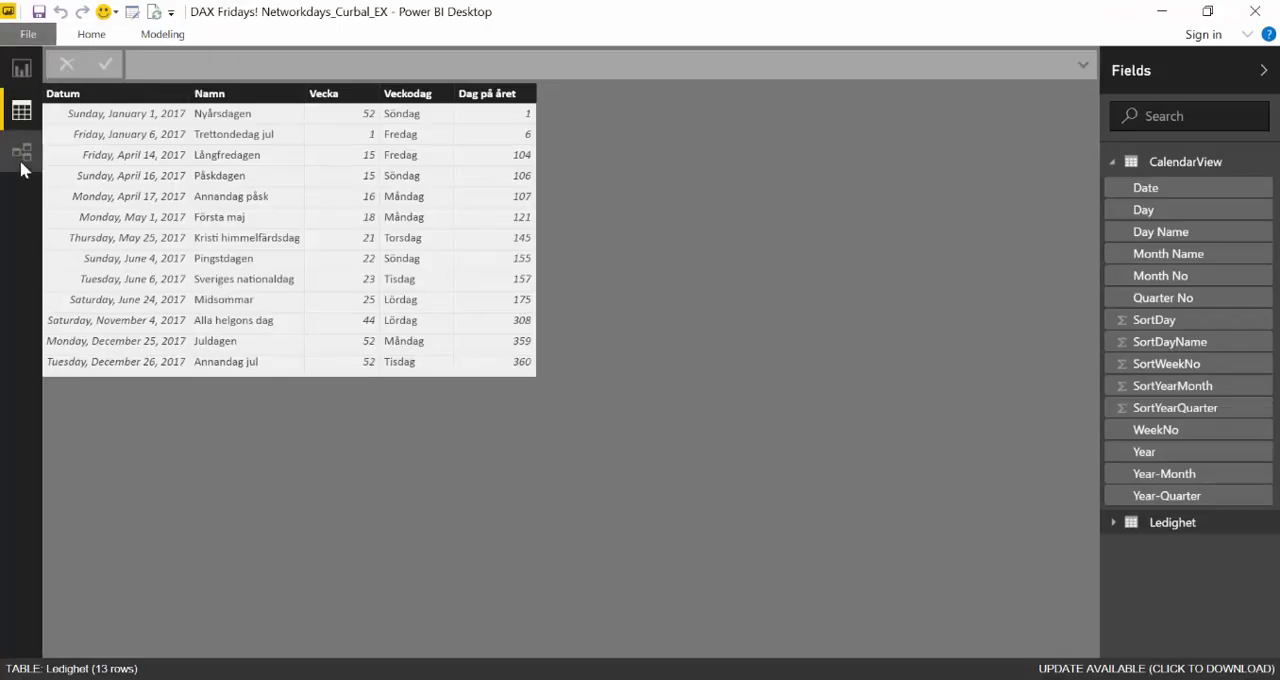
- Arrange CalendarView and Ledighet side by side in the relationship diagram, then return to Data view
left_click(22, 152)
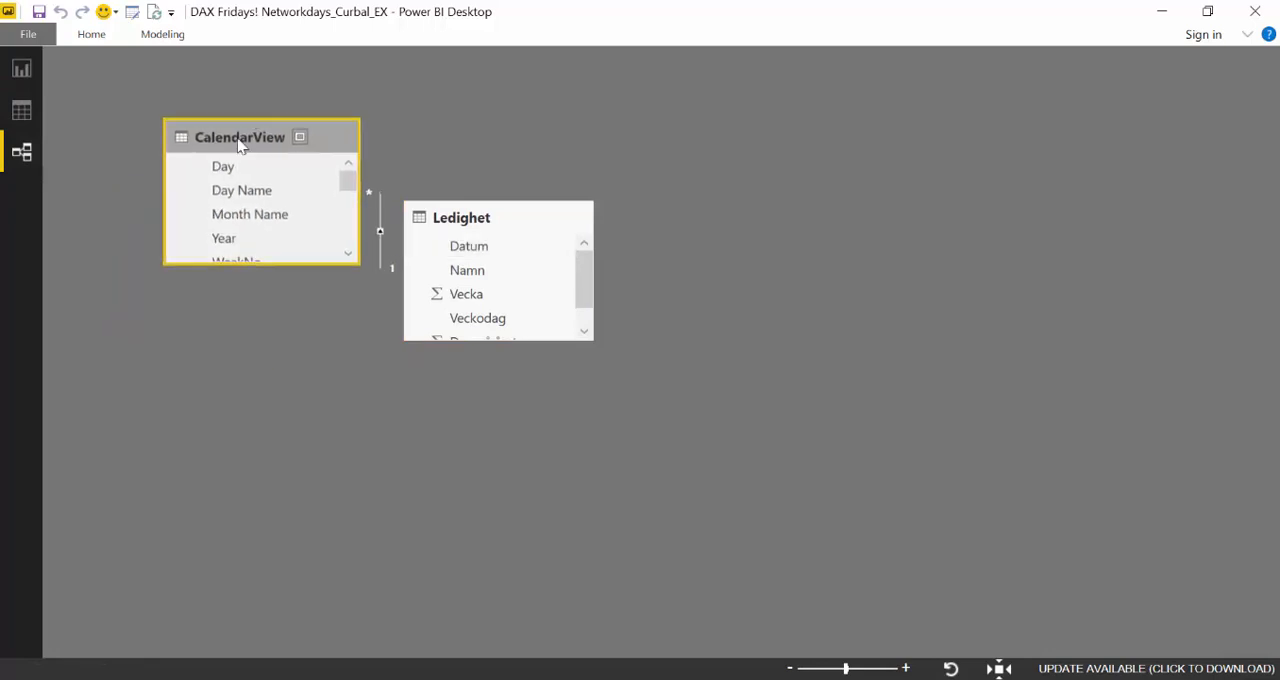
left_click_drag(460, 216, 596, 208)
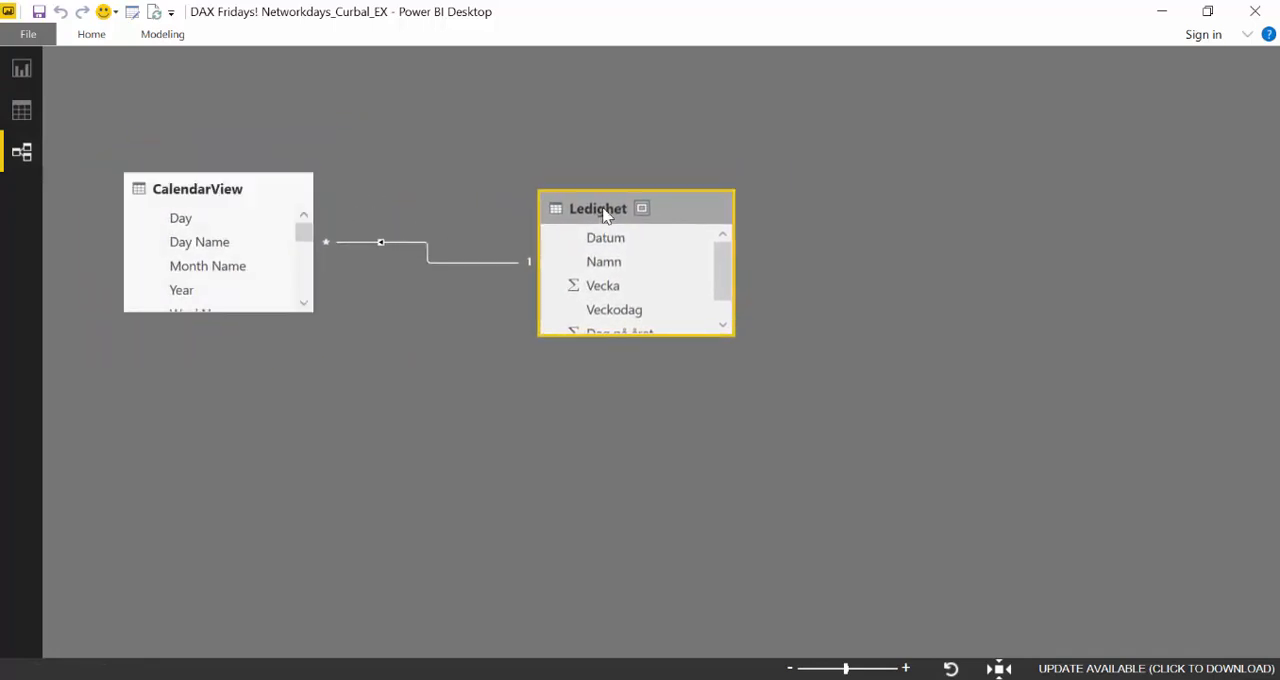
left_click_drag(598, 208, 522, 196)
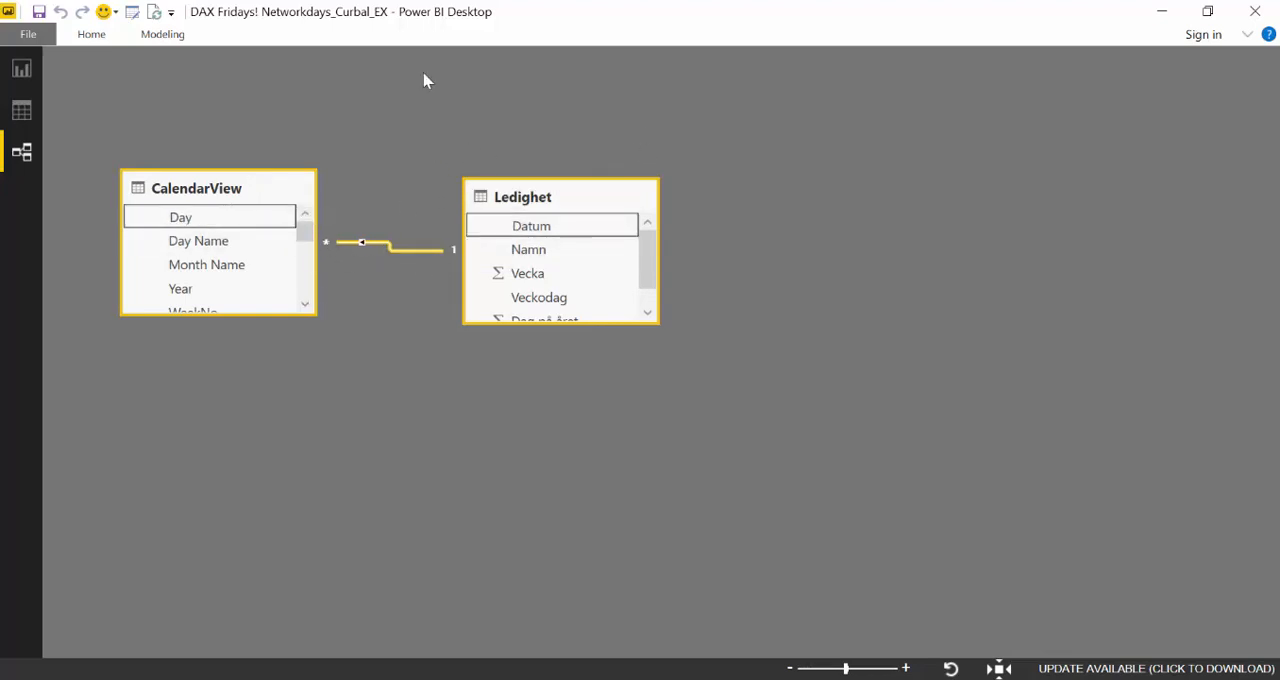
left_click(22, 110)
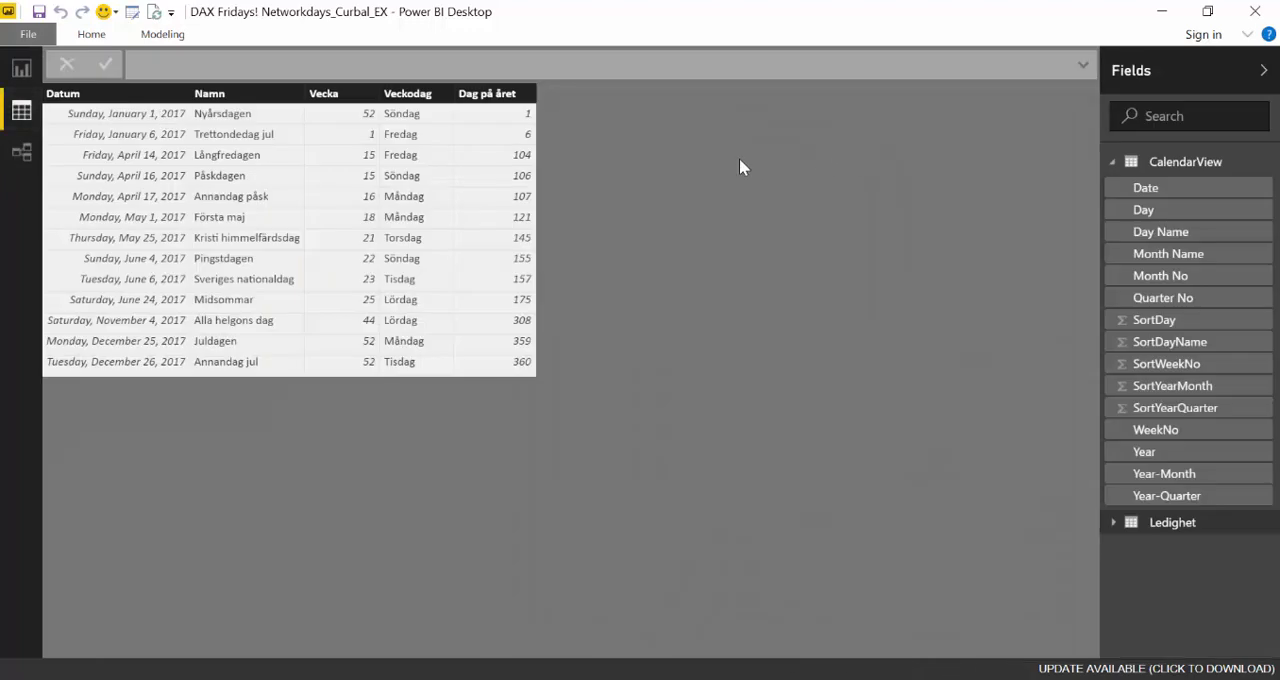
- Start a new calculated column on the CalendarView table from the Modeling ribbon
left_click(1186, 160)
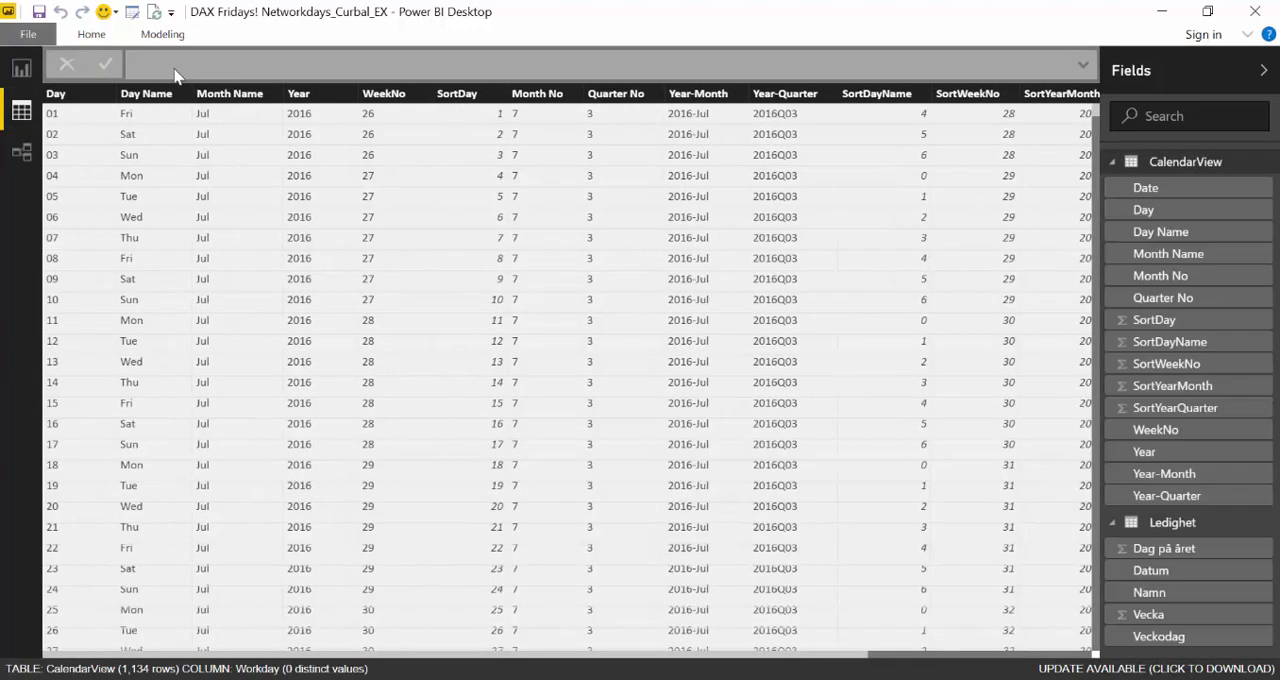
left_click(162, 32)
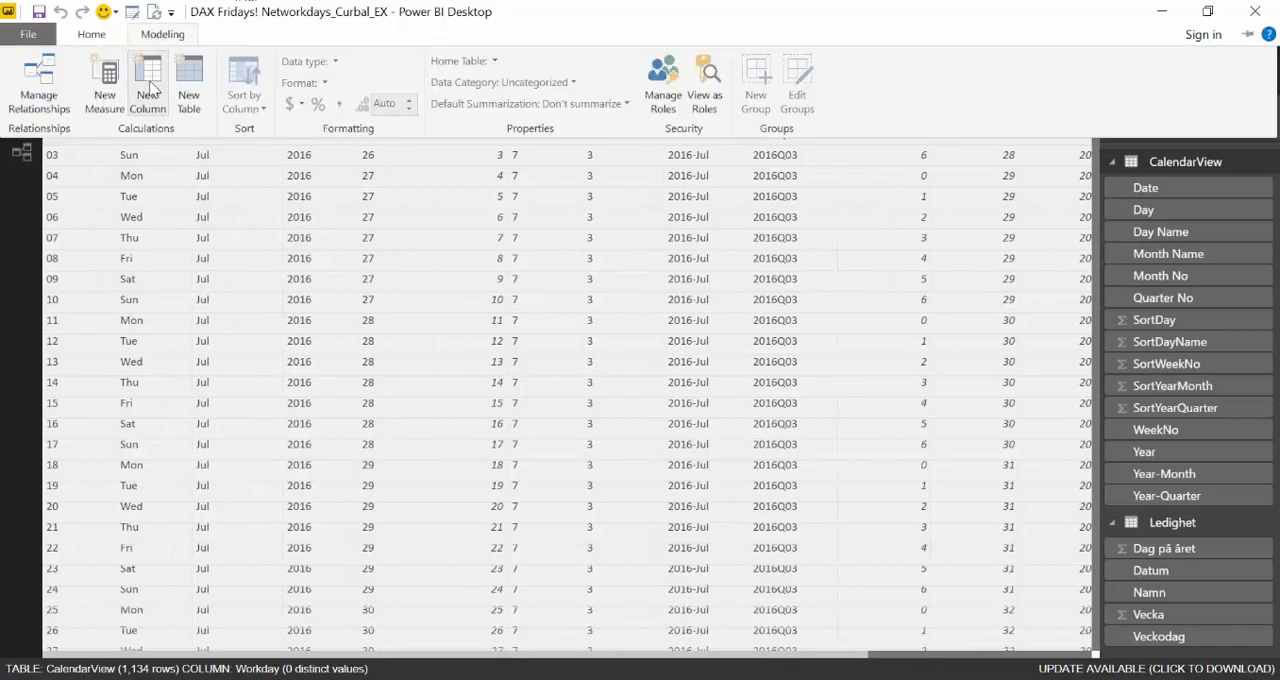
left_click(148, 84)
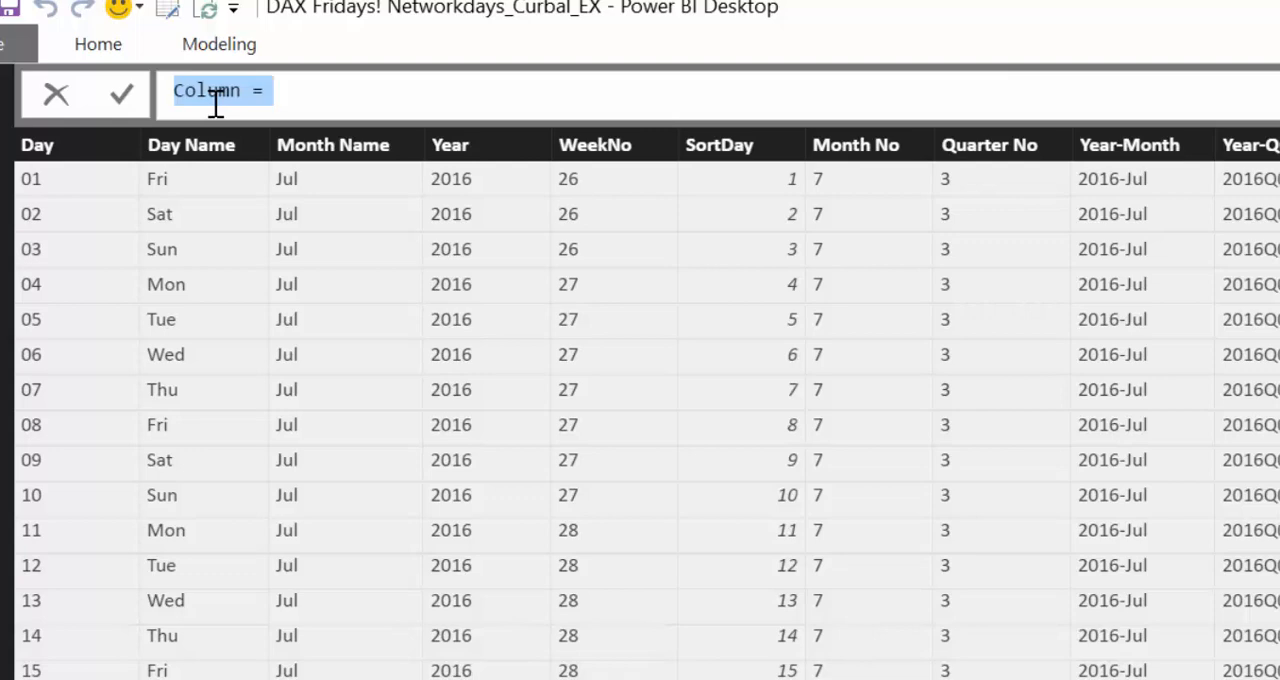
- Begin Workday = IF(OR(CalendarView[SortDayName]=5, CalendarView[SortDayName]=6), 0 for weekend days
type("Woe")
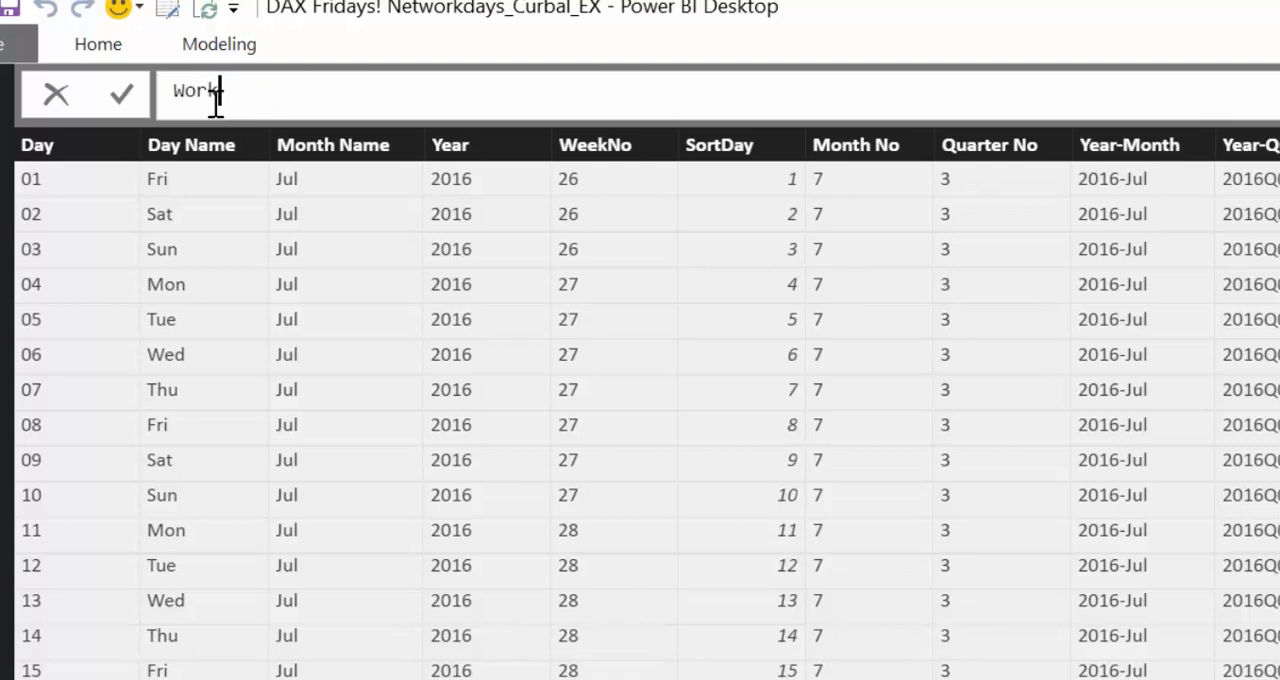
type("day=")
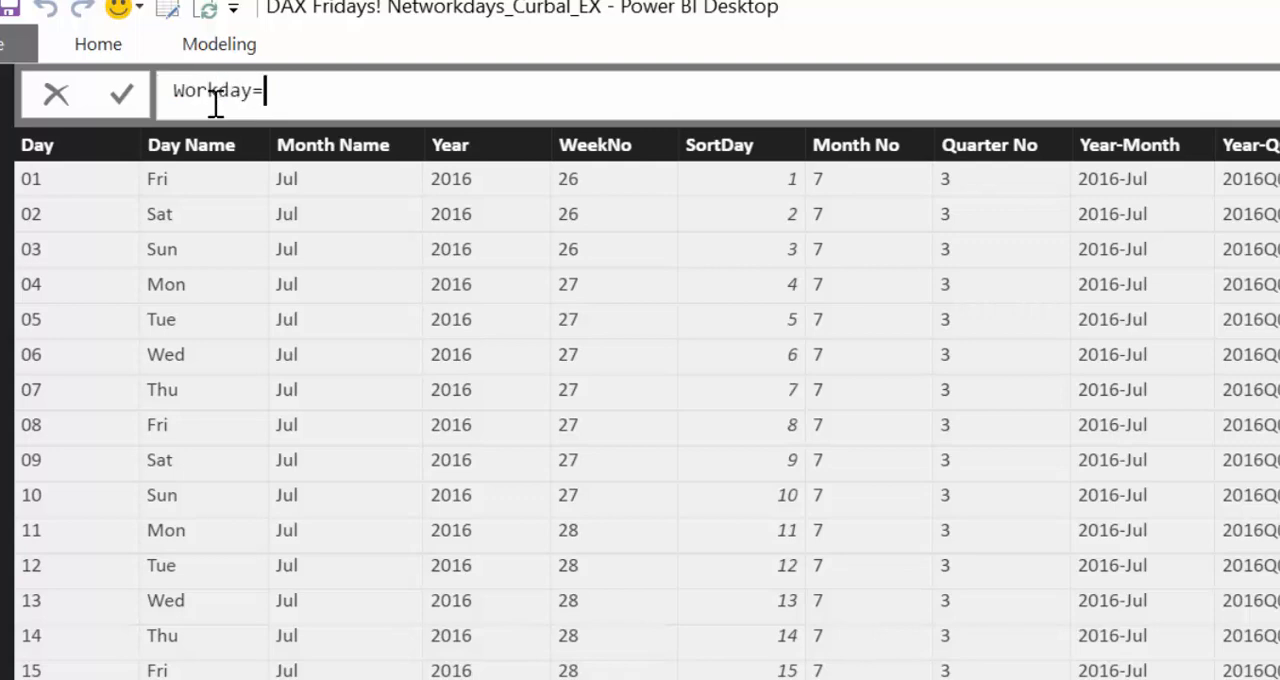
type("IF(")
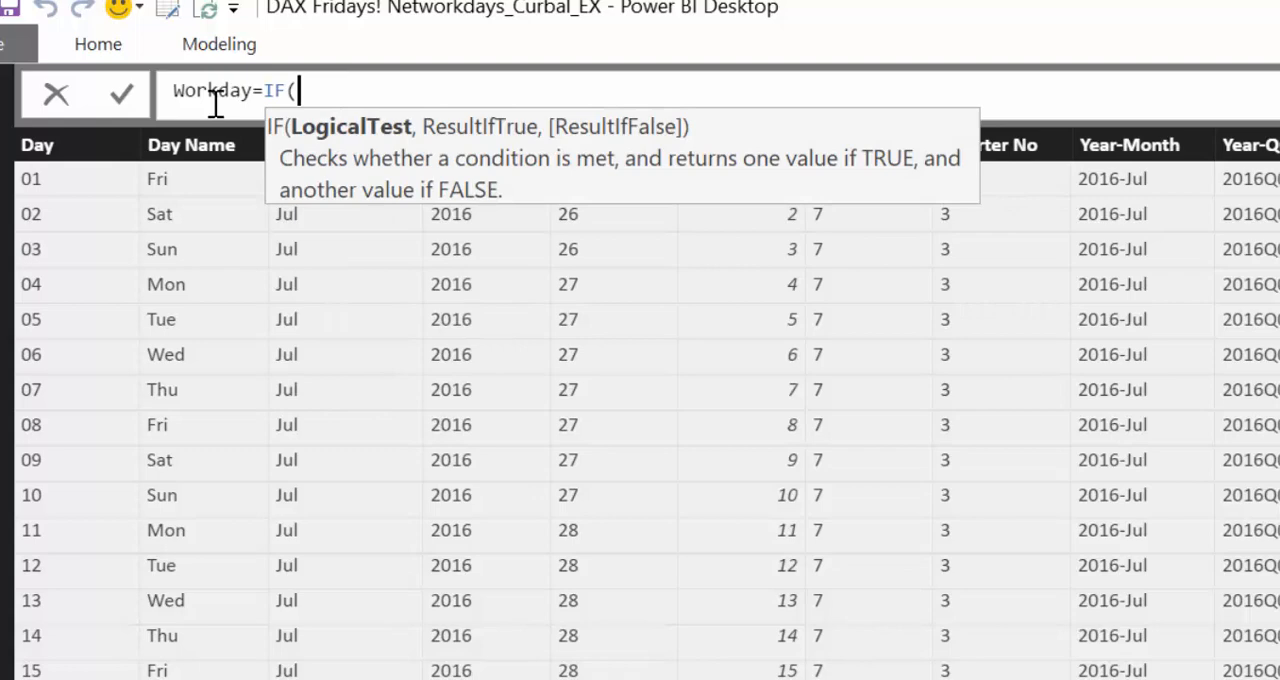
type("OR(")
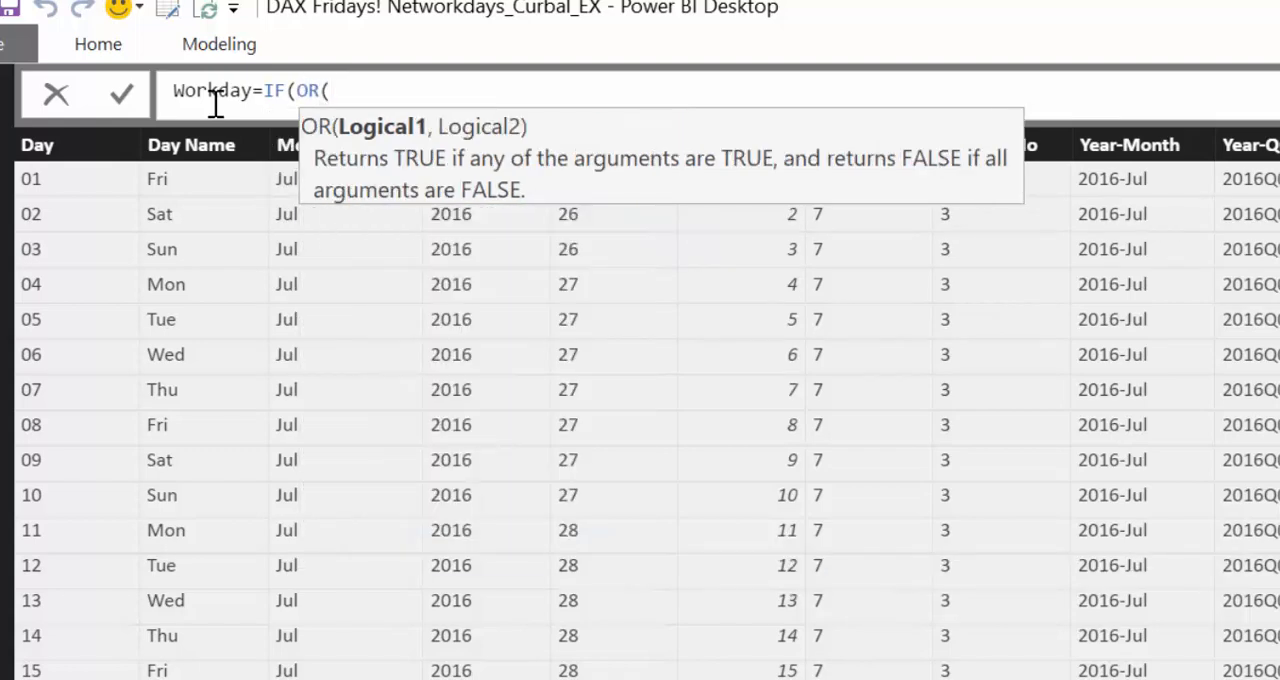
type("c")
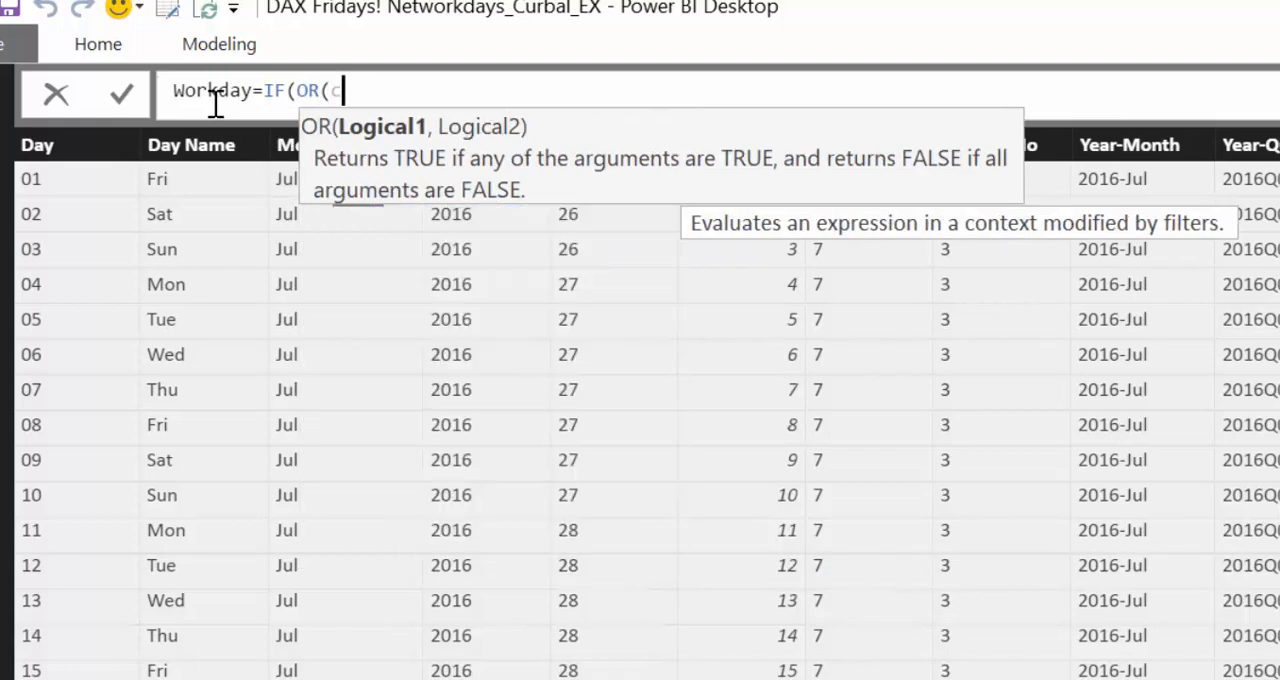
type("day")
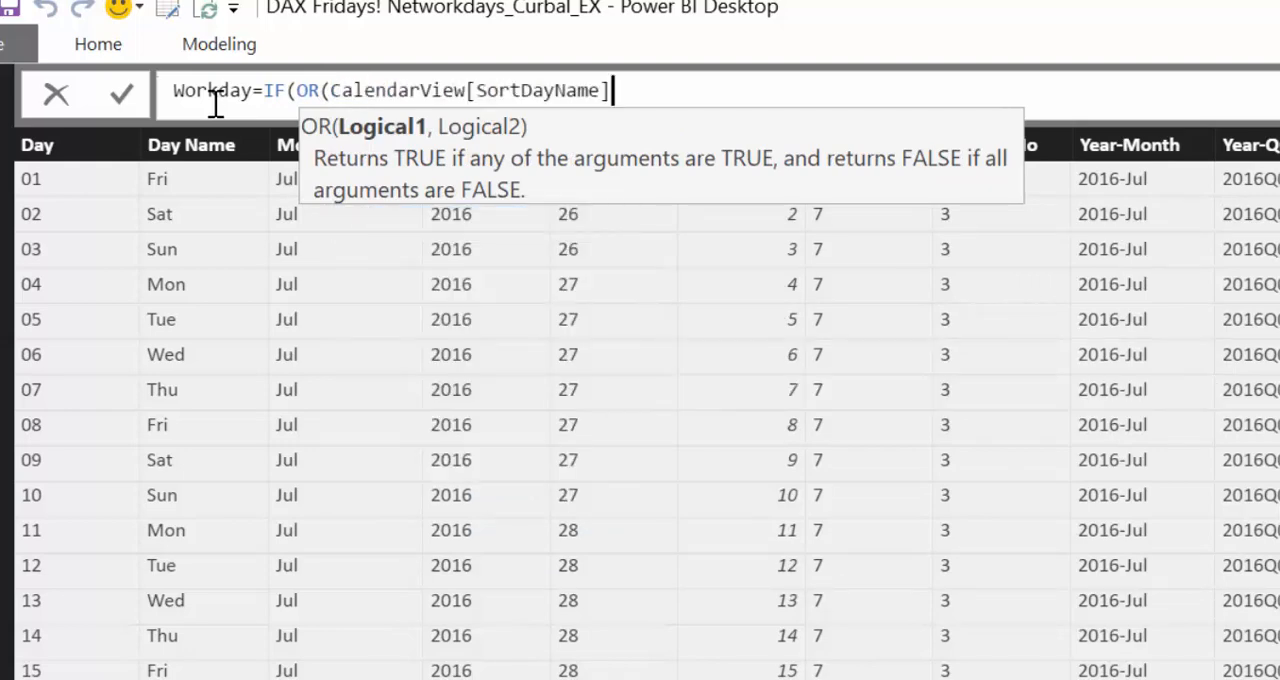
type("=")
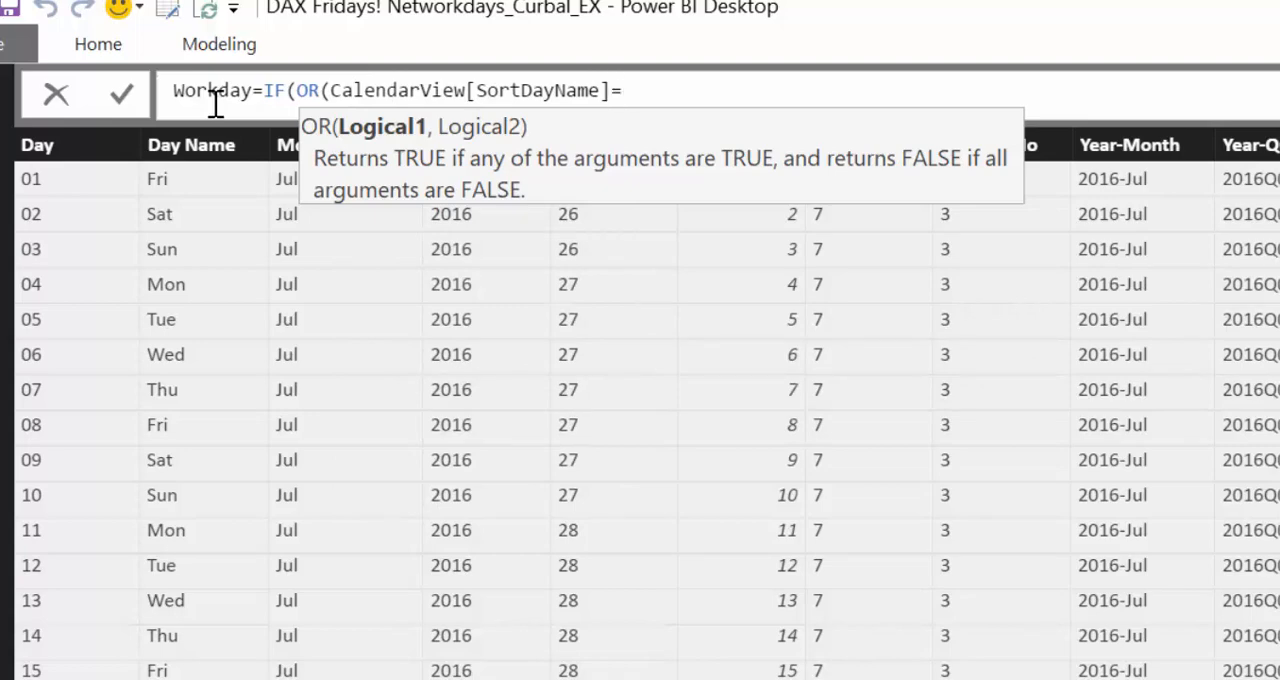
type("5")
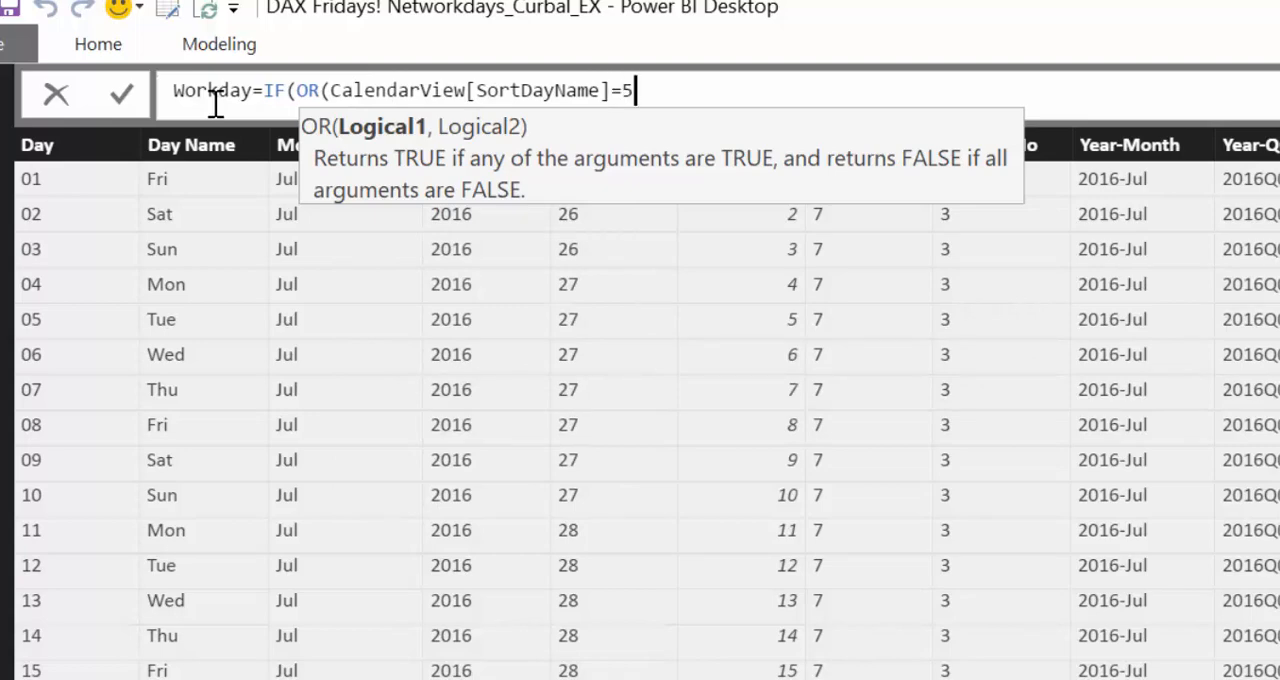
type(",")
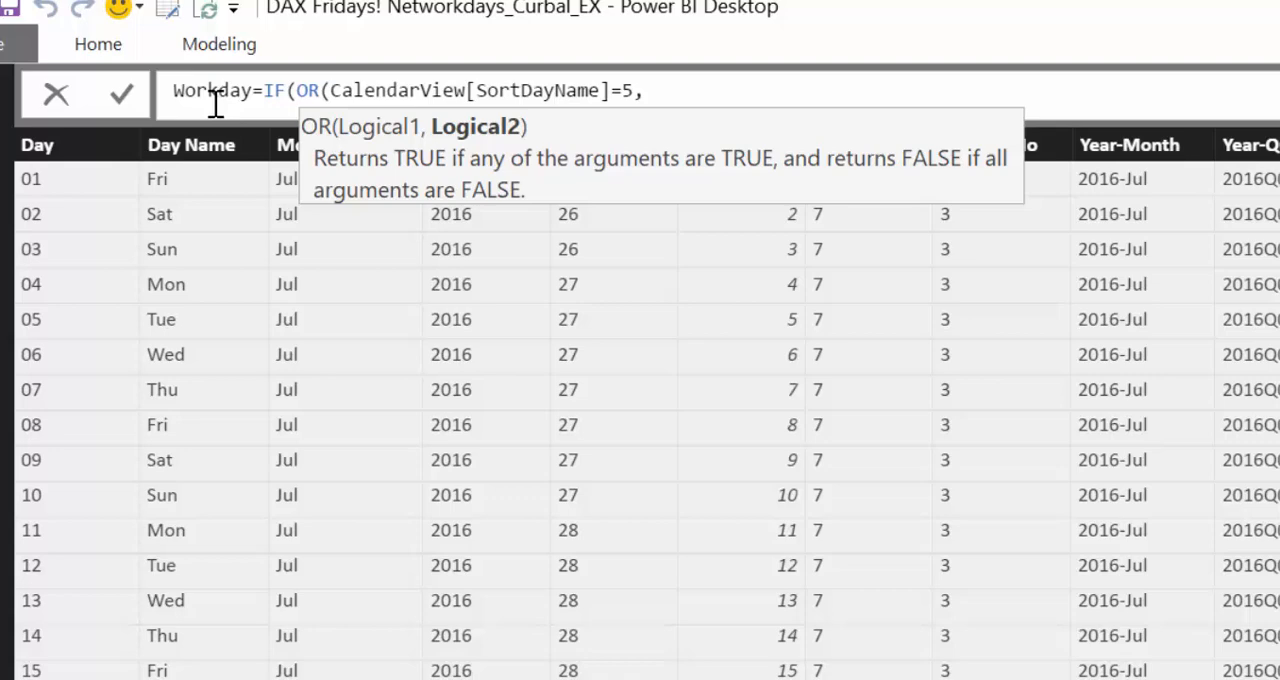
type("dayna")
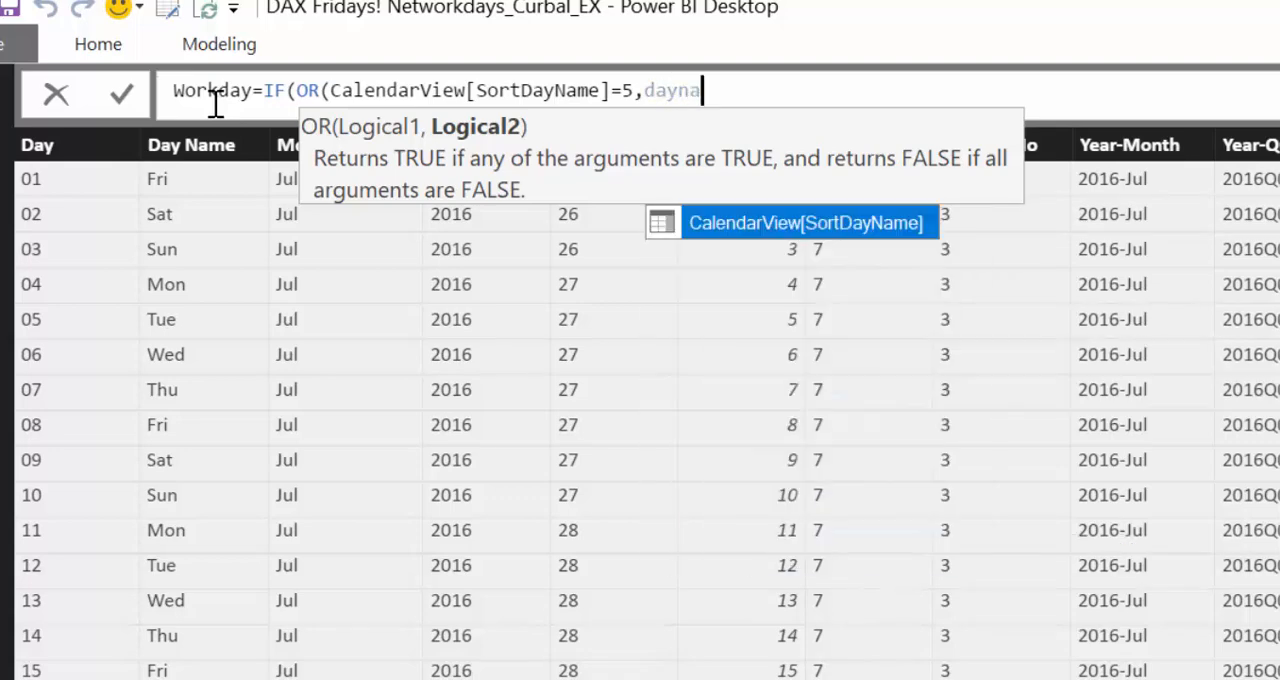
type("CalendarView[SortDayName]=")
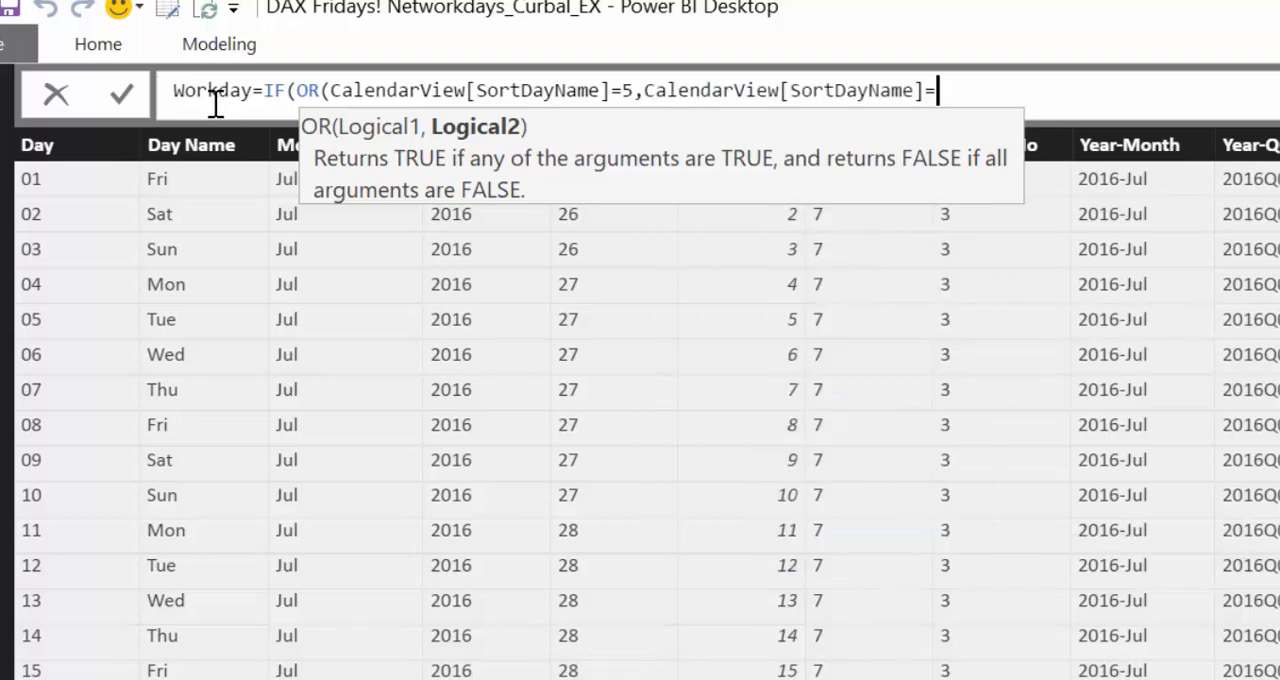
type("6")
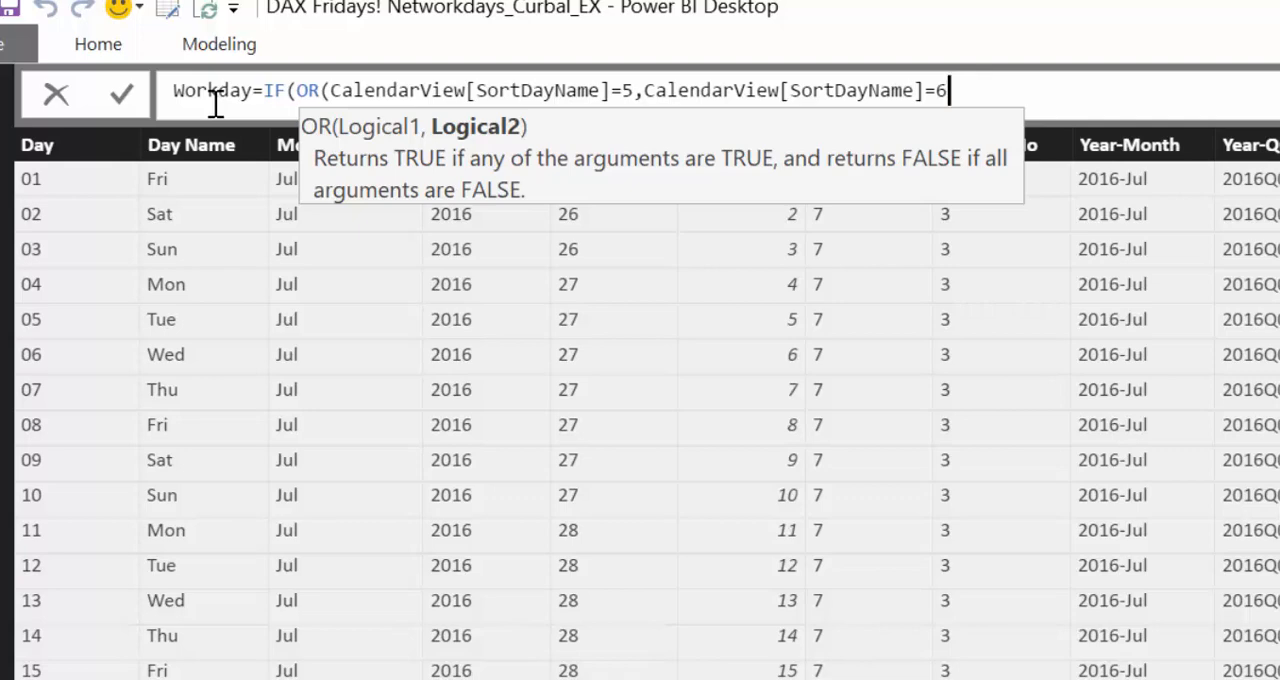
type(")")
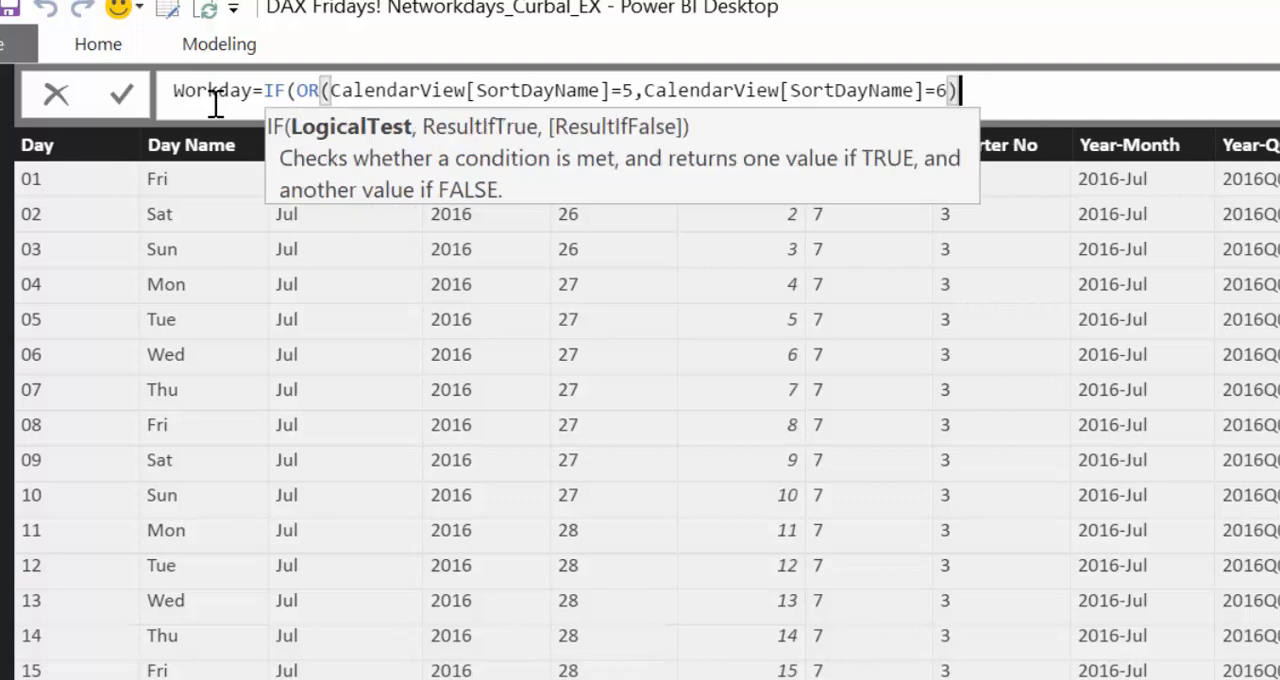
type(",0")
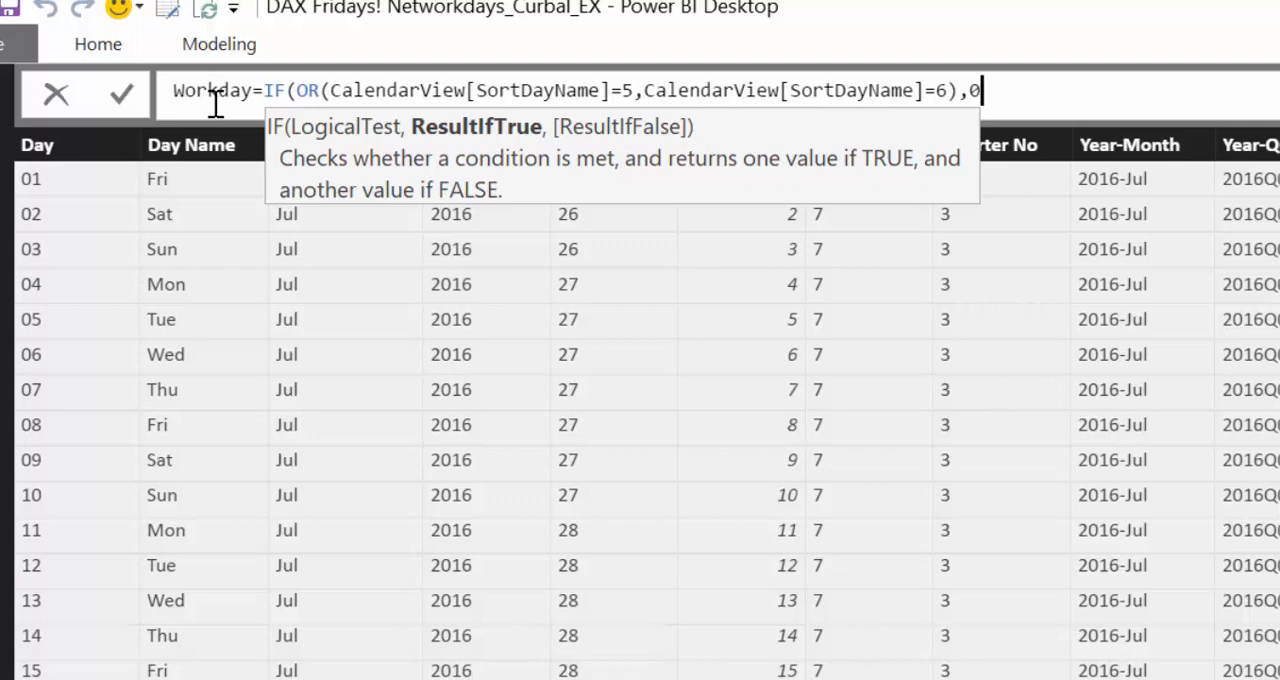
- Complete the formula with IF(ISBLANK(RELATED(Ledighet[Namn])),1,0) so holidays return 0
type(",")
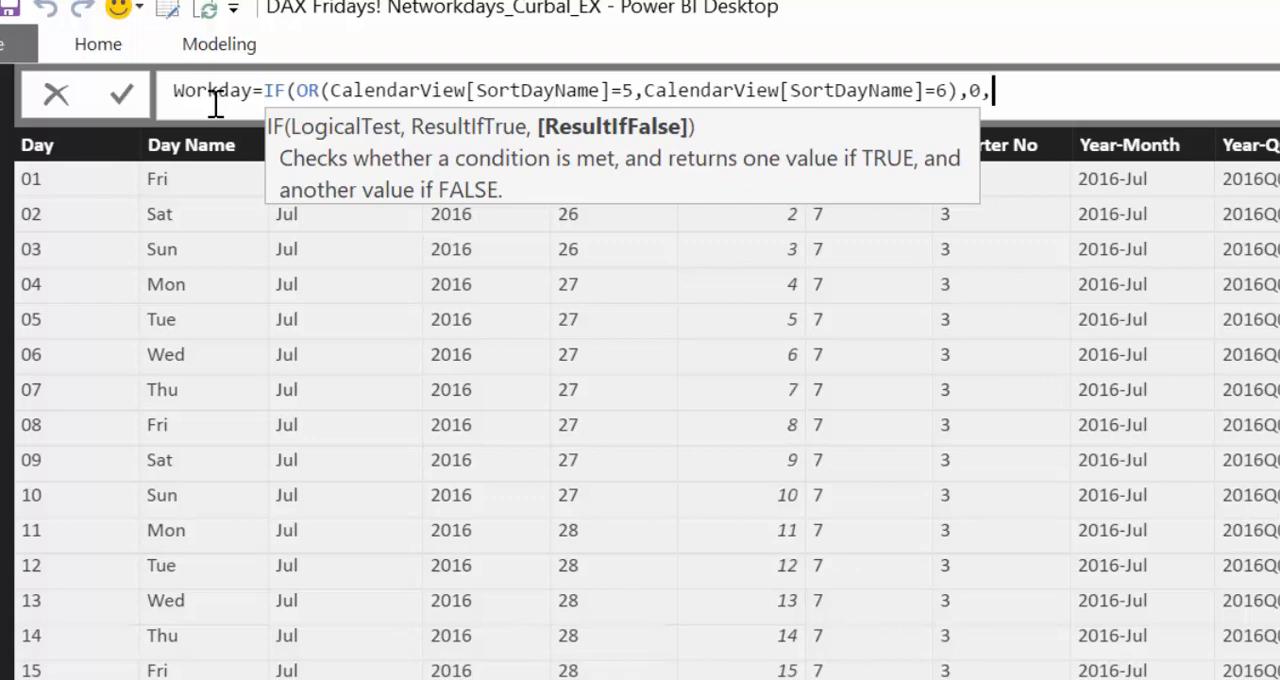
type("if")
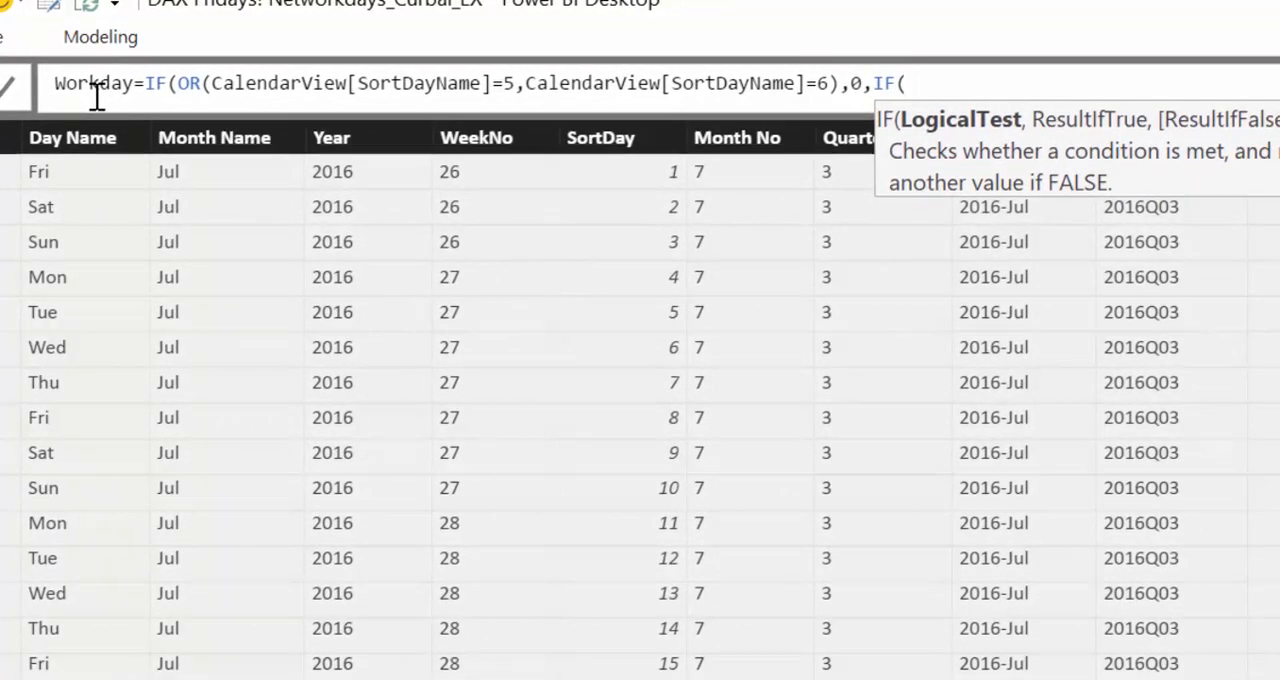
type("ISBLANK(")
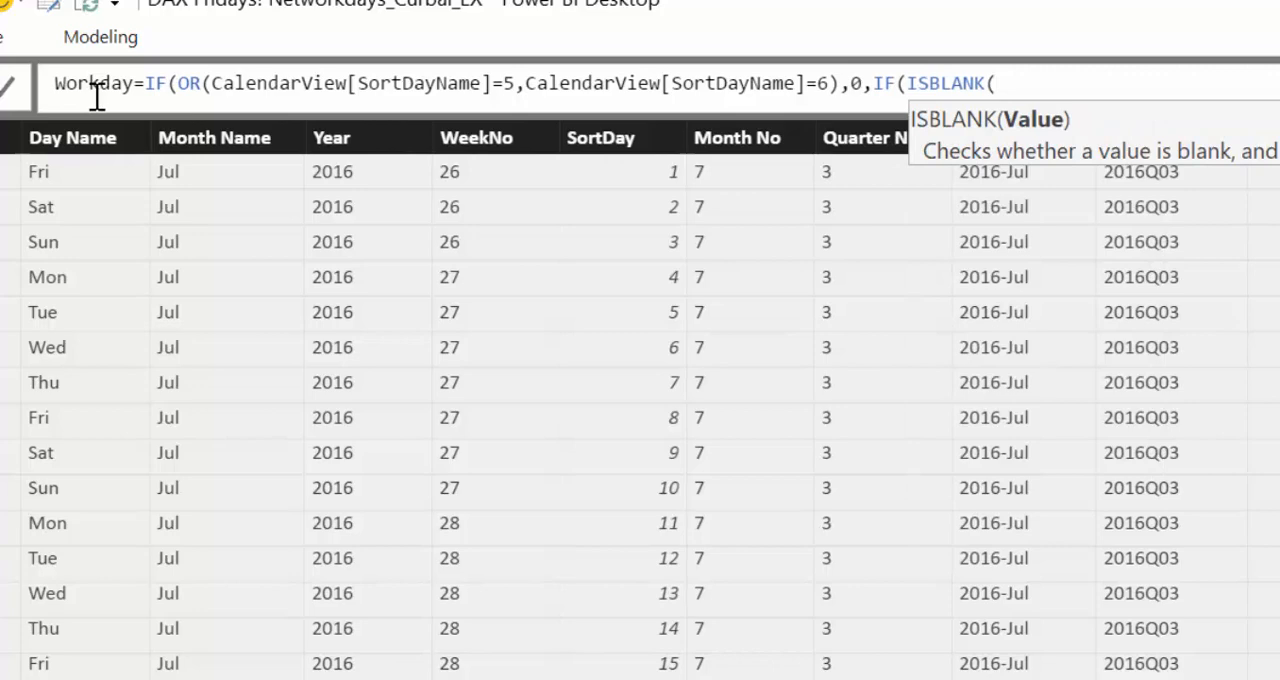
type("re")
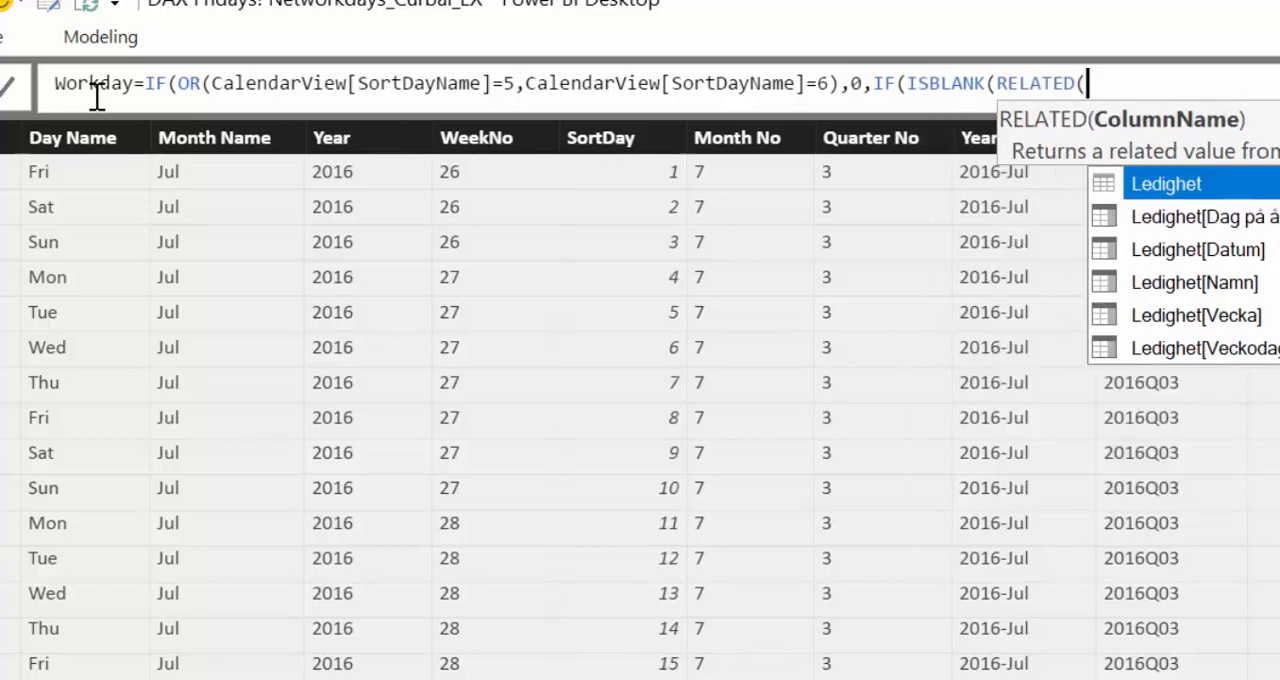
type("le")
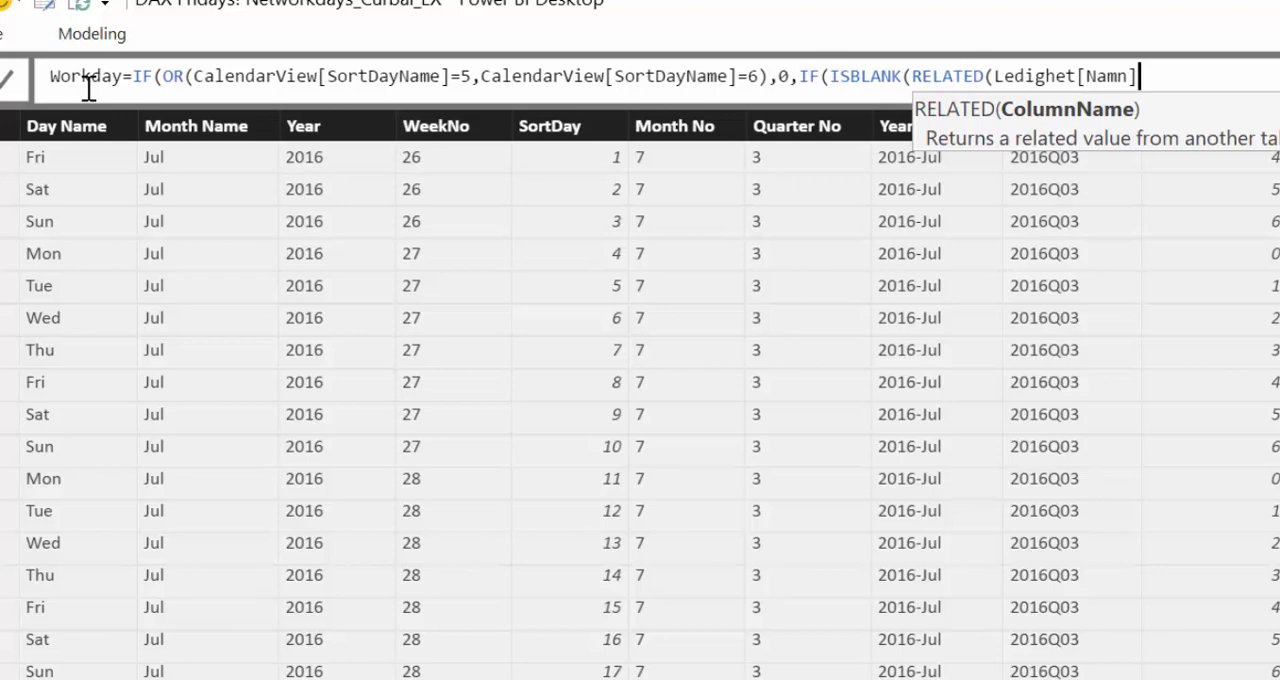
type(")")
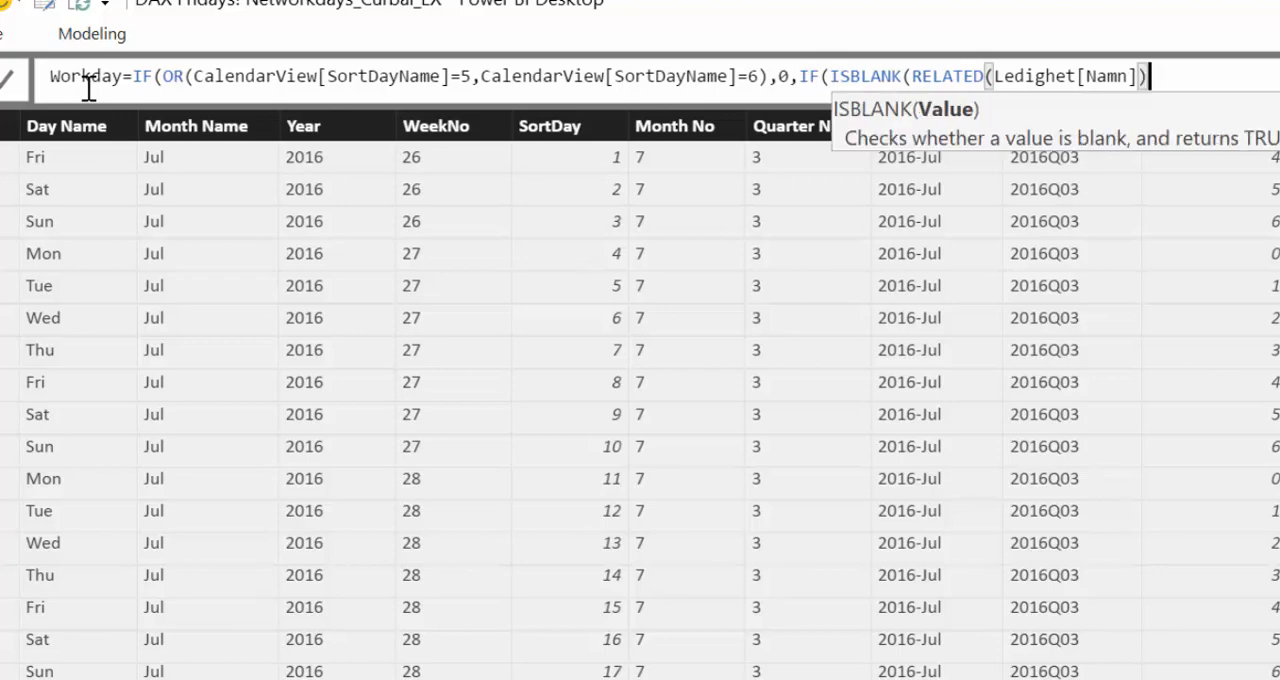
type("),")
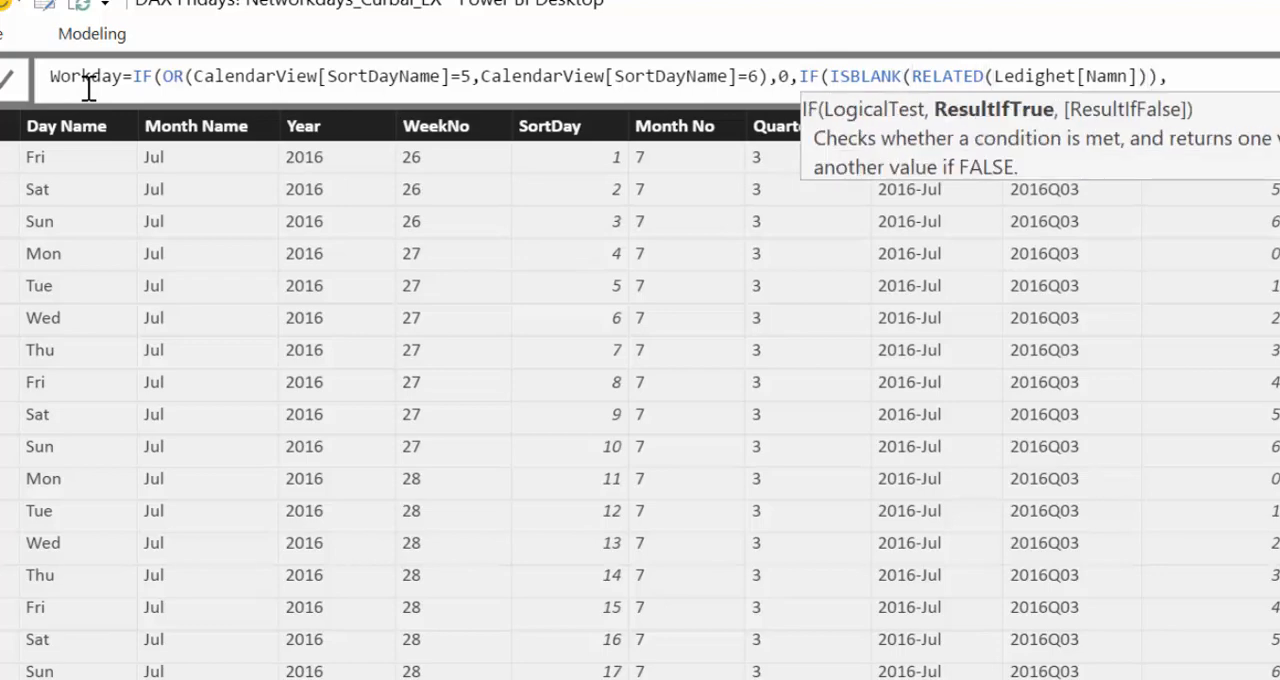
type("1")
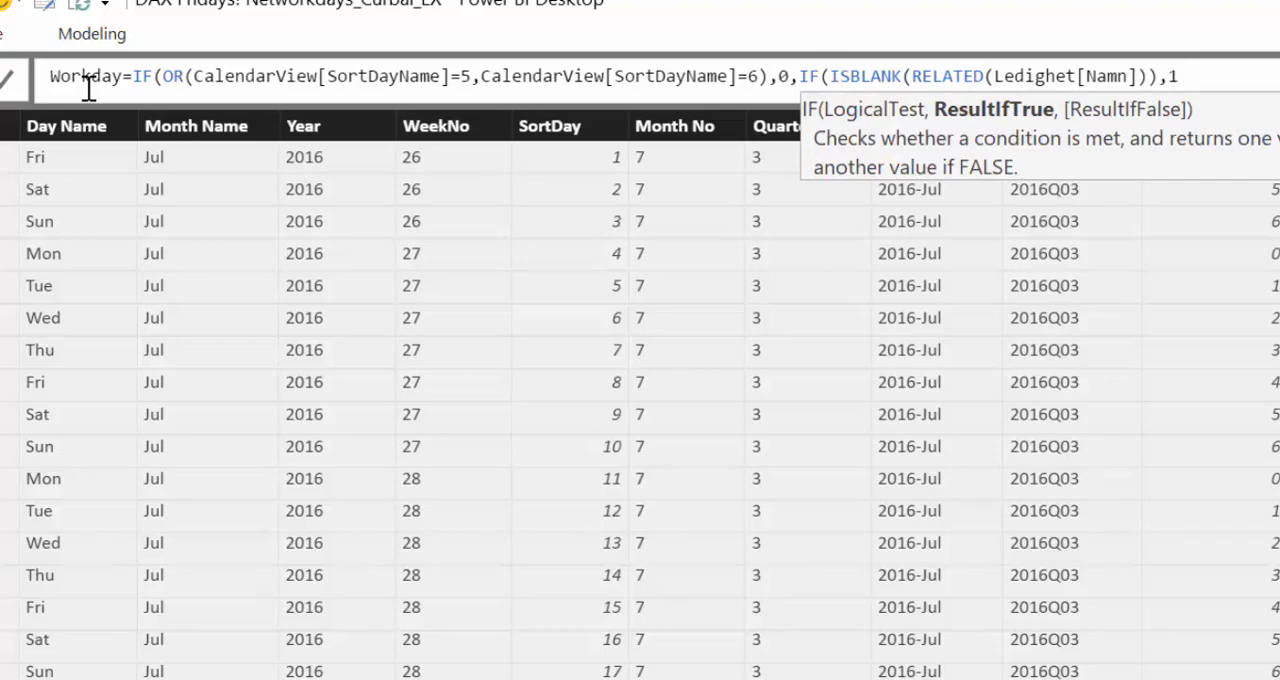
type(",0")
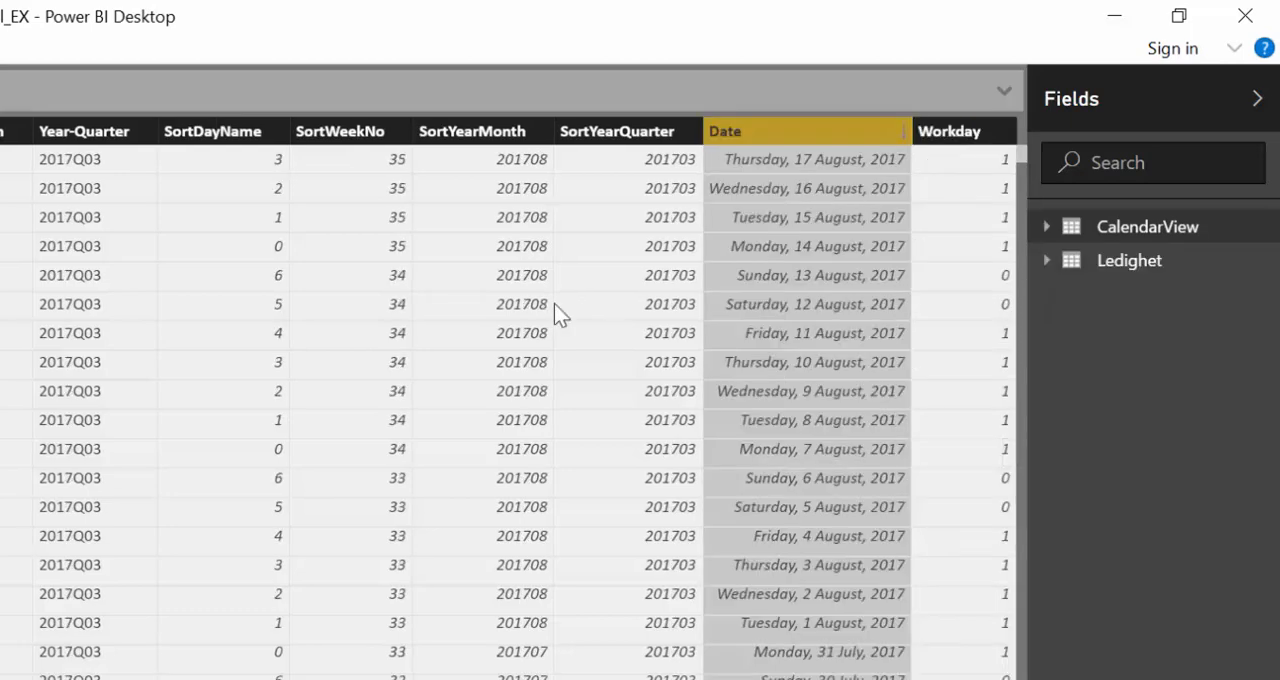
- Scroll through CalendarView rows to check Workday is 0 on weekends and 1 on weekdays
scroll("down", 3)
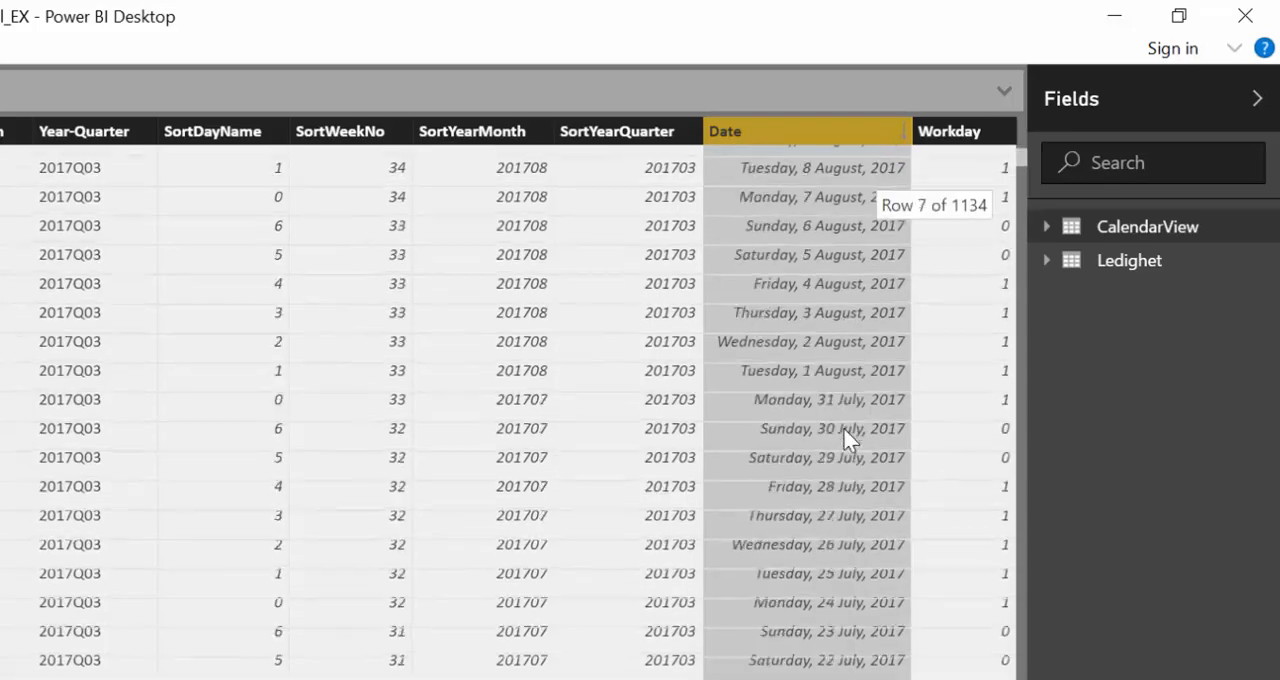
scroll("down", 3)
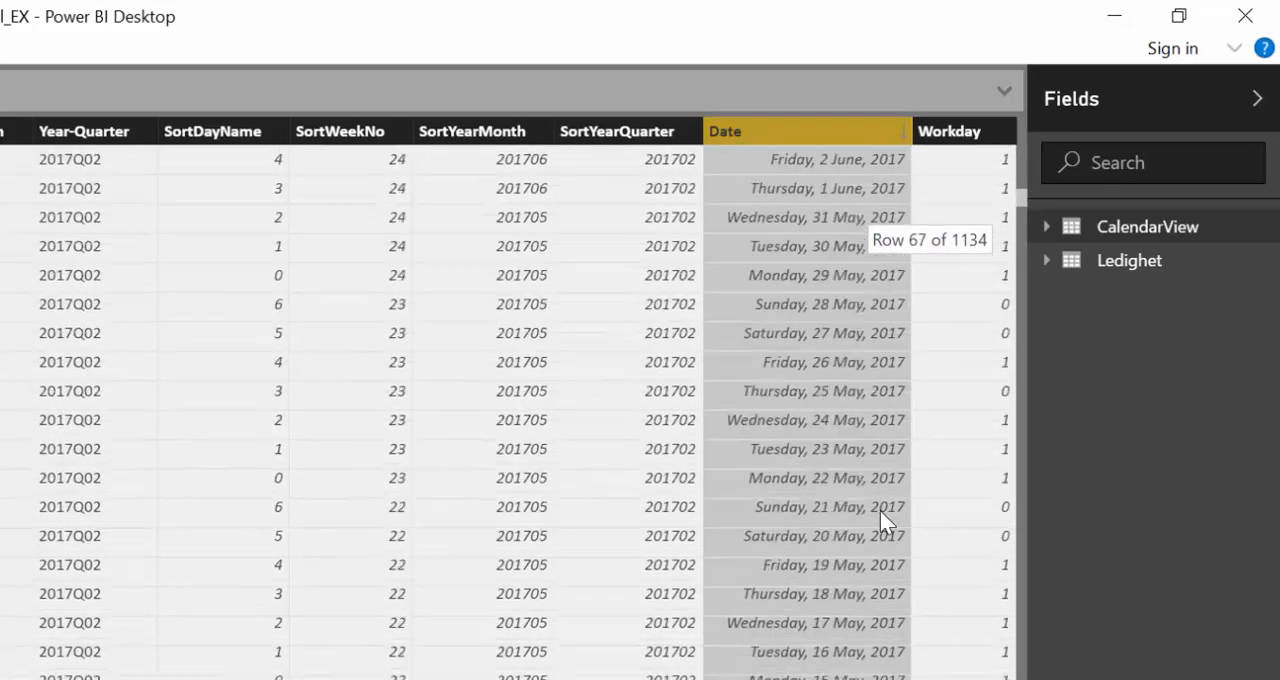
scroll("down", 3)
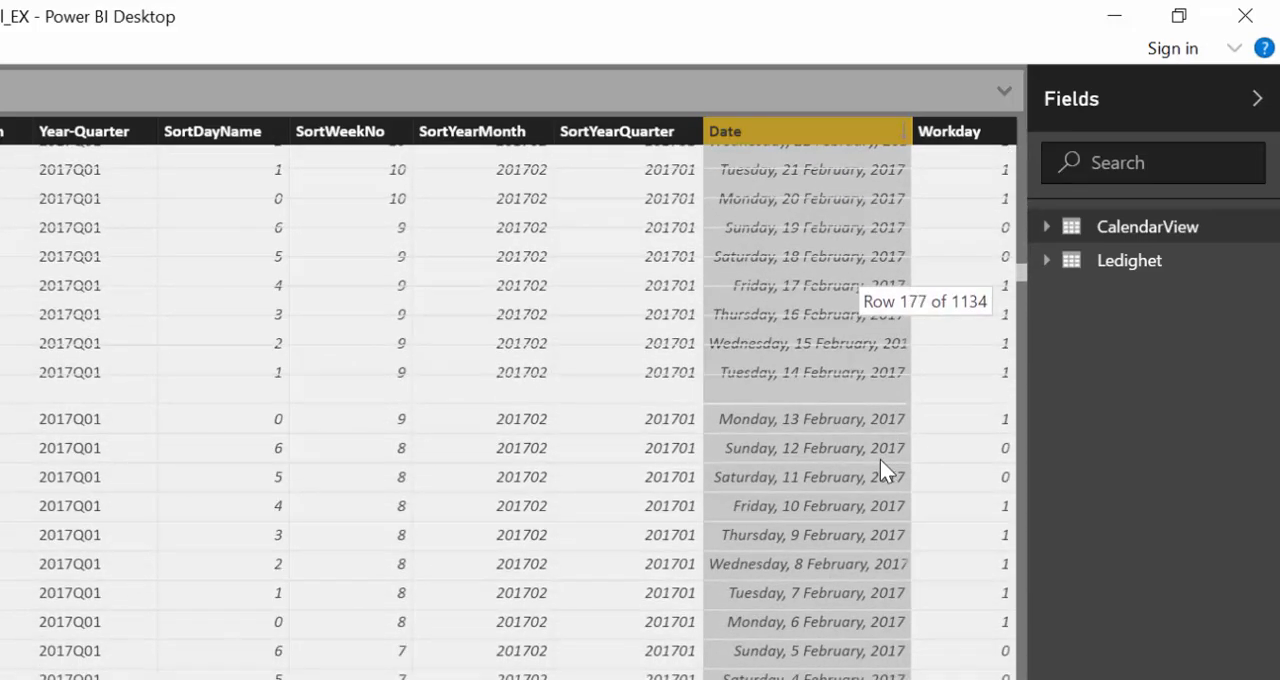
scroll("down", 3)
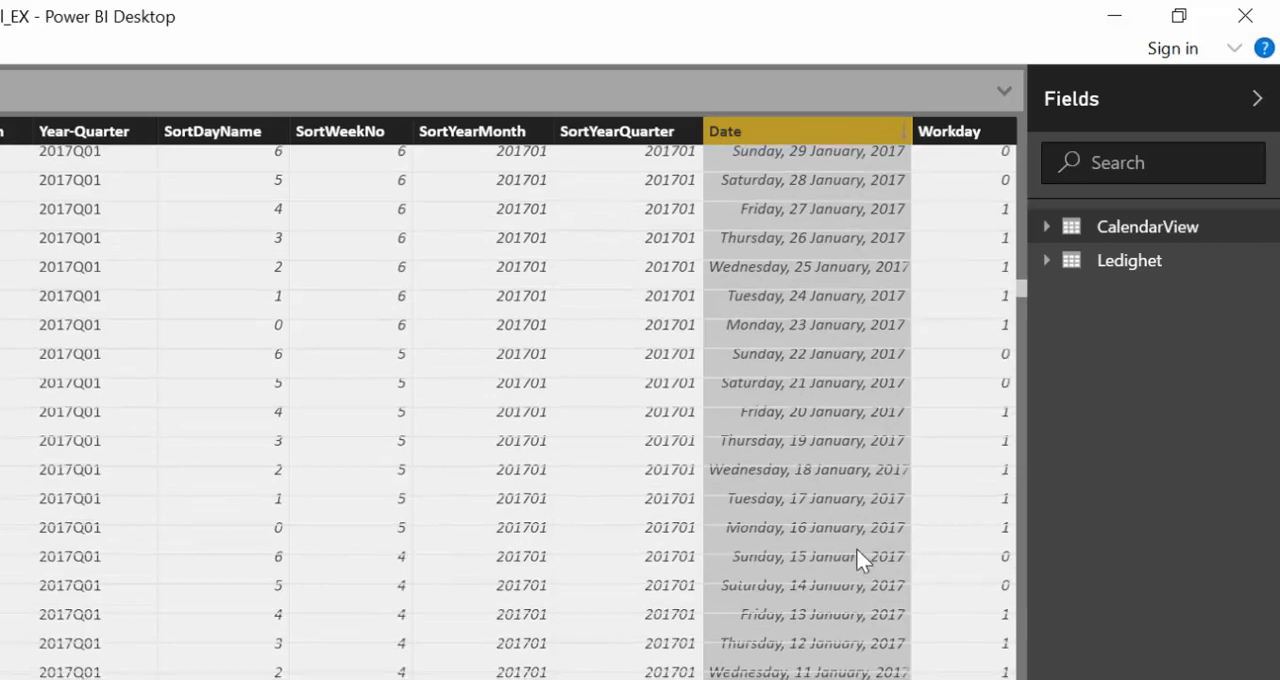
scroll("down", 3)
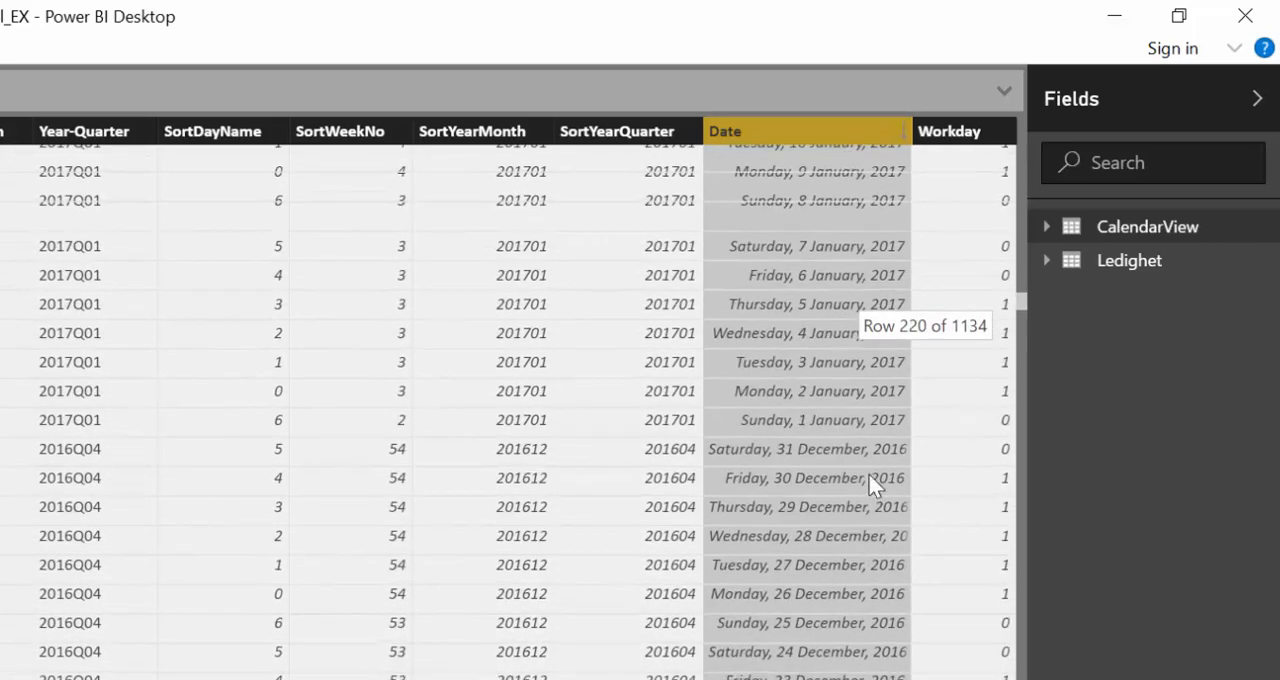
mouse_move(808, 434)
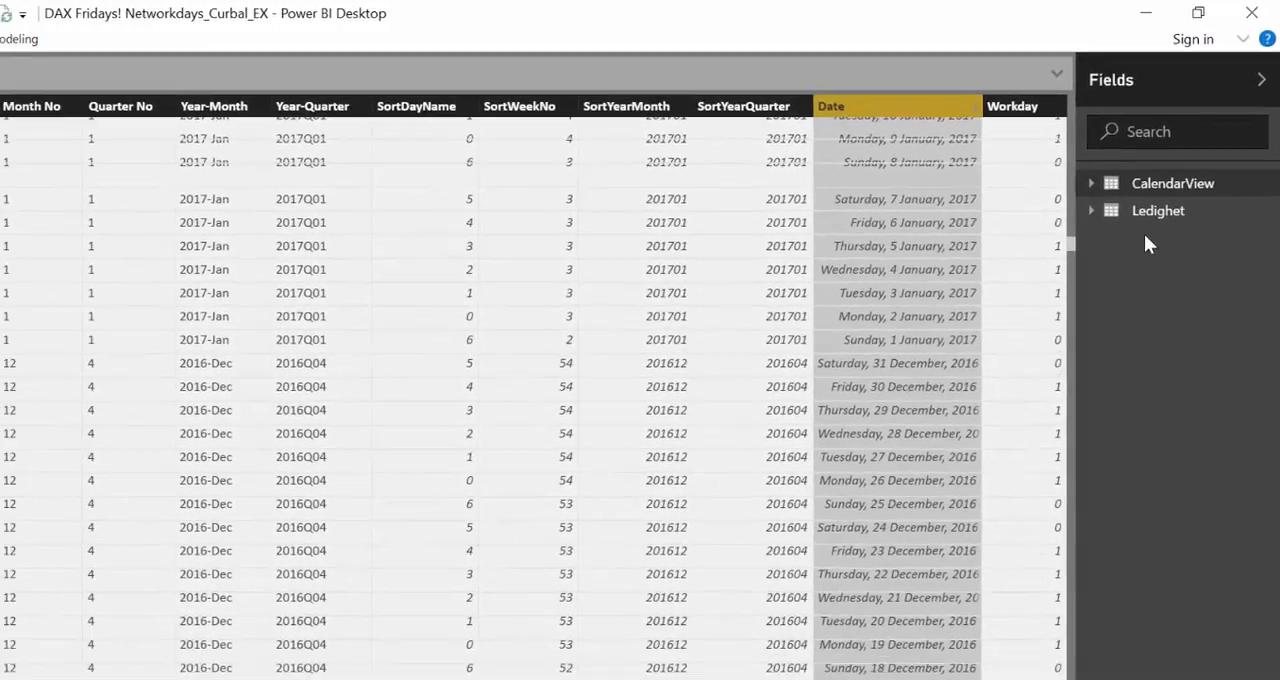
- Expand CalendarView in the Fields pane and browse its rows through January 2017
left_click(1158, 210)
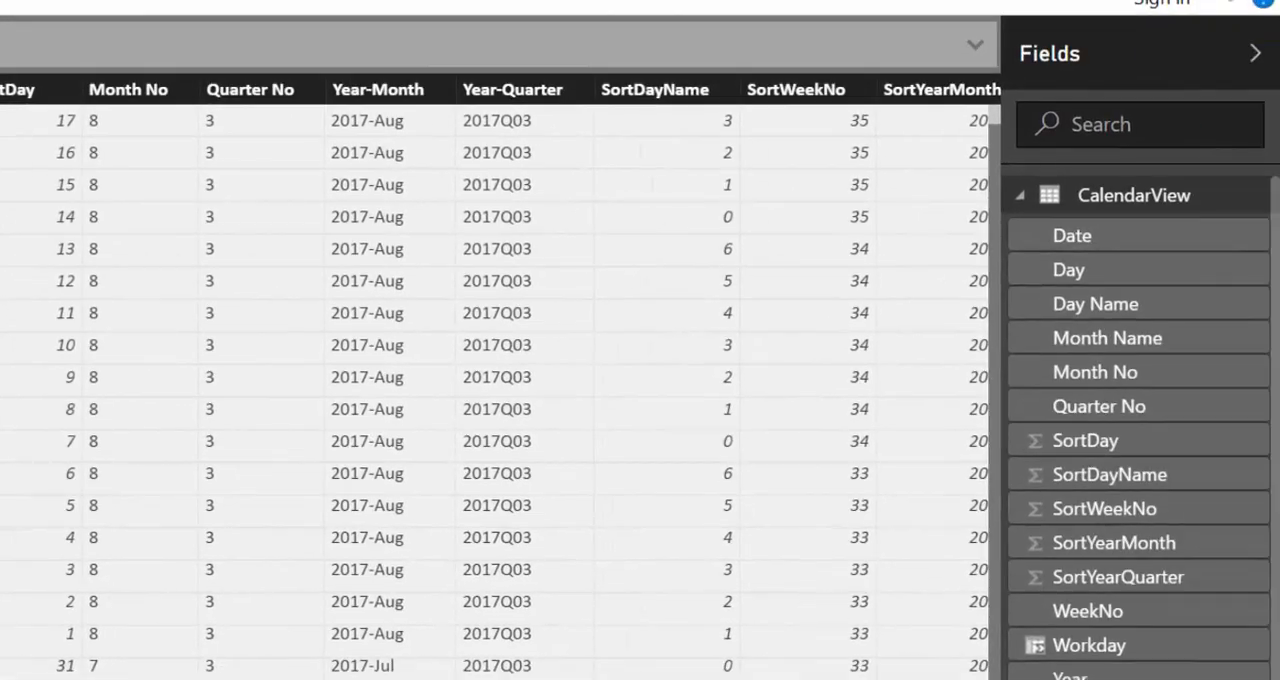
scroll("right", 3)
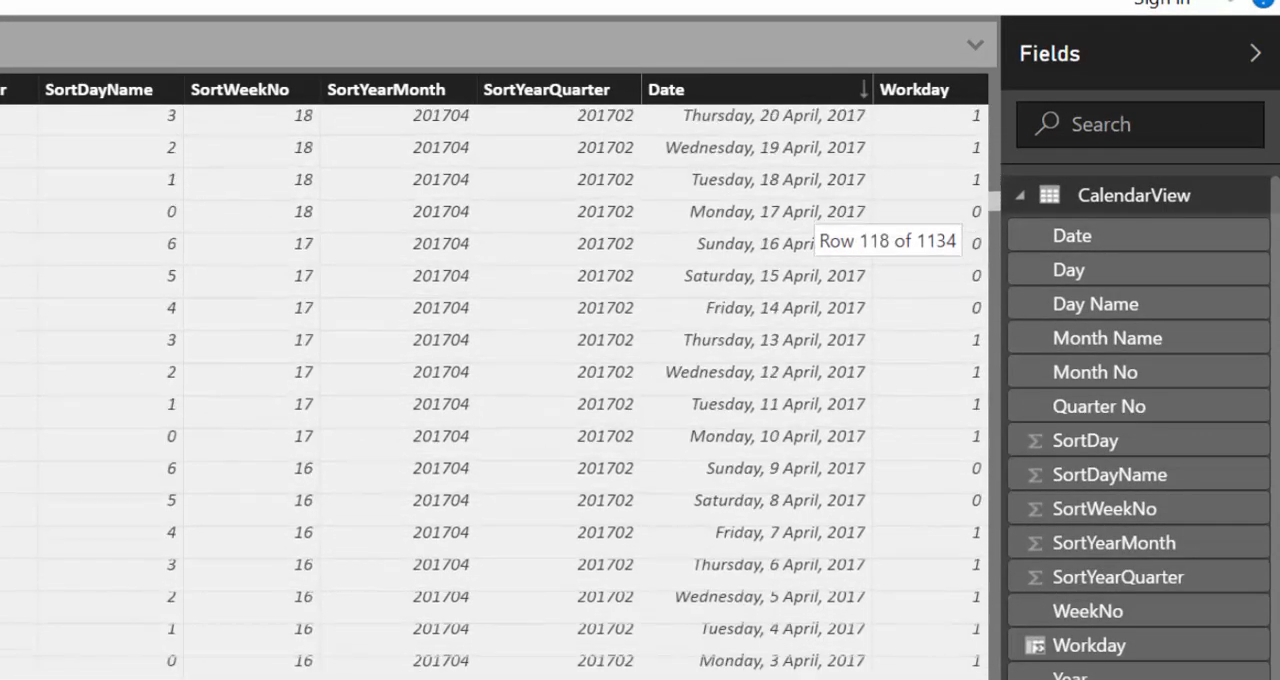
scroll("down", 3)
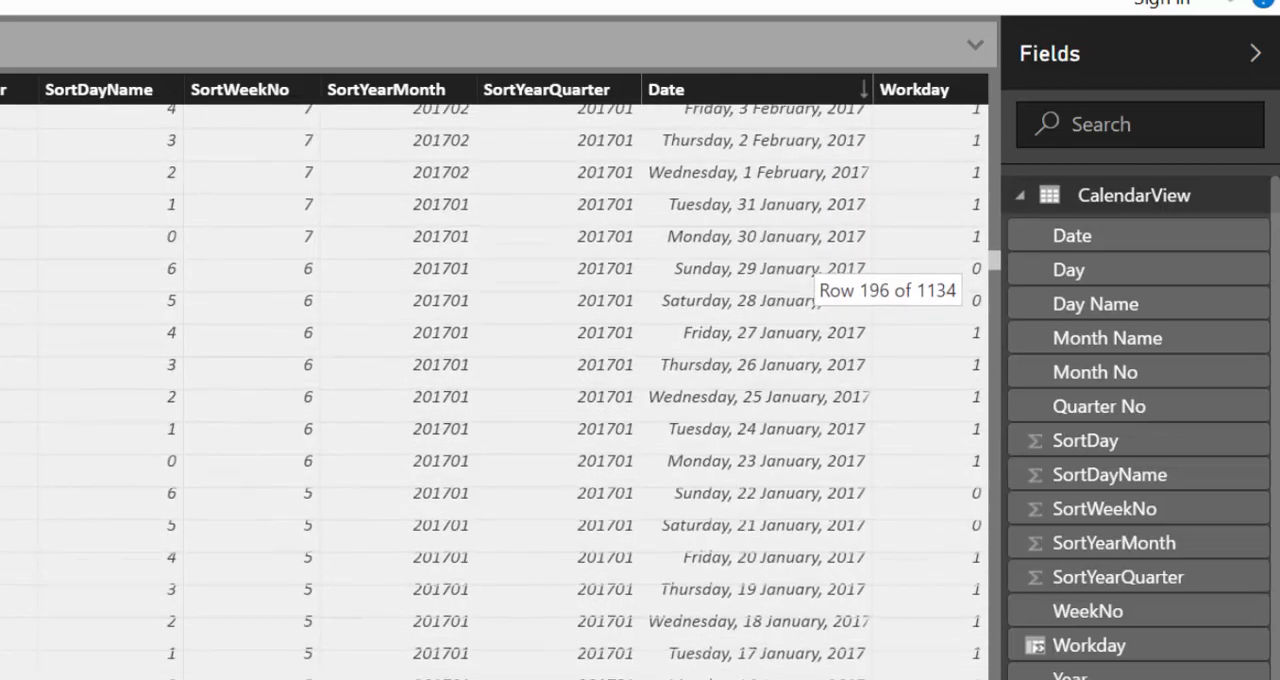
scroll("down", 3)
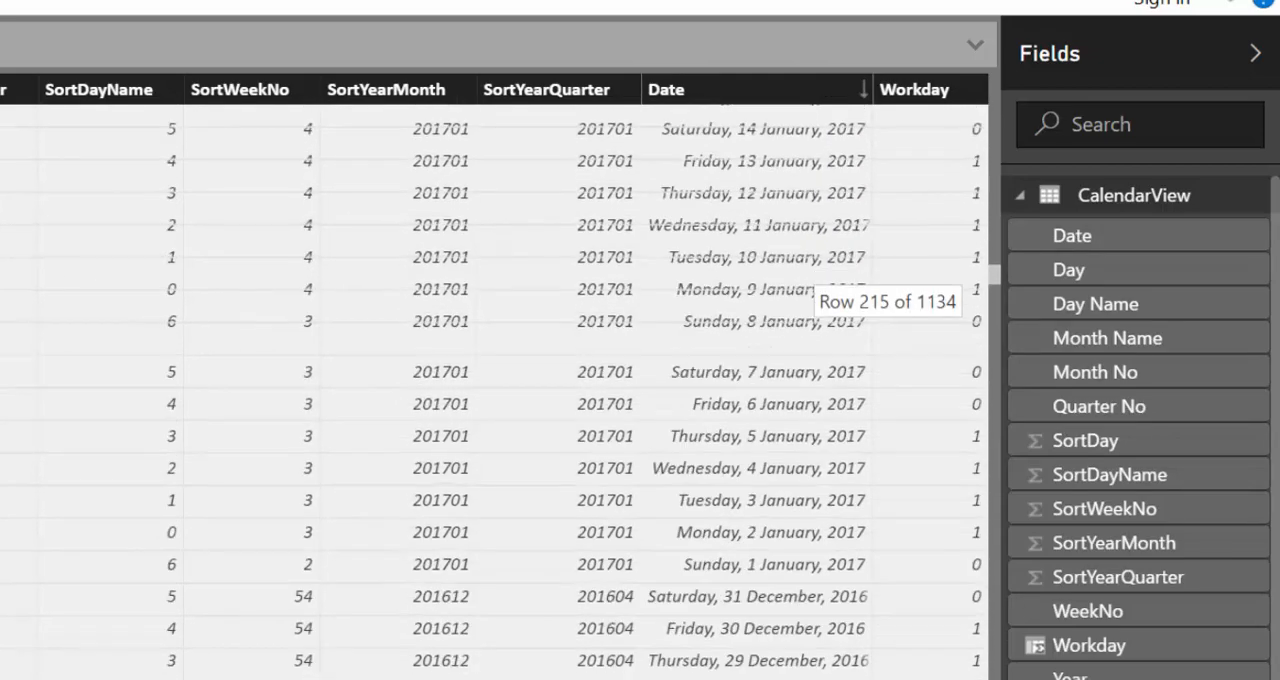
mouse_move(800, 416)
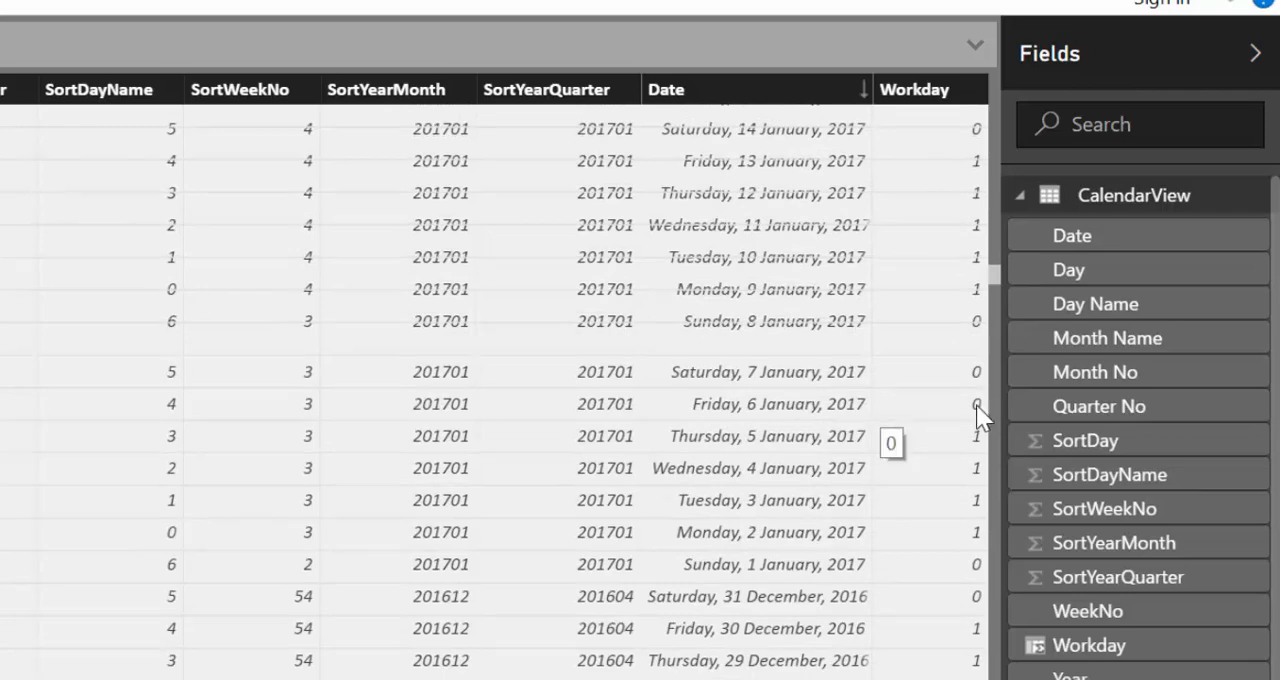
mouse_move(980, 416)
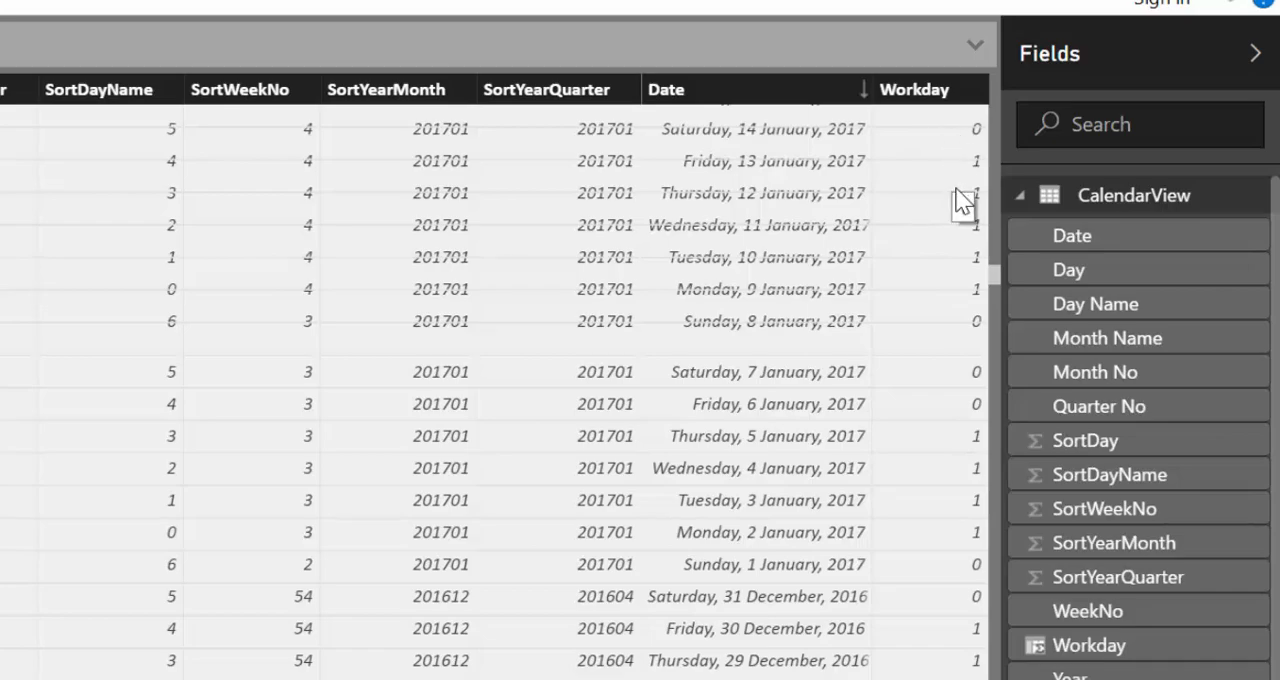
mouse_move(912, 88)
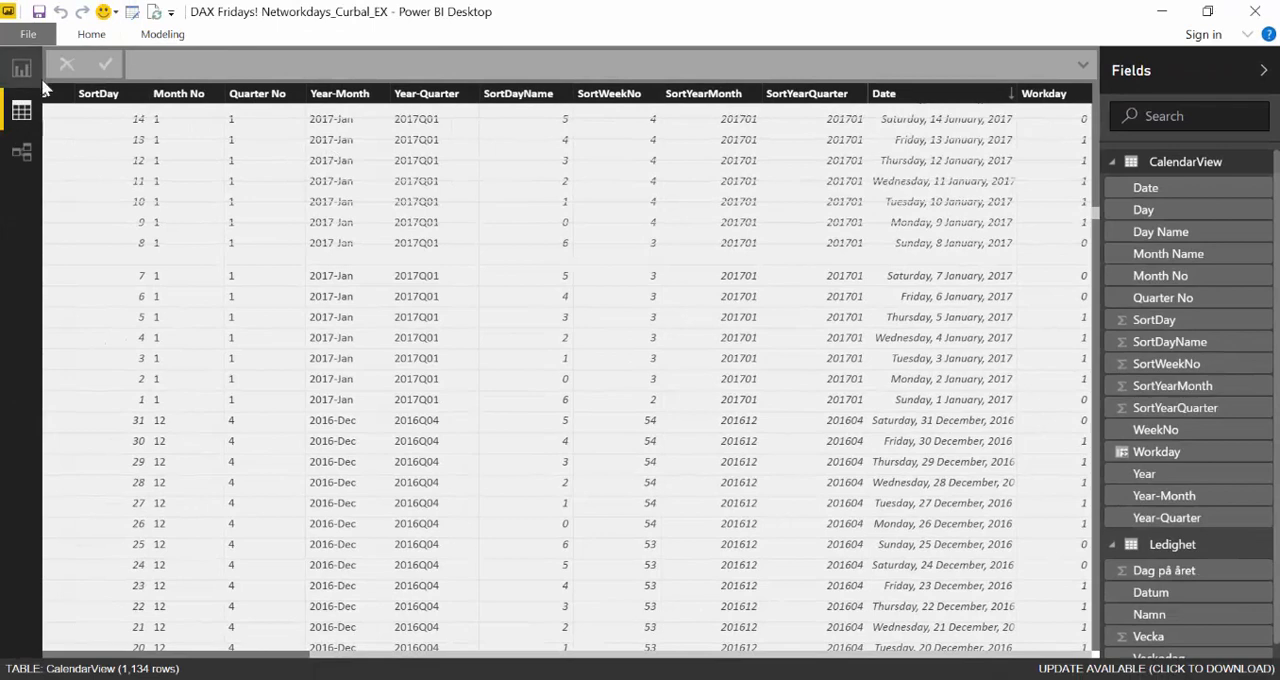
- On the report page create a table of Date with Workday values, totalling 413
left_click(20, 68)
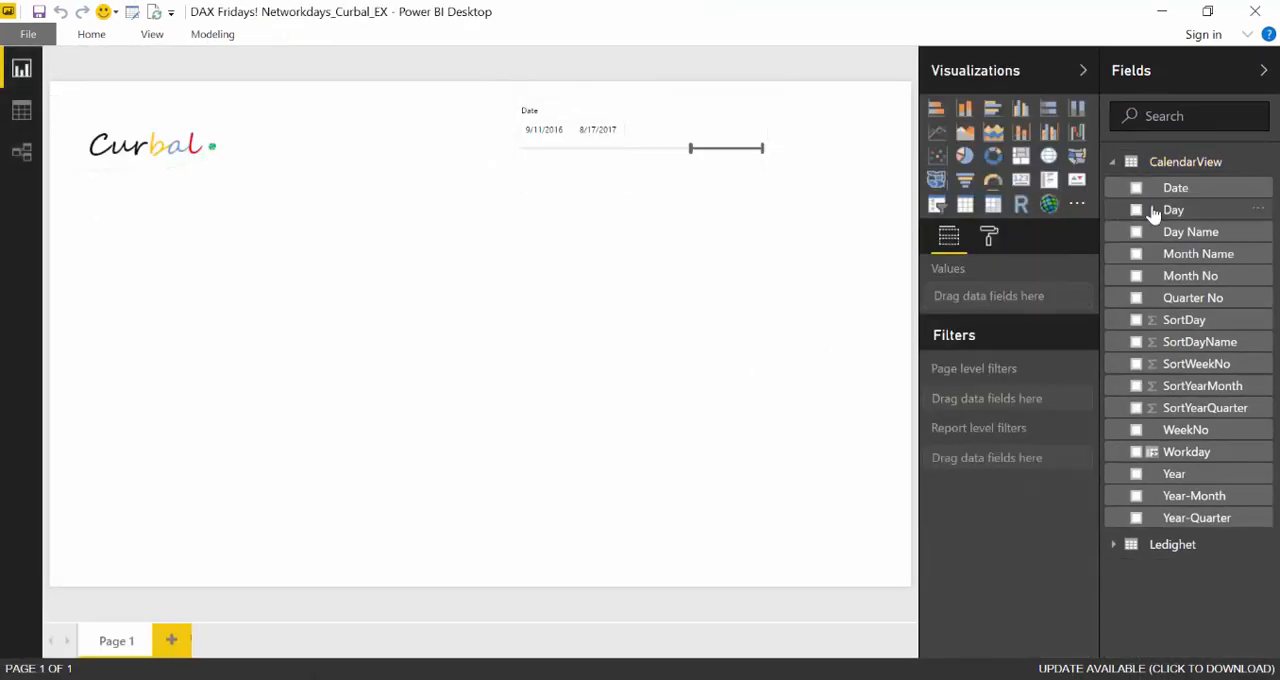
left_click(1136, 188)
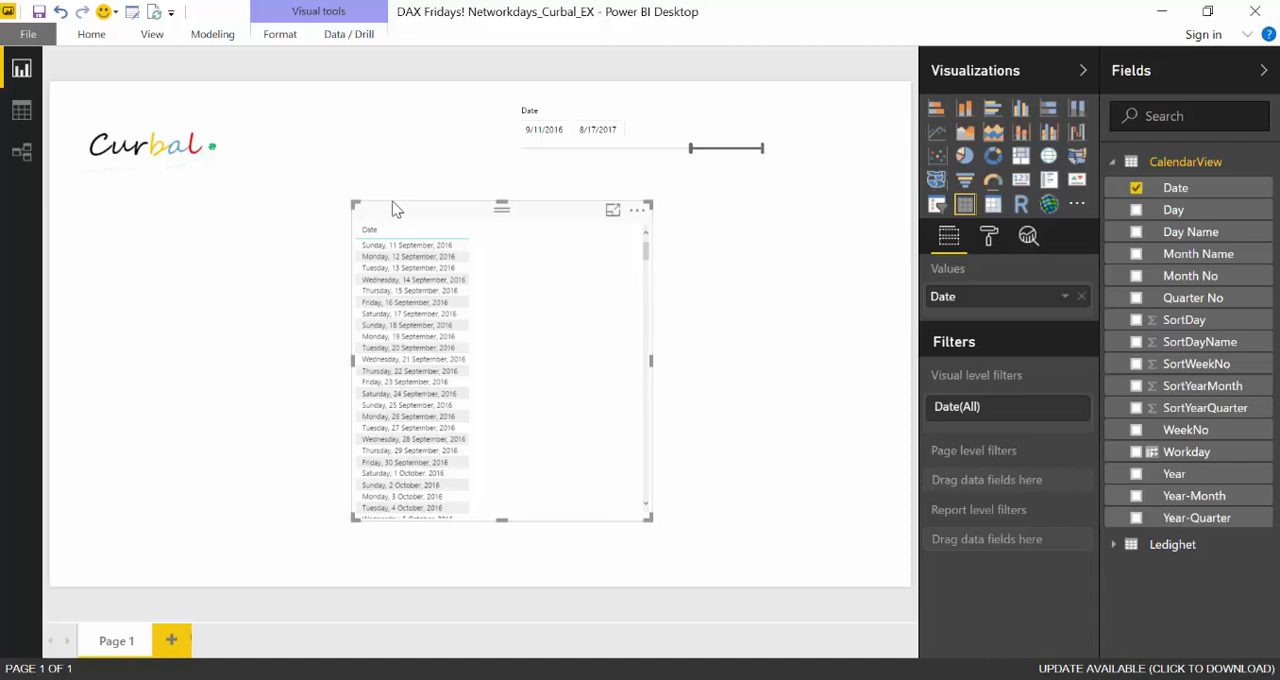
mouse_move(600, 548)
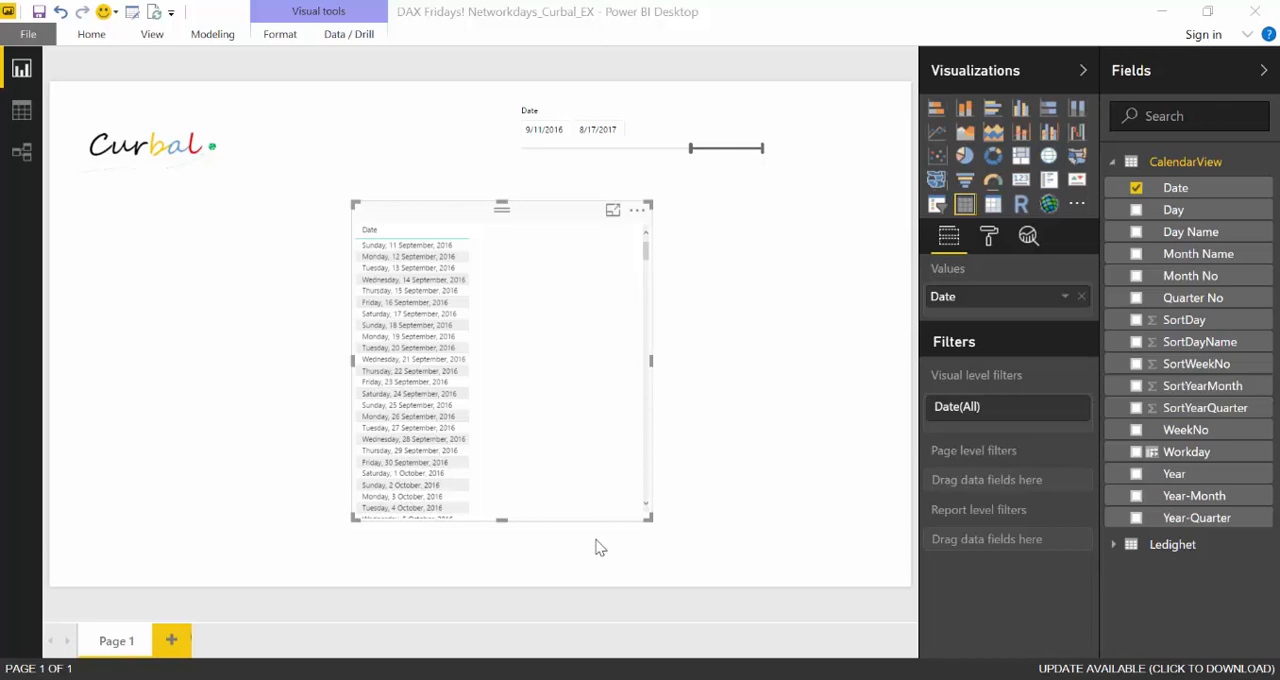
mouse_move(448, 144)
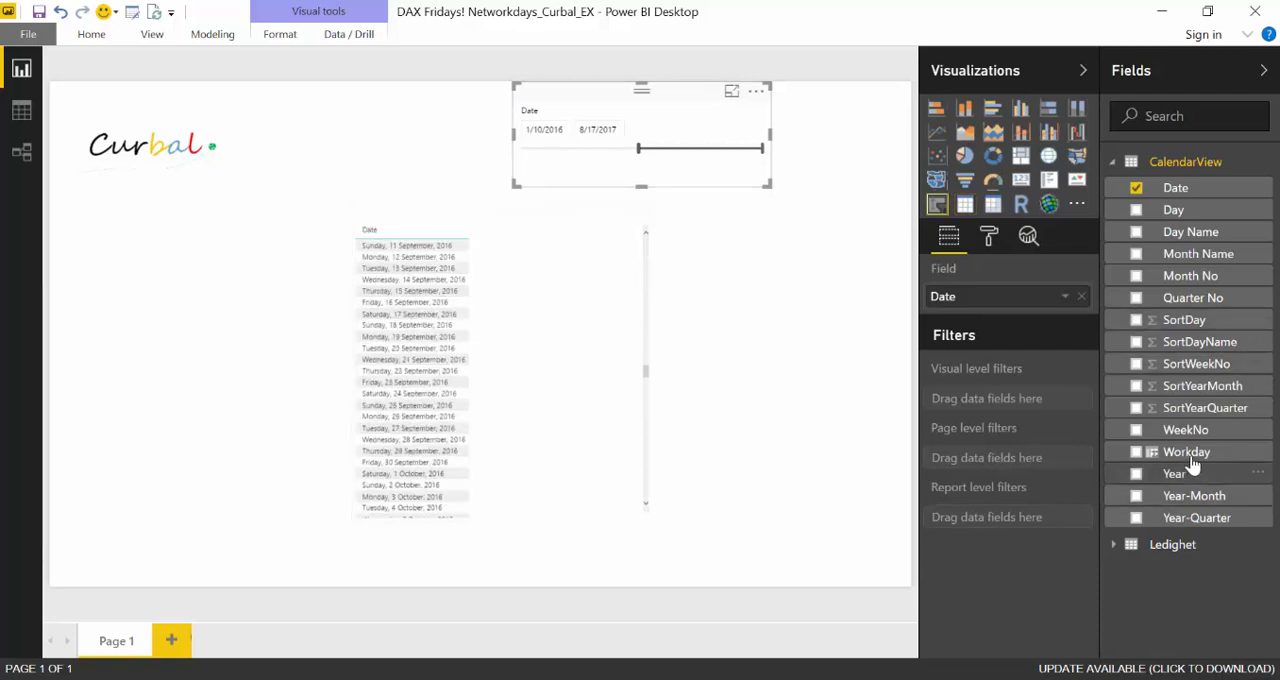
left_click(1136, 452)
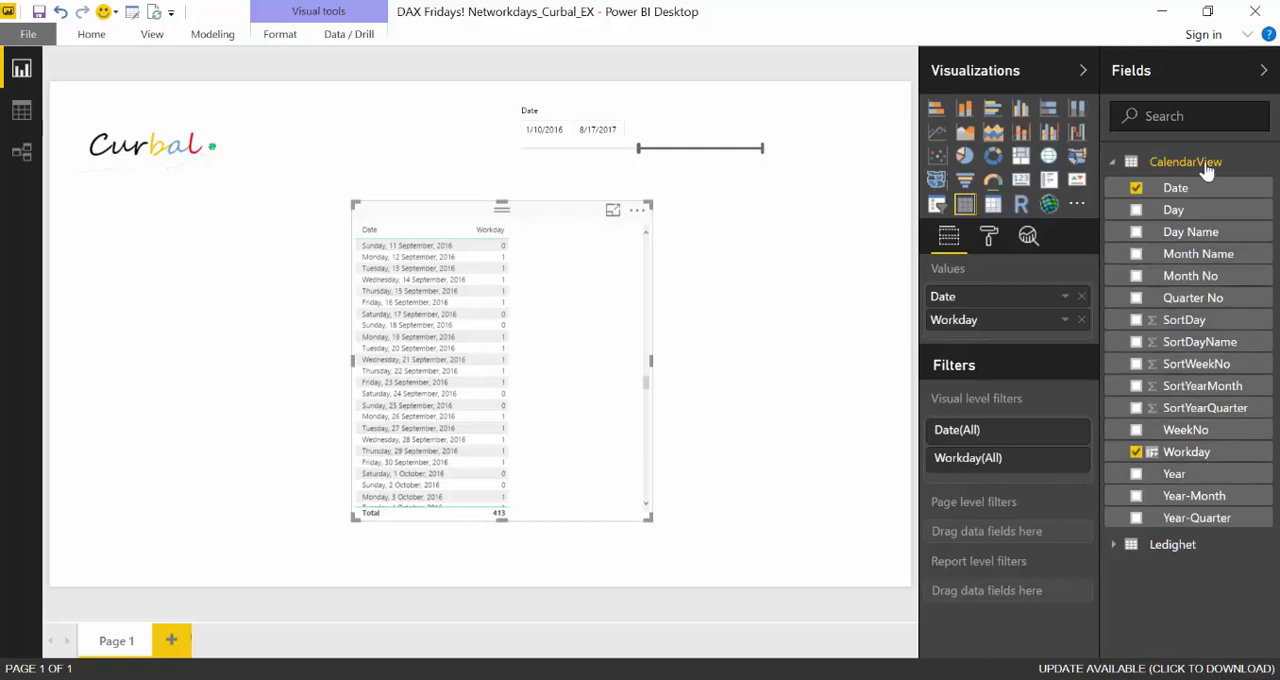
right_click(1184, 160)
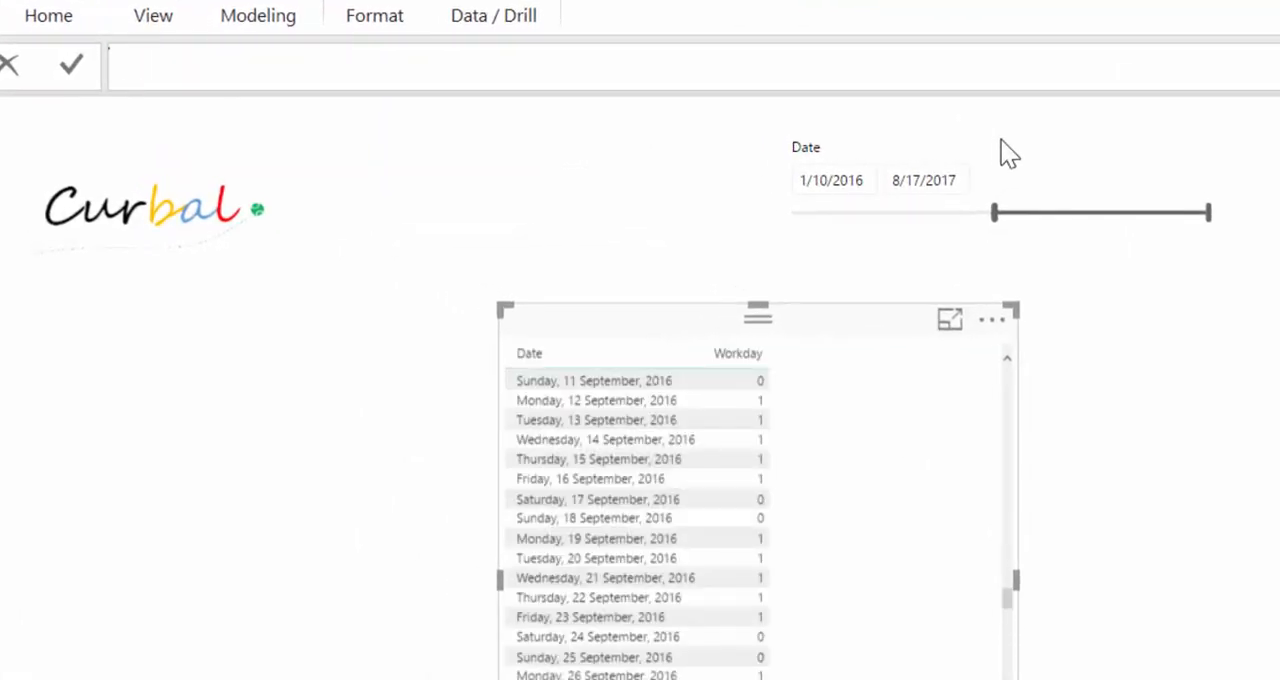
- Begin the measure Networkdays = CALCULATE(COUNT(CalendarView[Date]),
type("Me")
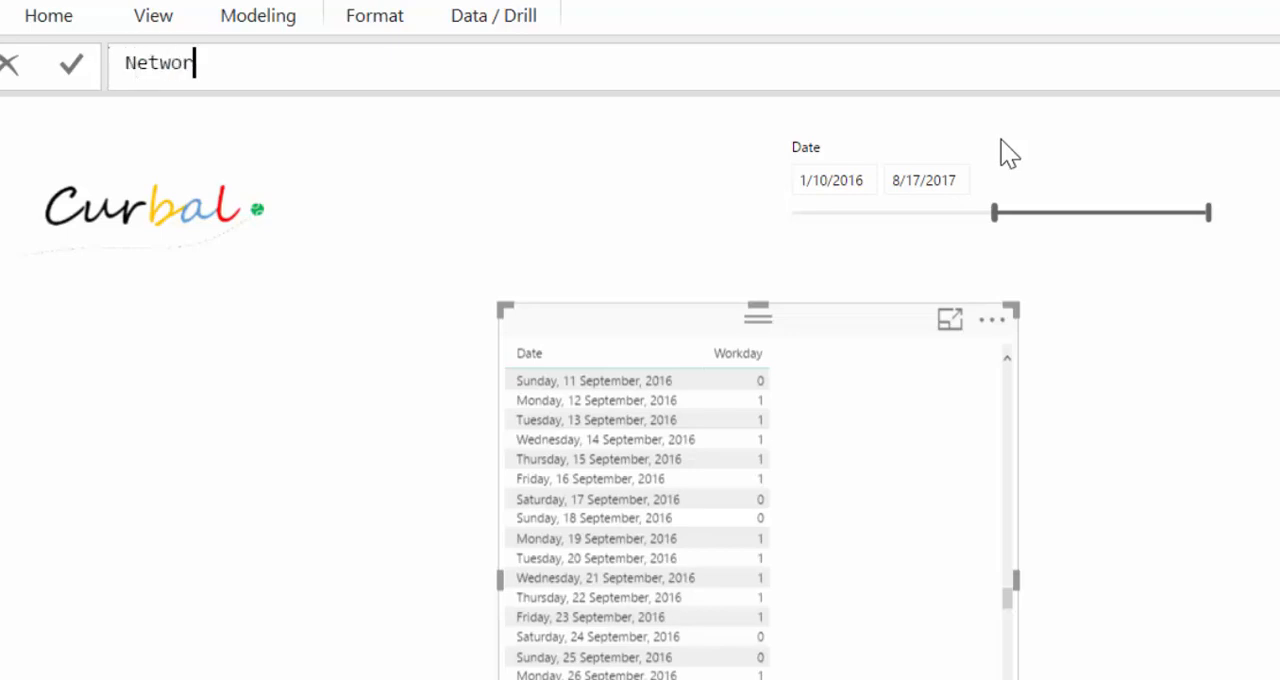
type("kdays")
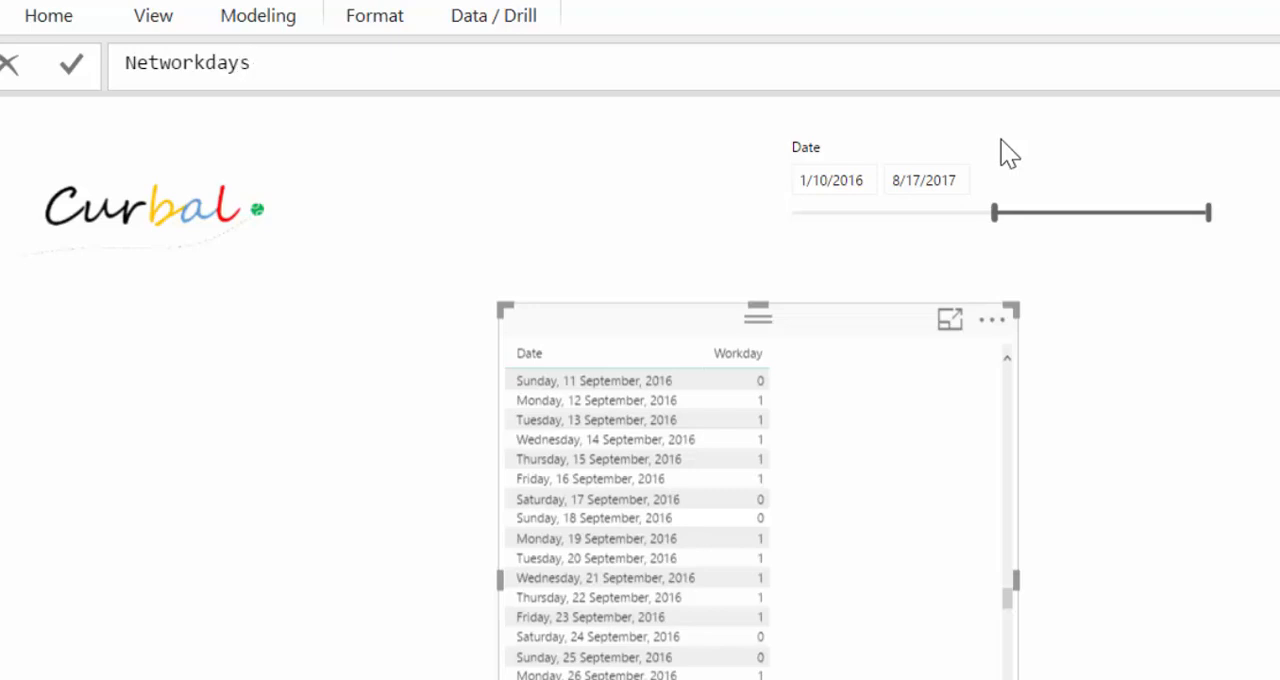
type("=c")
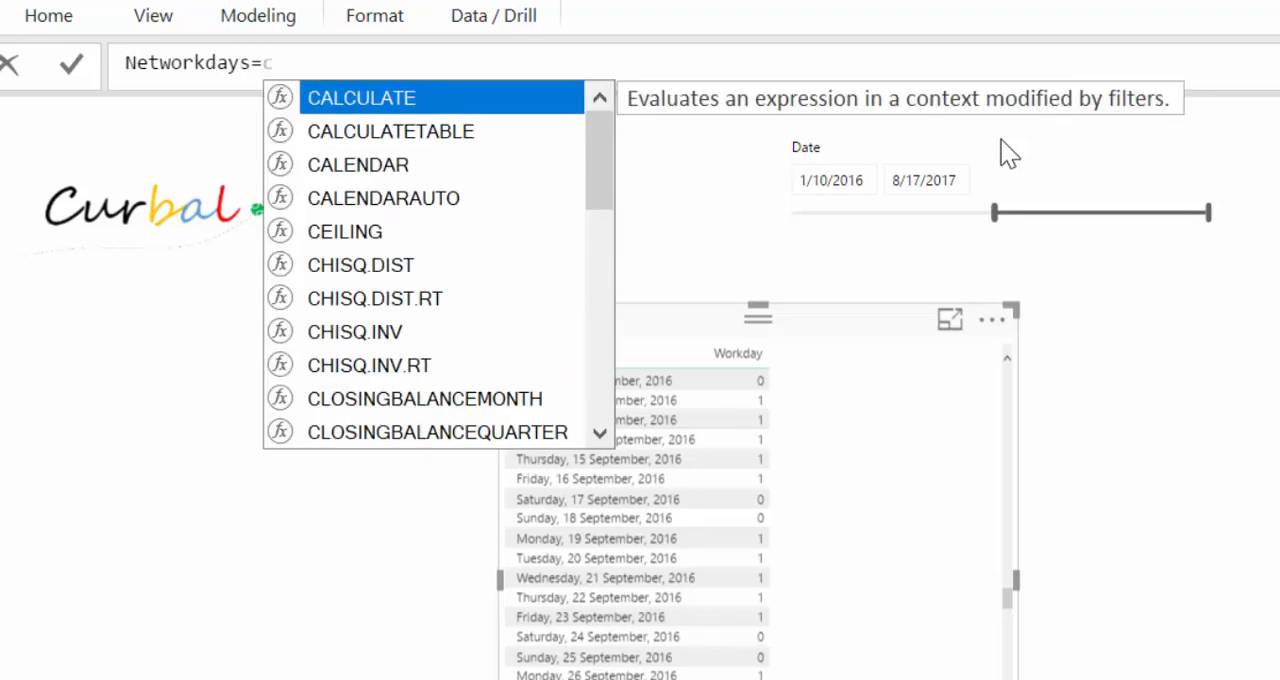
left_click(360, 96)
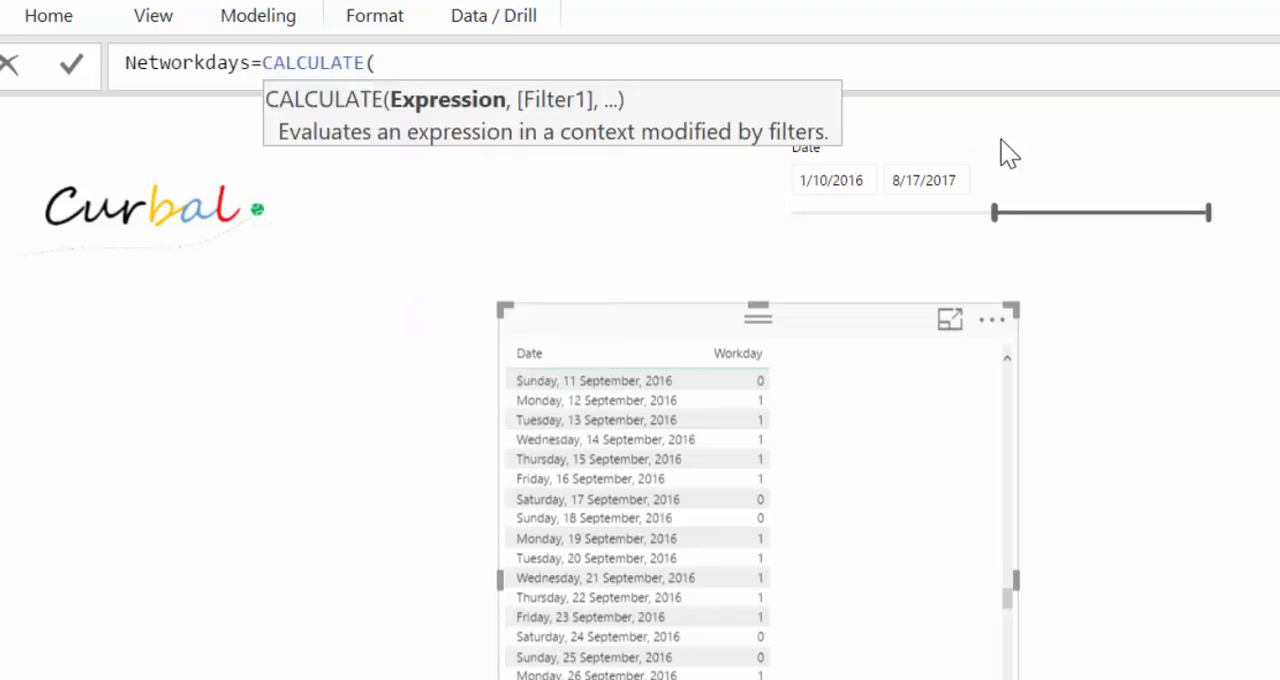
type("COUNT(CalendarView[Date")
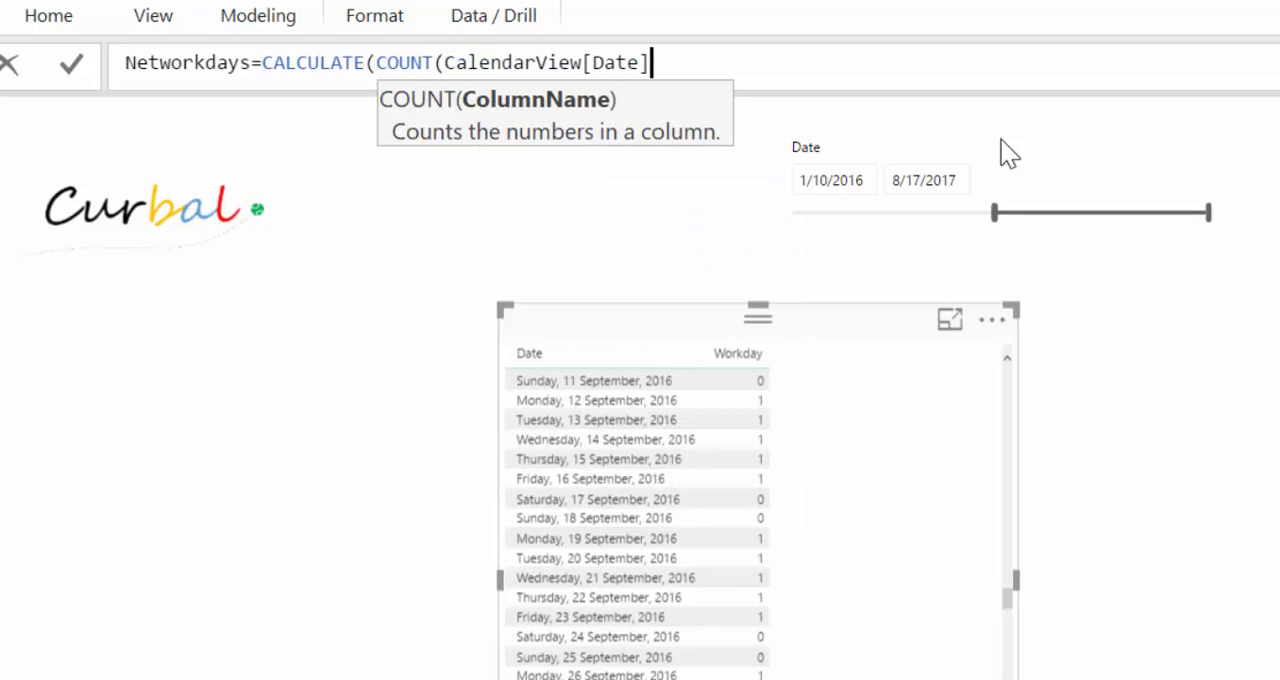
type(",FILTER(")
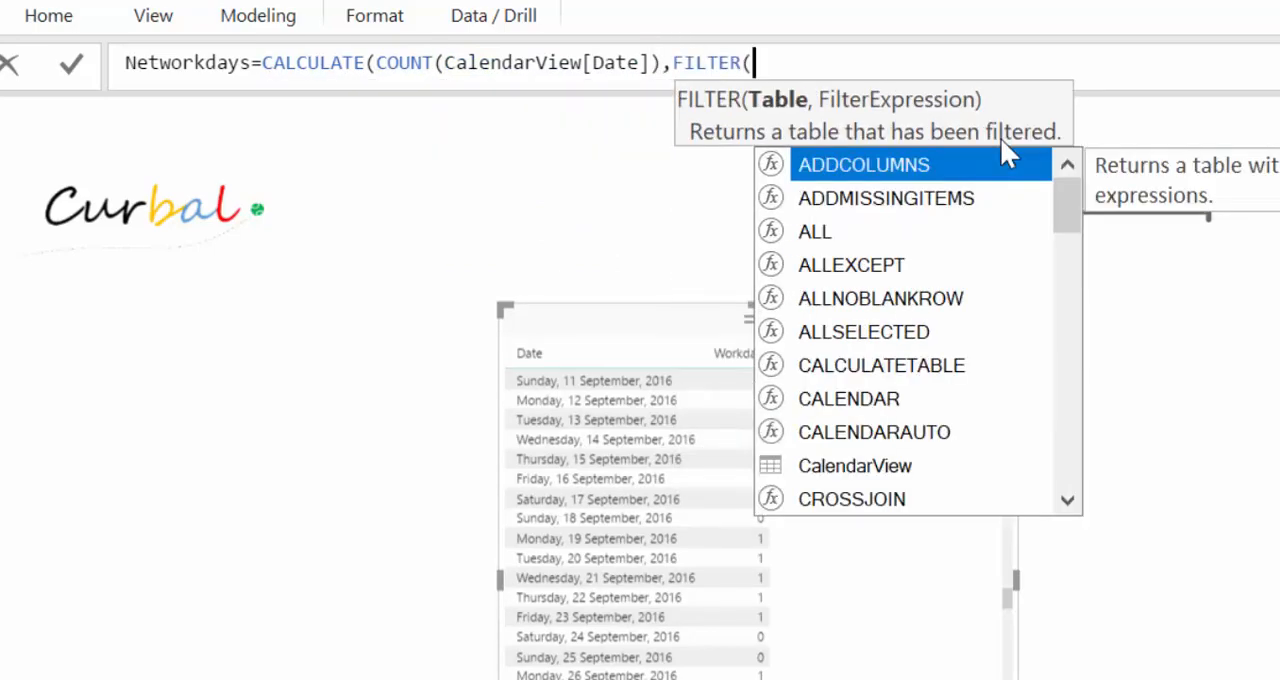
- Finish it with FILTER(CalendarView, CalendarView[Workday]=1))
type("CA")
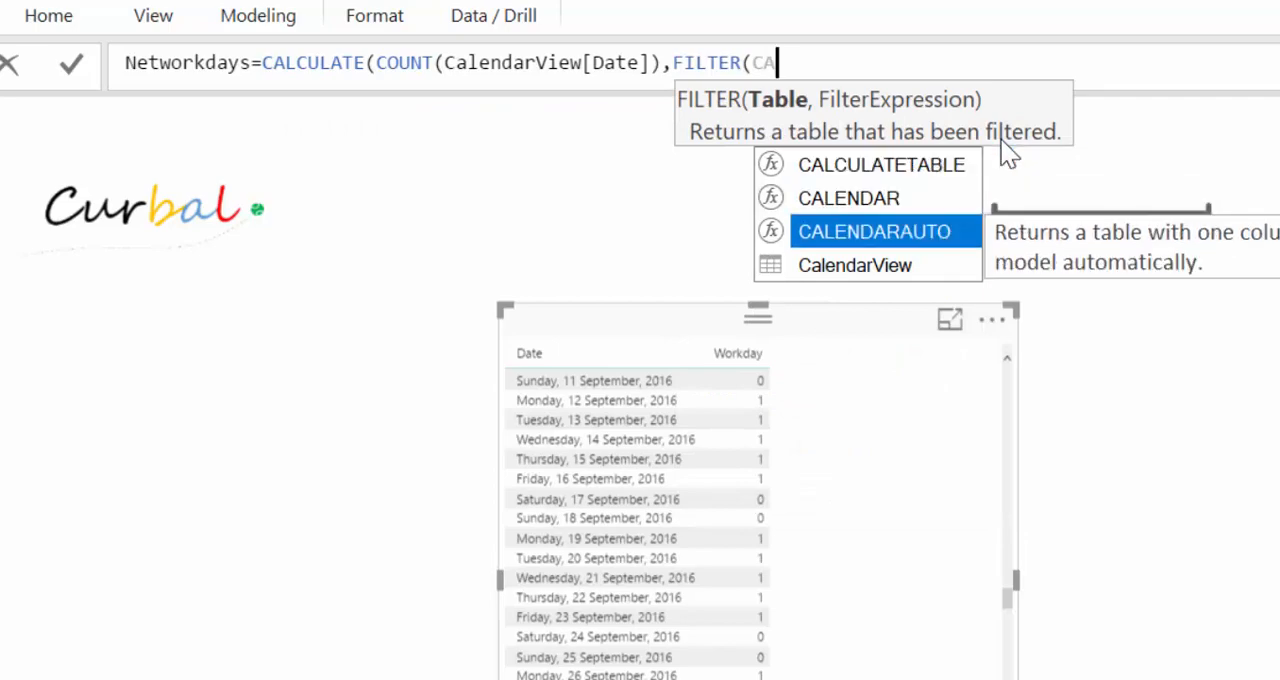
type("CalendarView,")
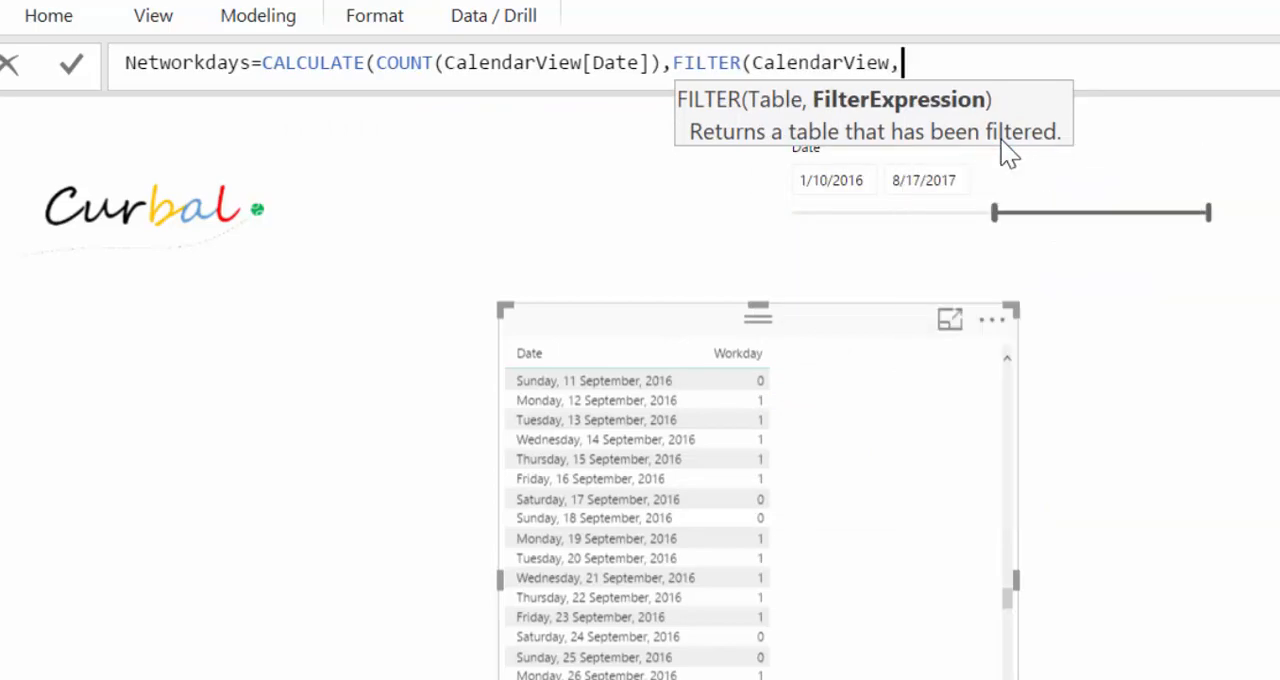
type("CA")
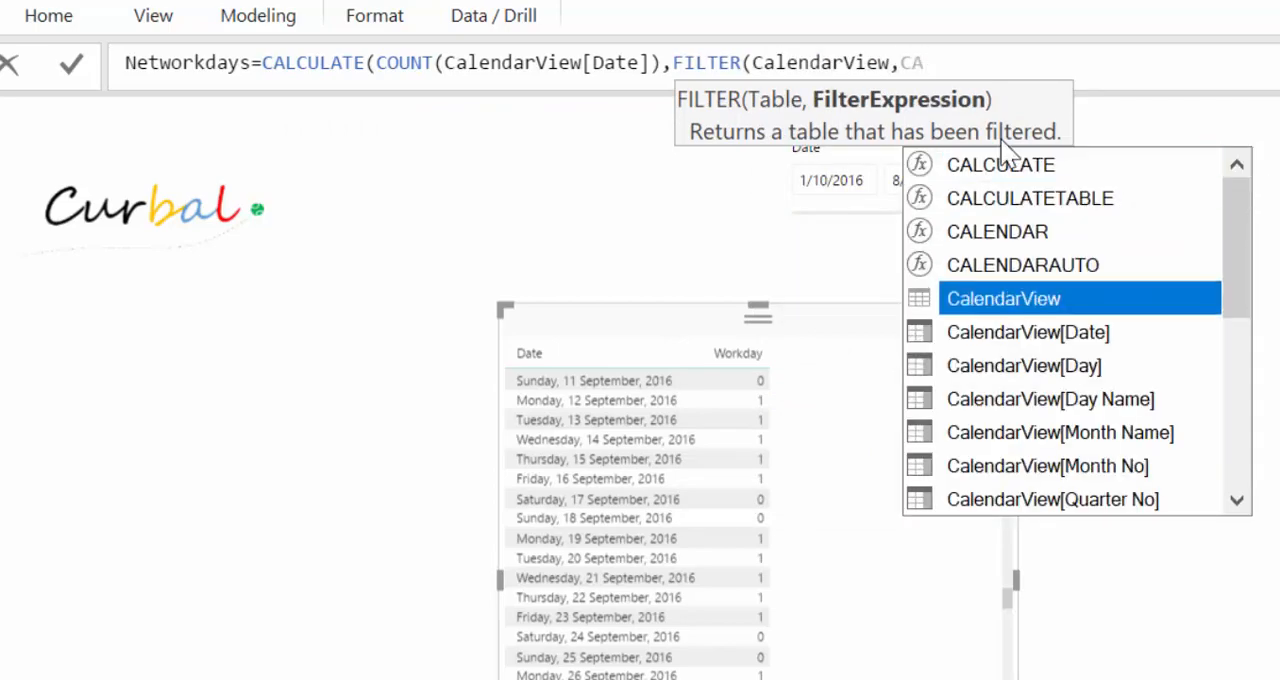
scroll("down", 3)
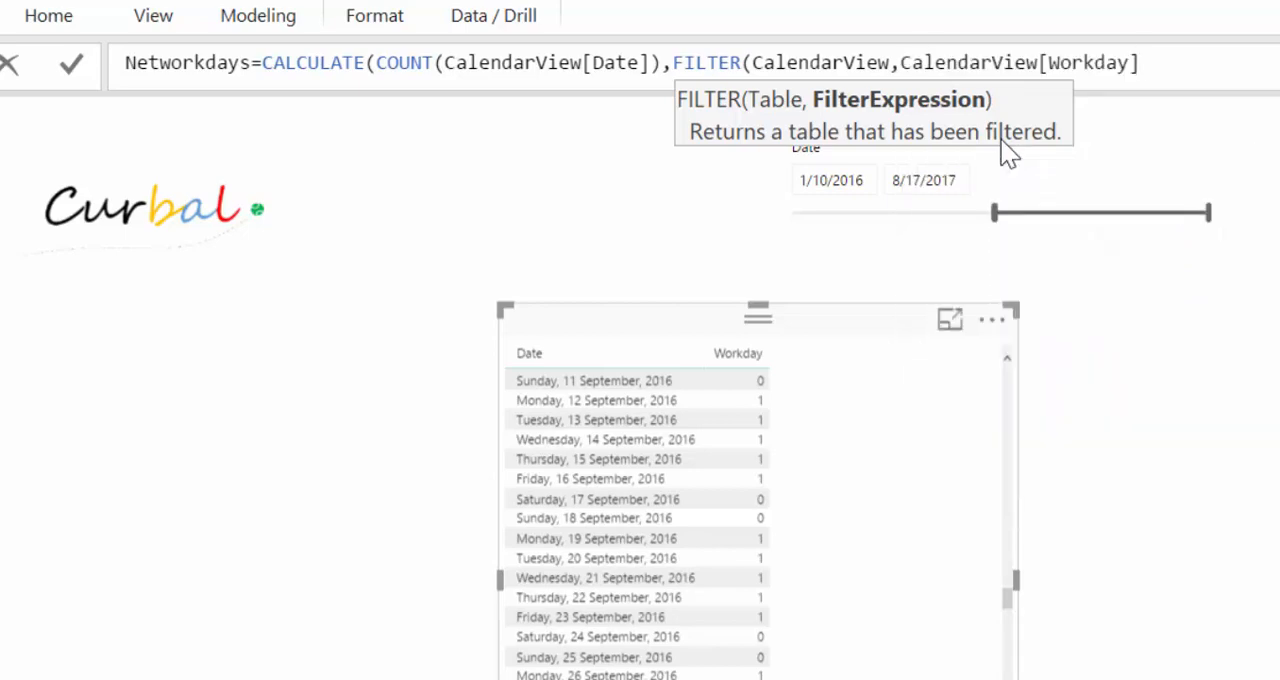
type("]=!)")
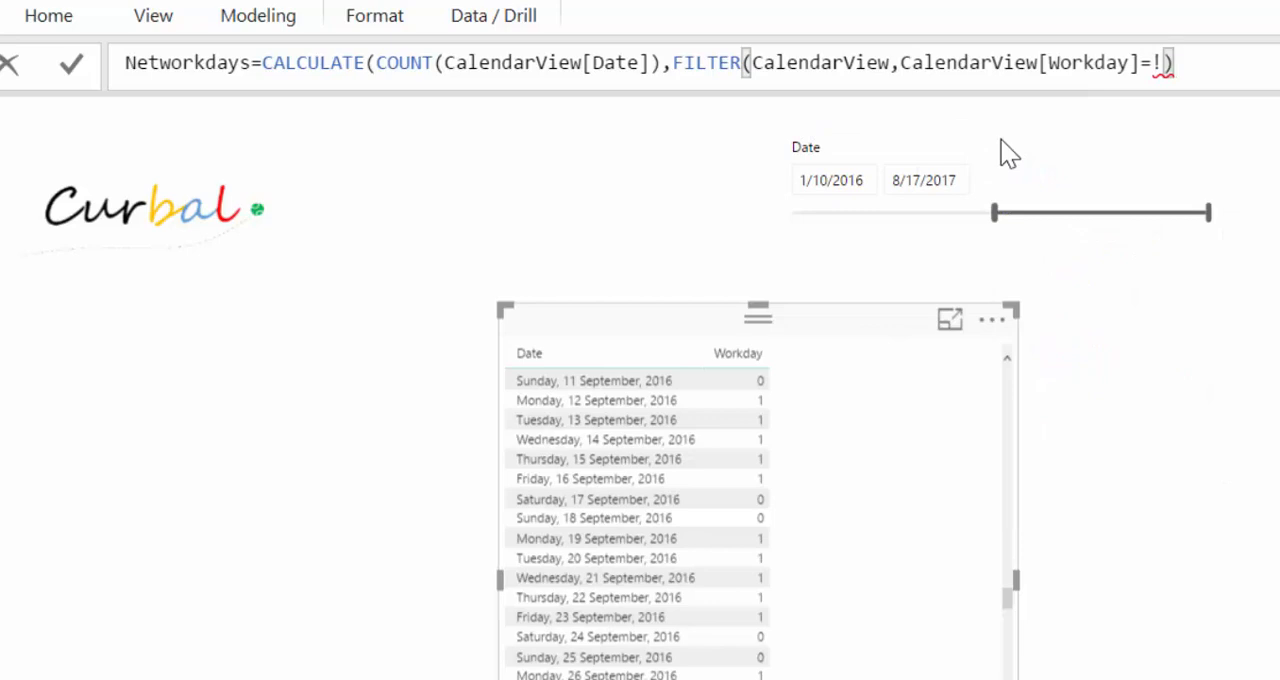
type("1")
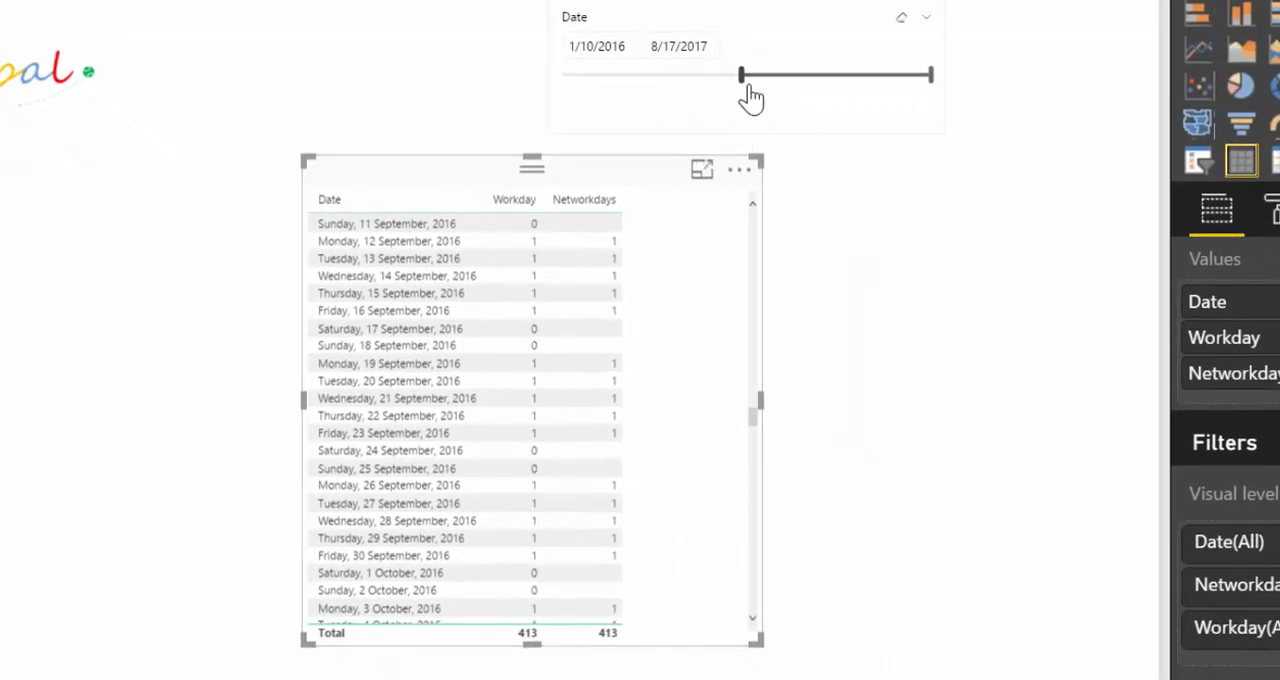
- Test the slicer with different start dates, ending at 2/19/2017–8/17/2017 for a Networkdays total of 97
left_click_drag(740, 76, 724, 76)
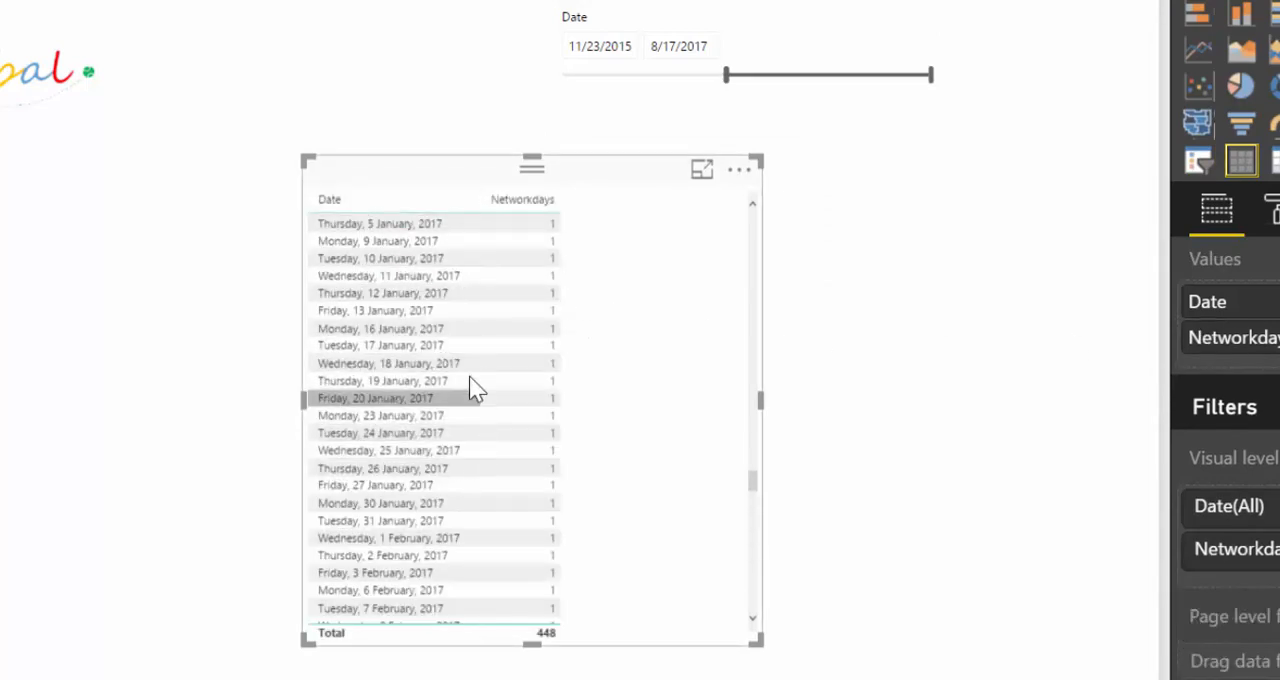
mouse_move(500, 280)
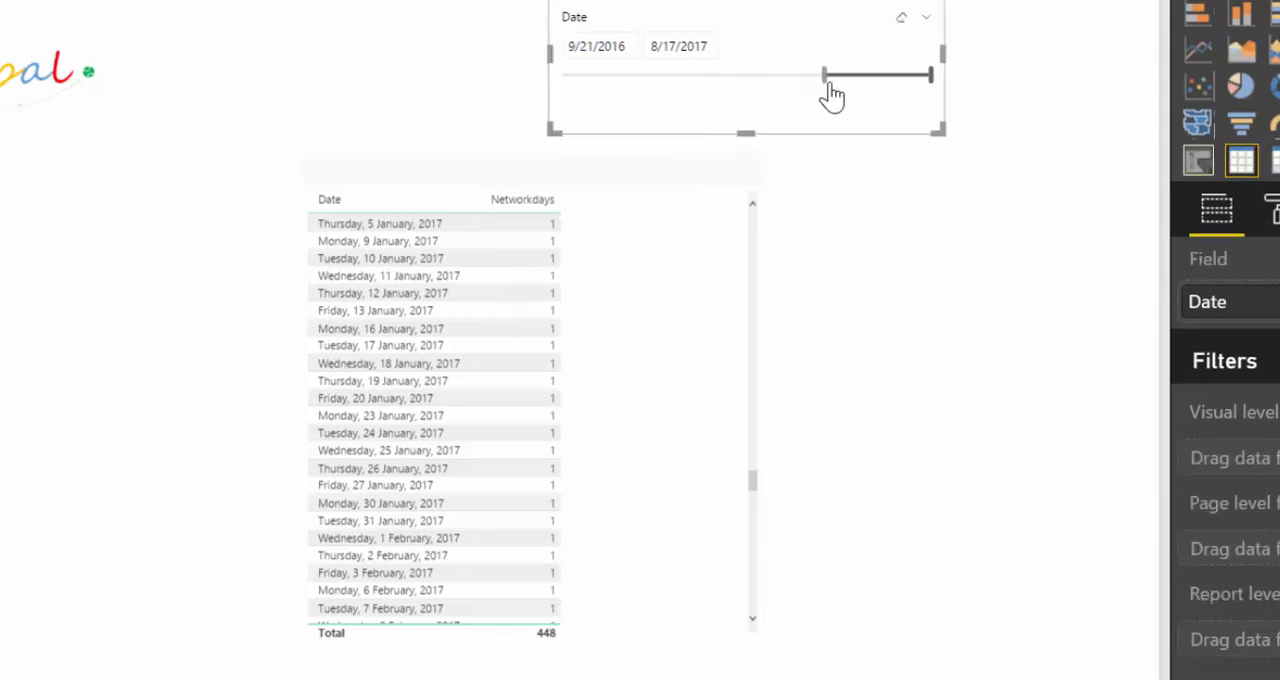
left_click_drag(824, 74, 688, 74)
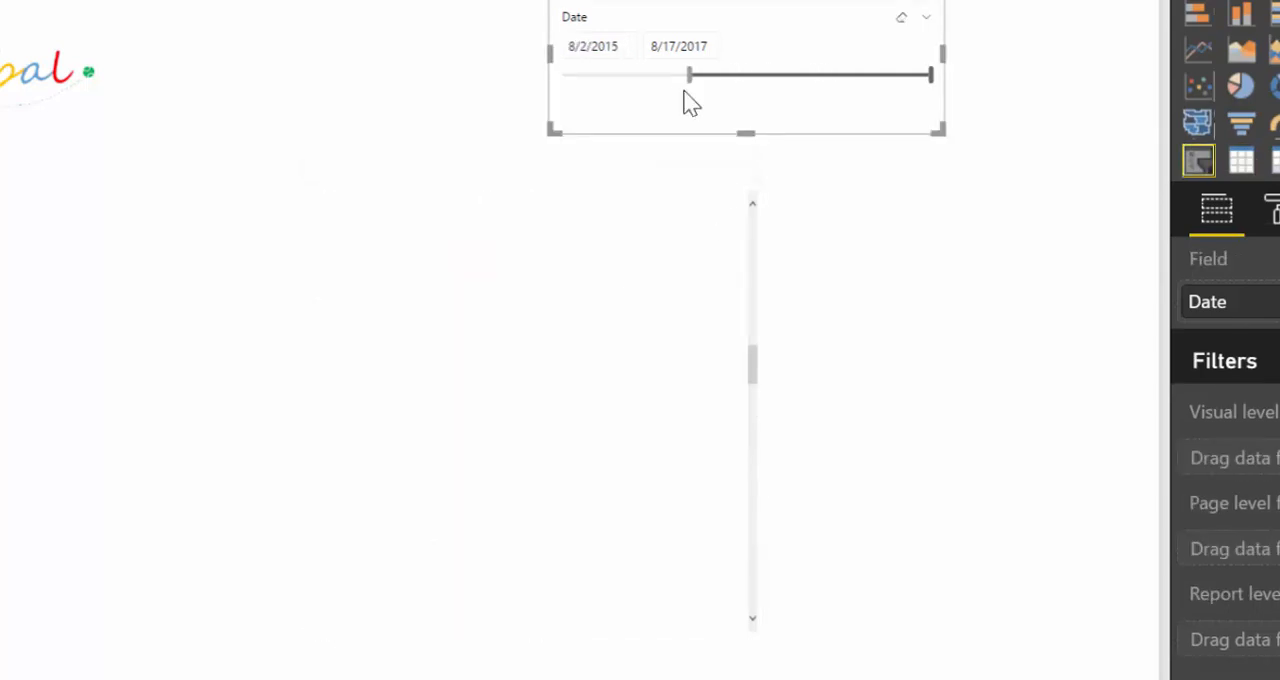
left_click_drag(688, 74, 884, 74)
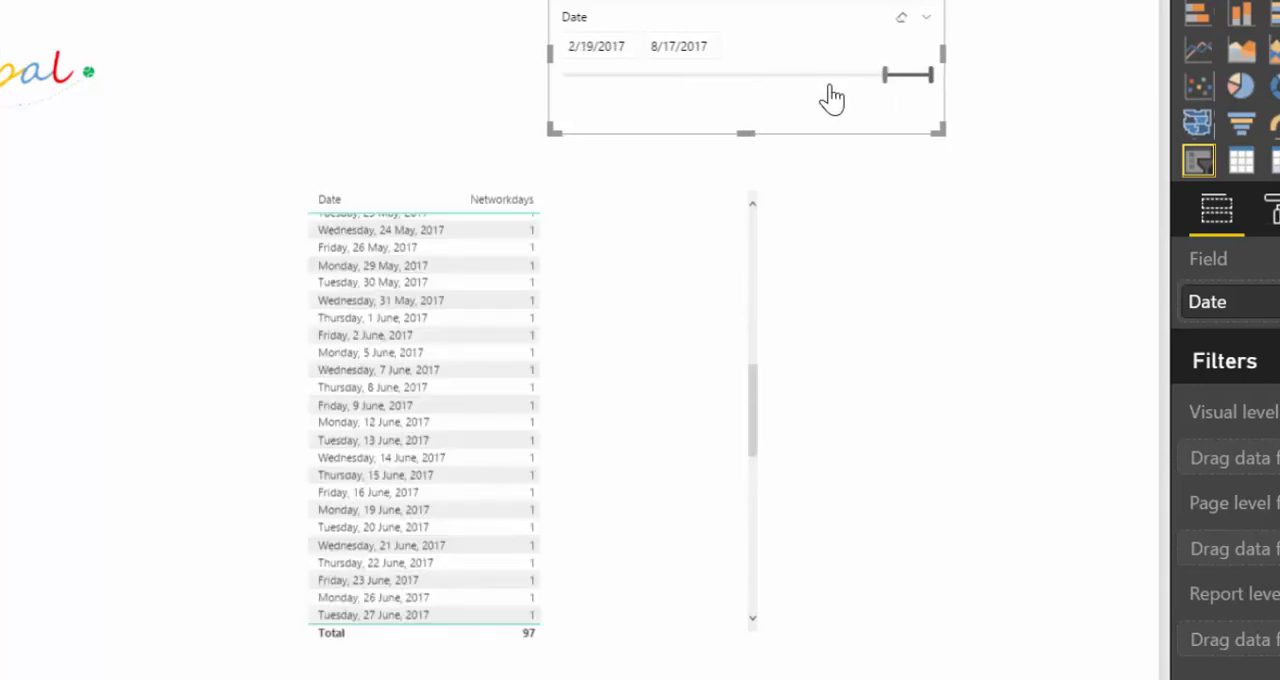